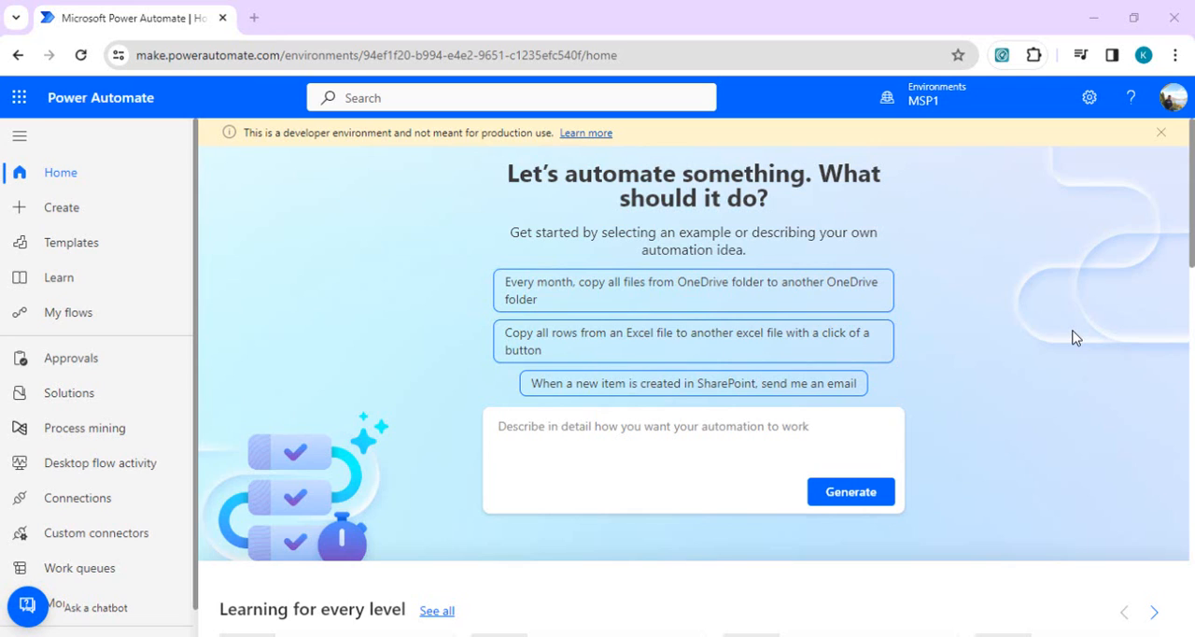
mouse_move(305, 226)
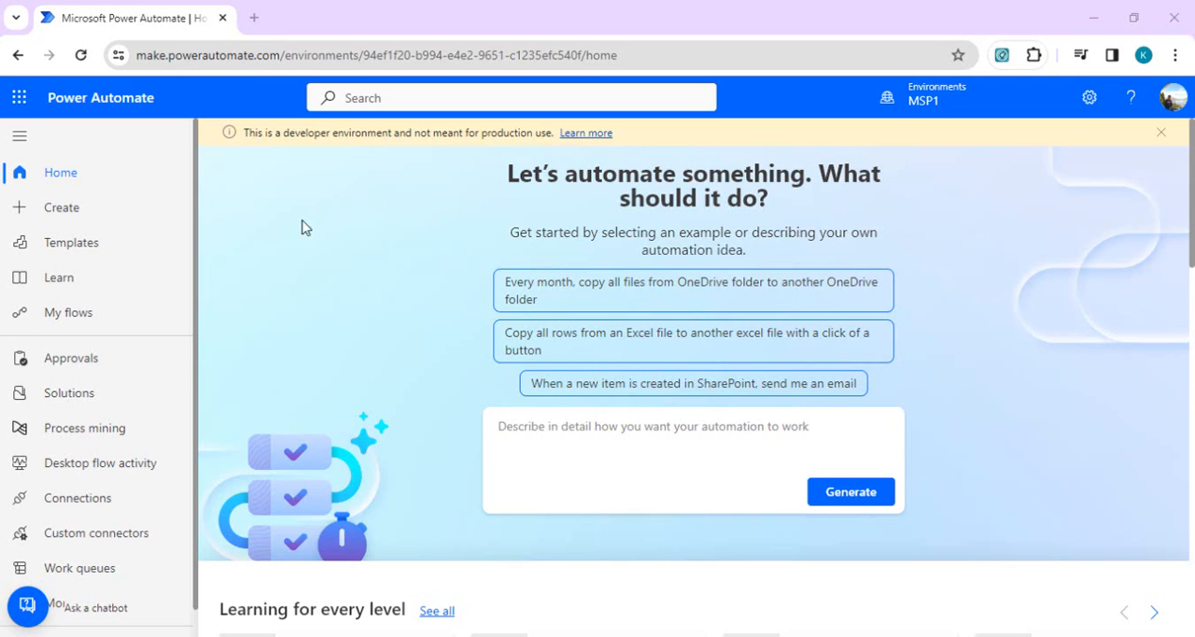
Search Connections for 'teams' and then 'http', then browse the New connection catalogue.
left_click(78, 498)
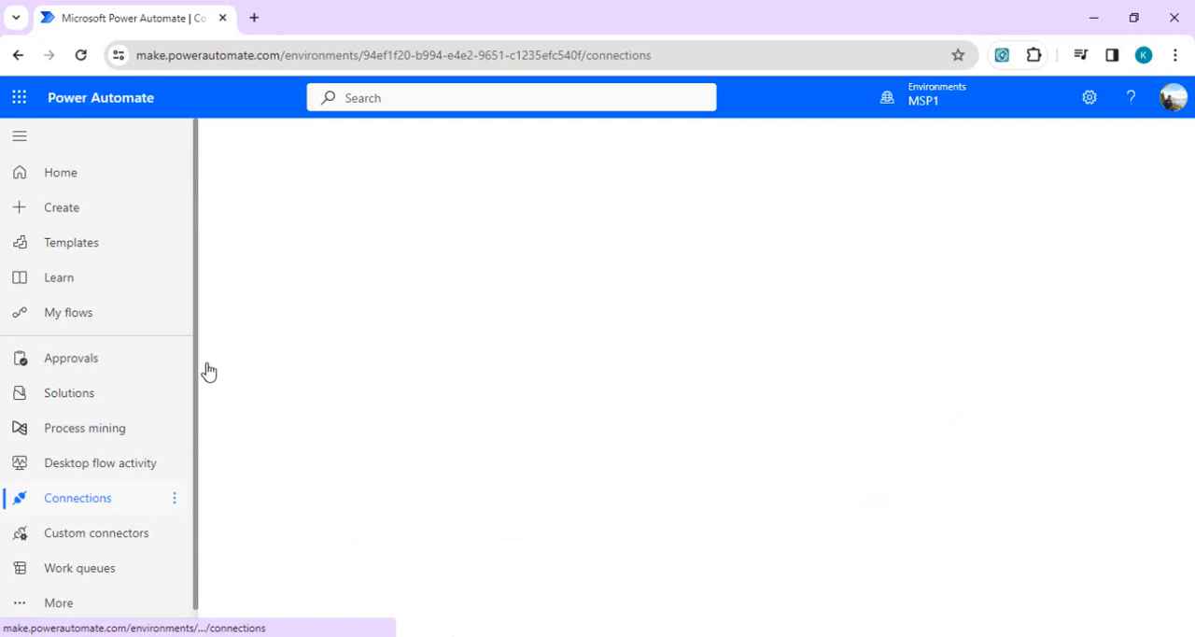
left_click(78, 497)
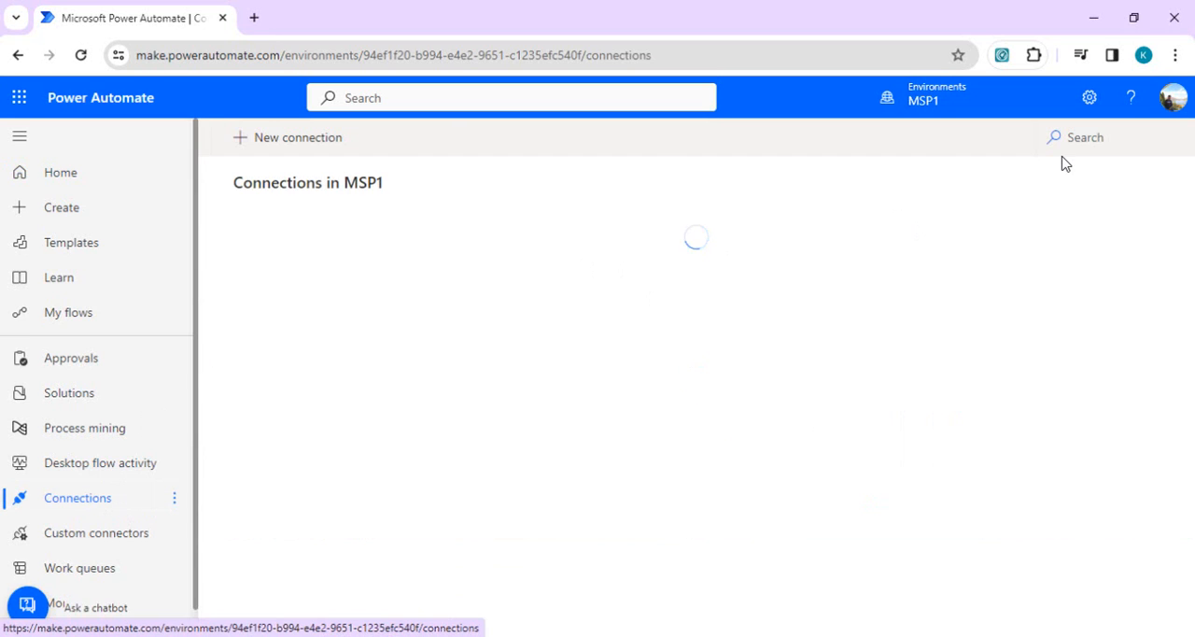
left_click(1103, 138)
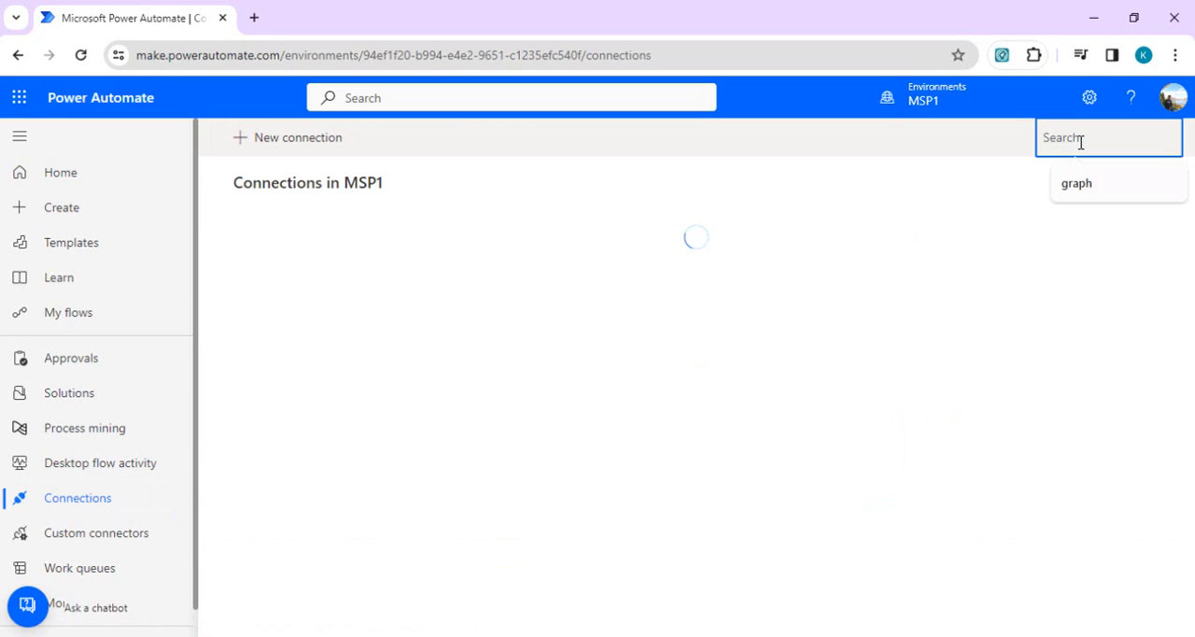
type("teams")
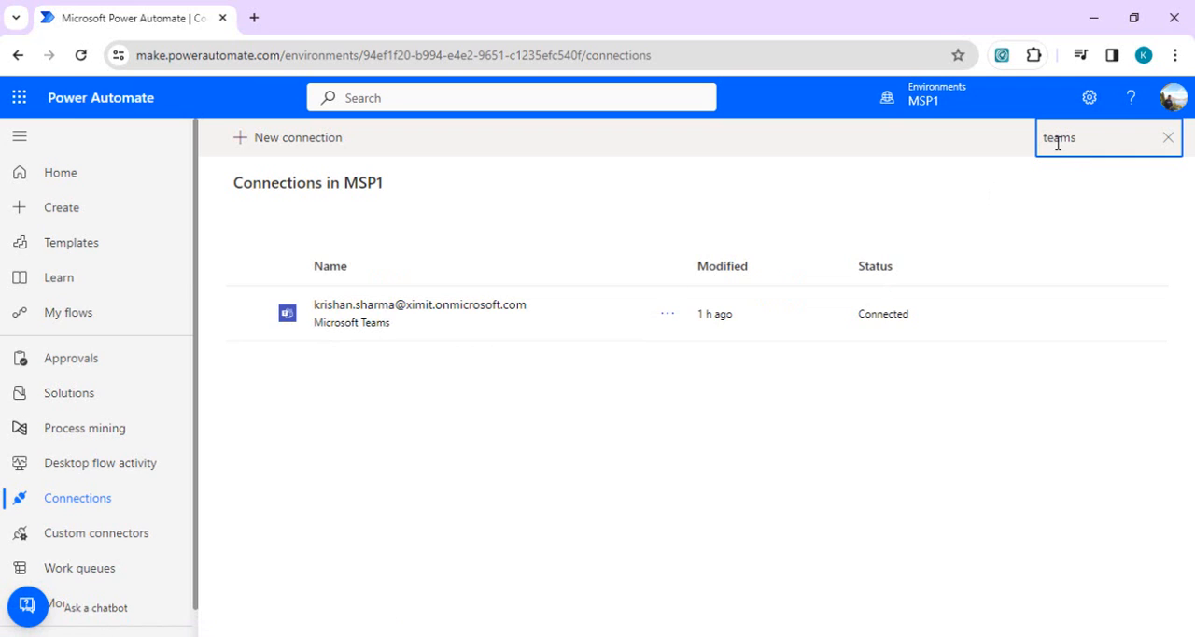
double_click(1059, 138)
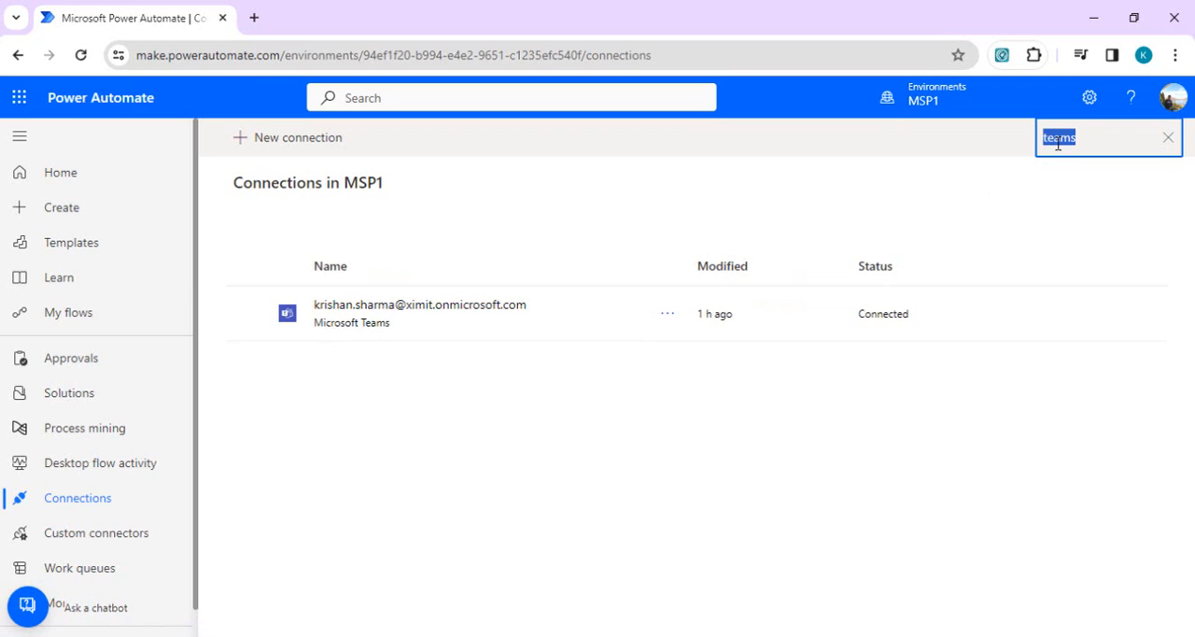
type("http")
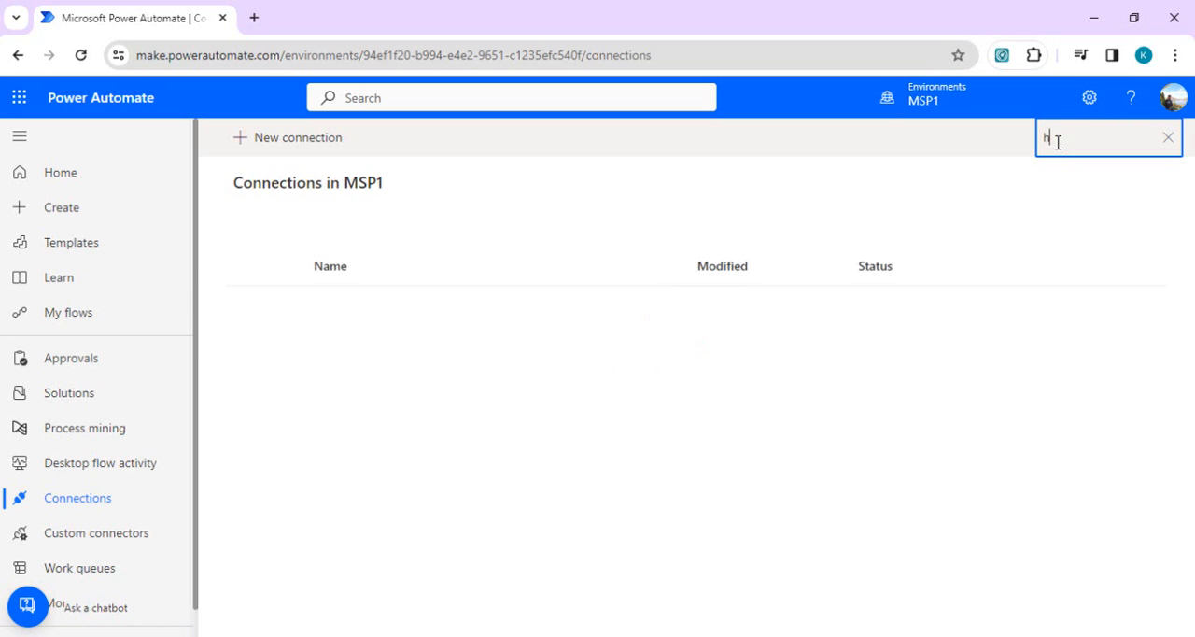
left_click(288, 137)
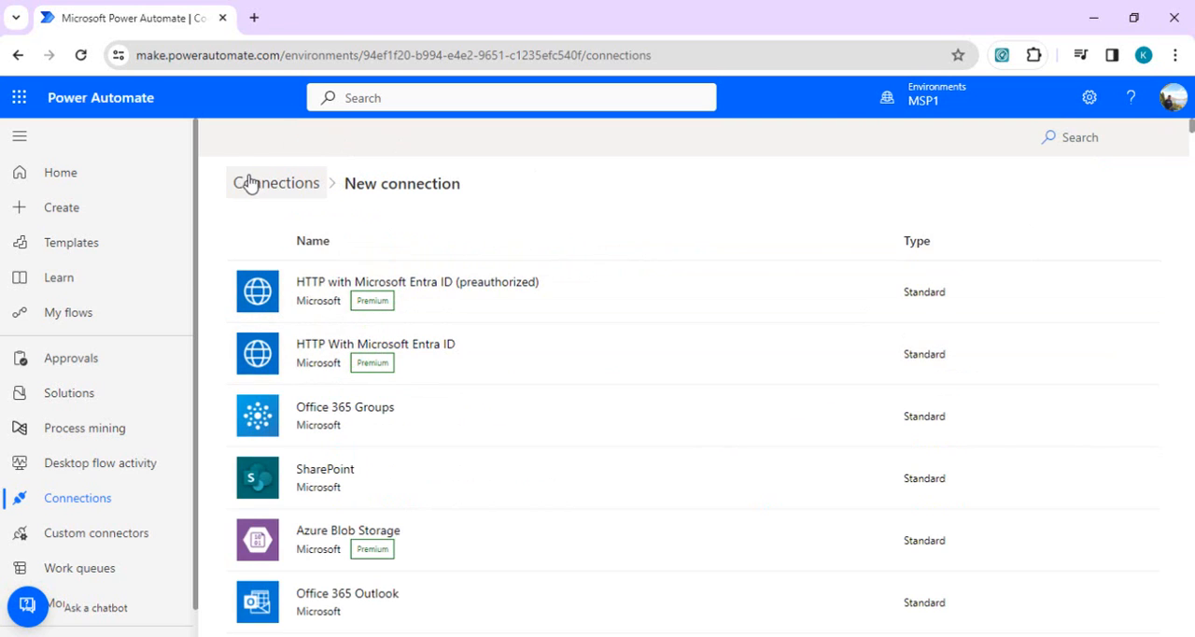
mouse_move(82, 326)
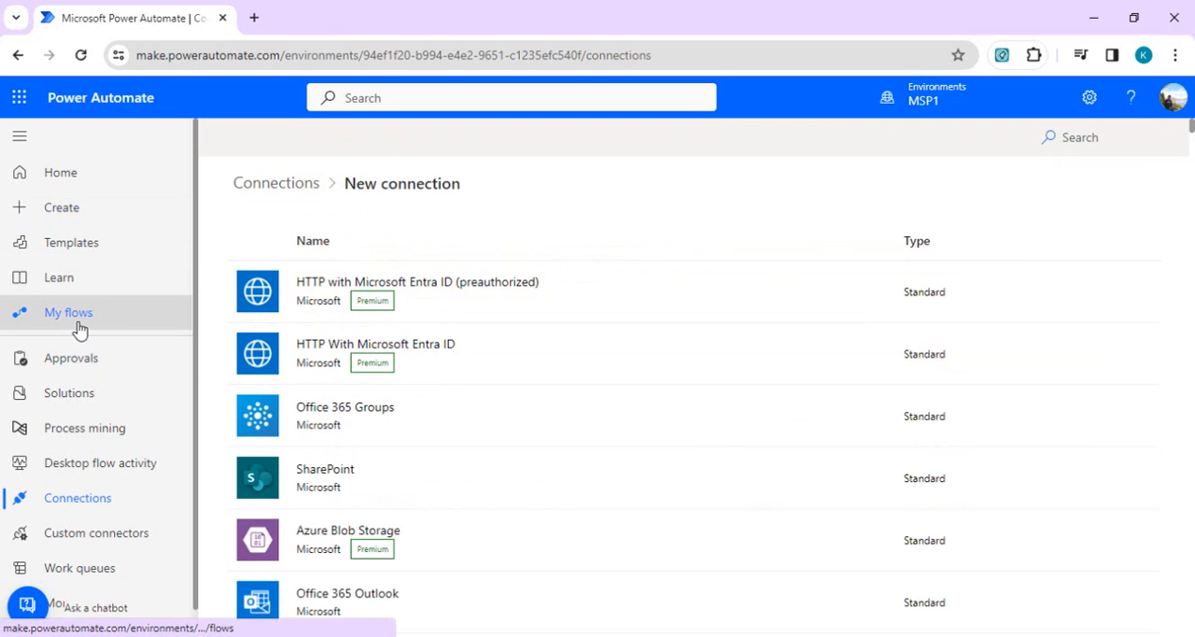
Create a blank instant cloud flow from My flows, skipping the naming dialog.
left_click(69, 311)
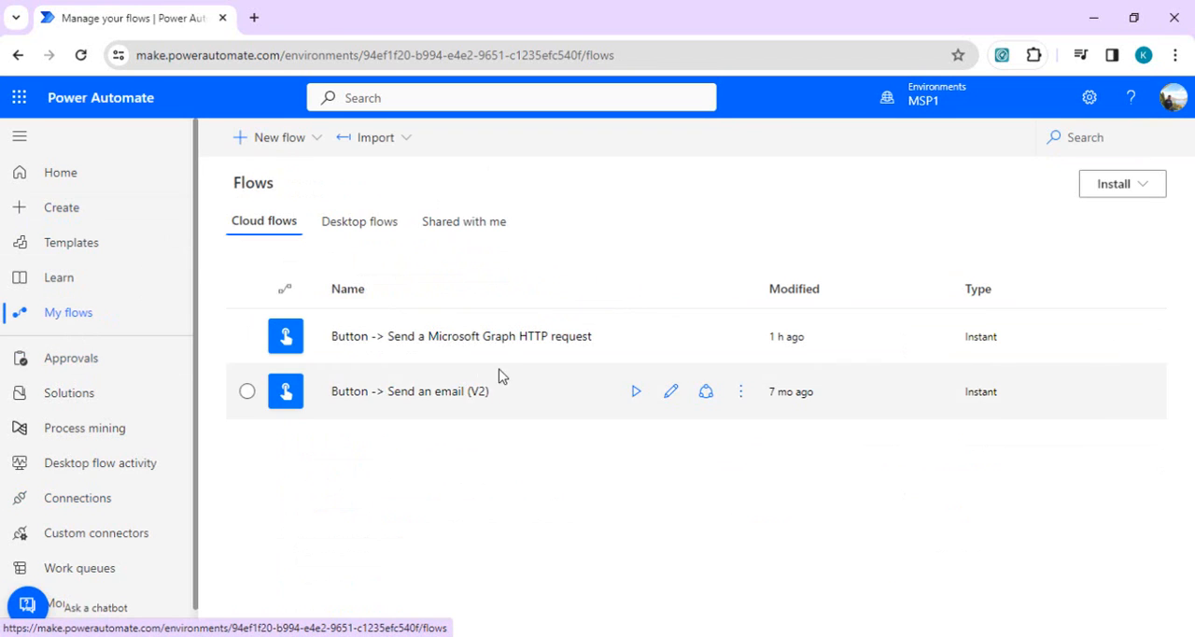
left_click(277, 137)
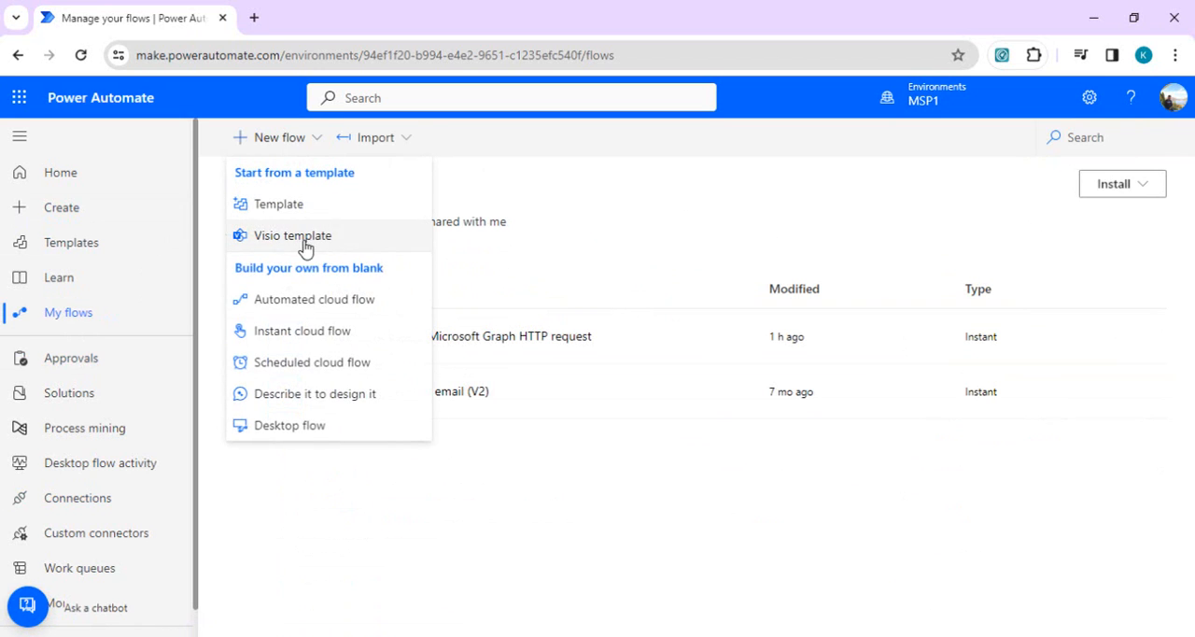
left_click(301, 331)
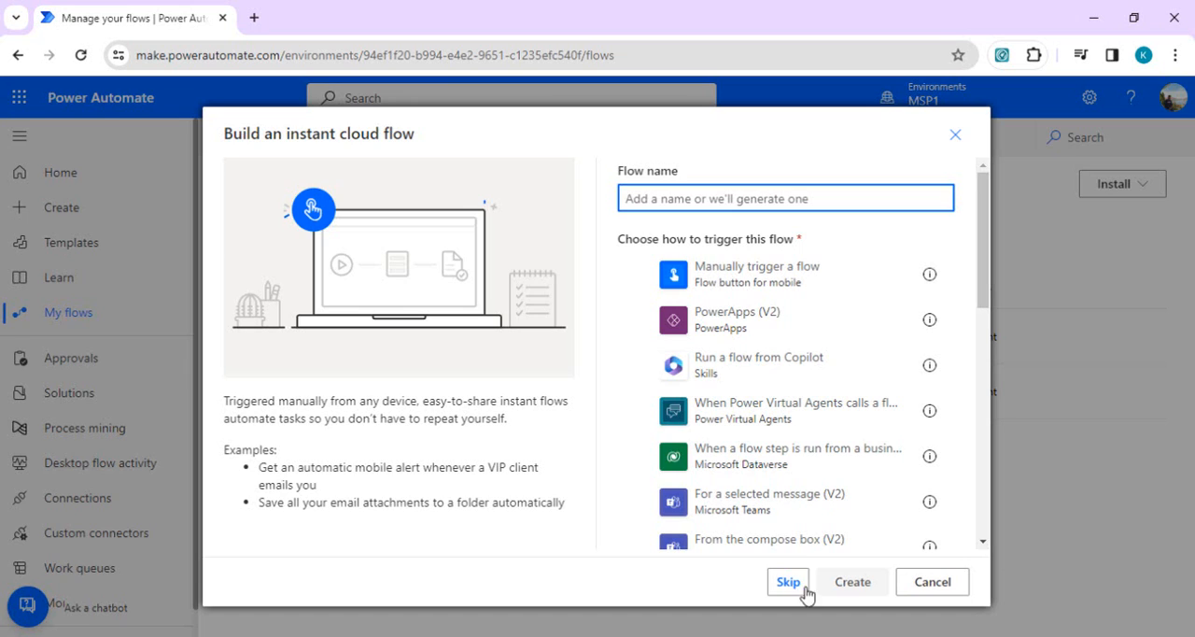
left_click(788, 582)
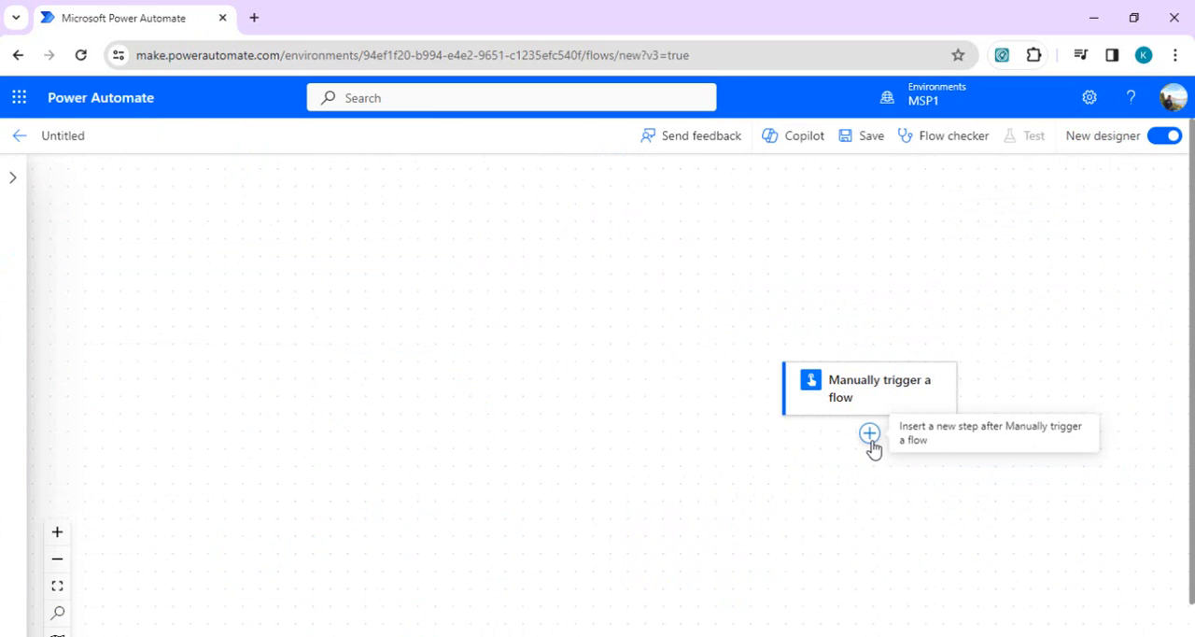
Add a Send a Microsoft Graph HTTP request action after the trigger and open a new browser tab.
left_click(868, 431)
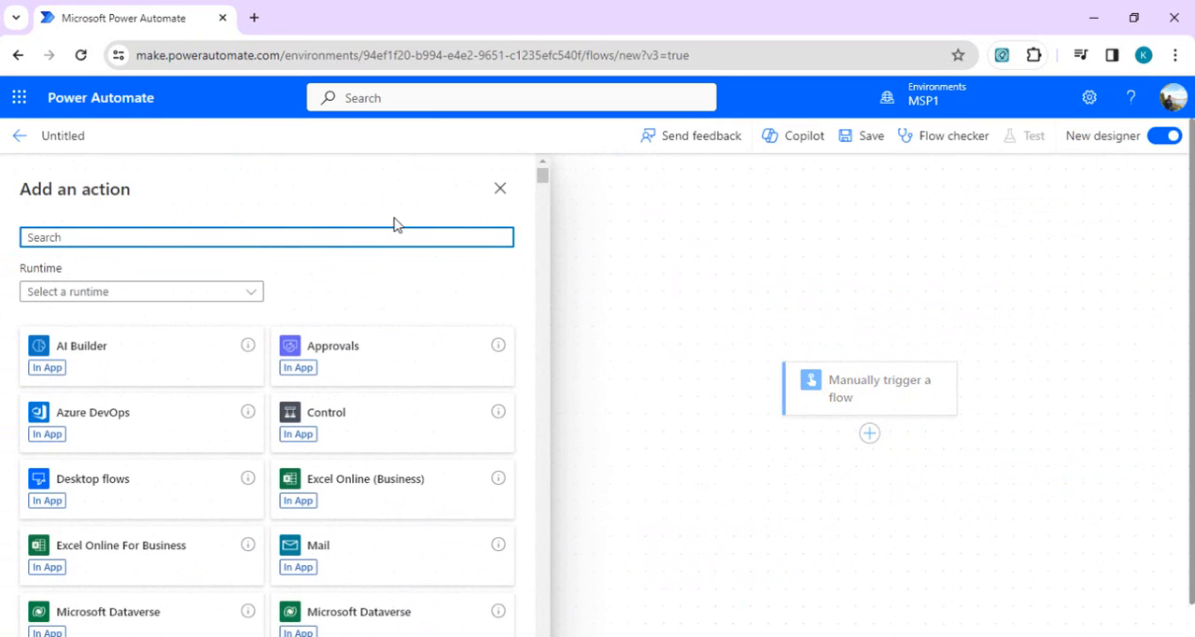
type("send graph")
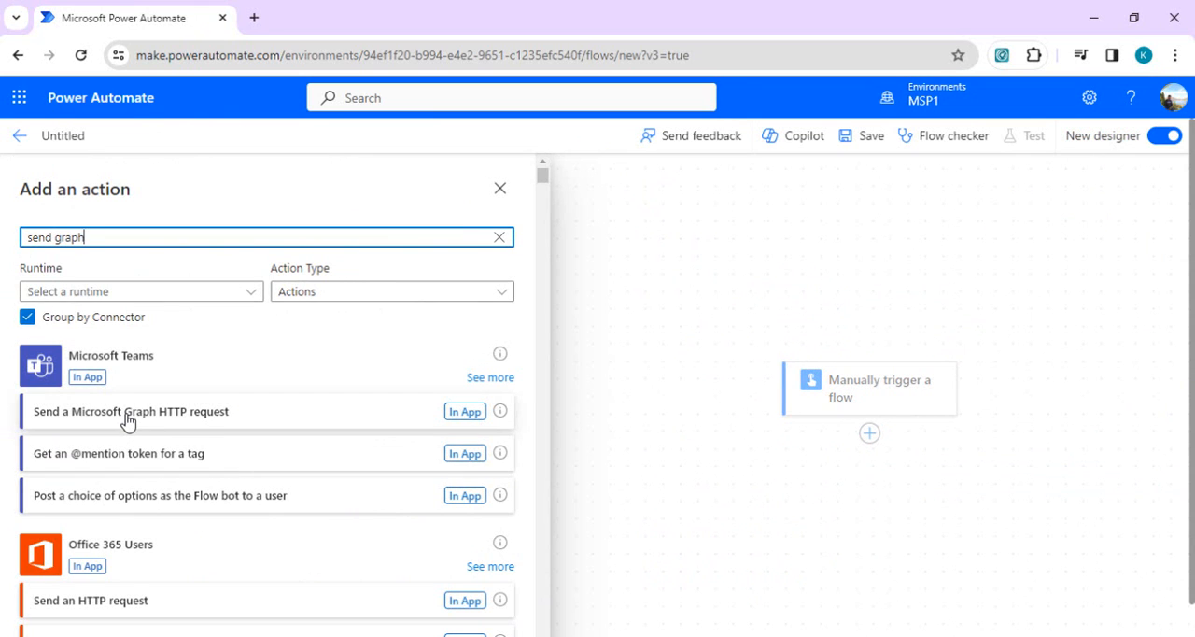
left_click(129, 412)
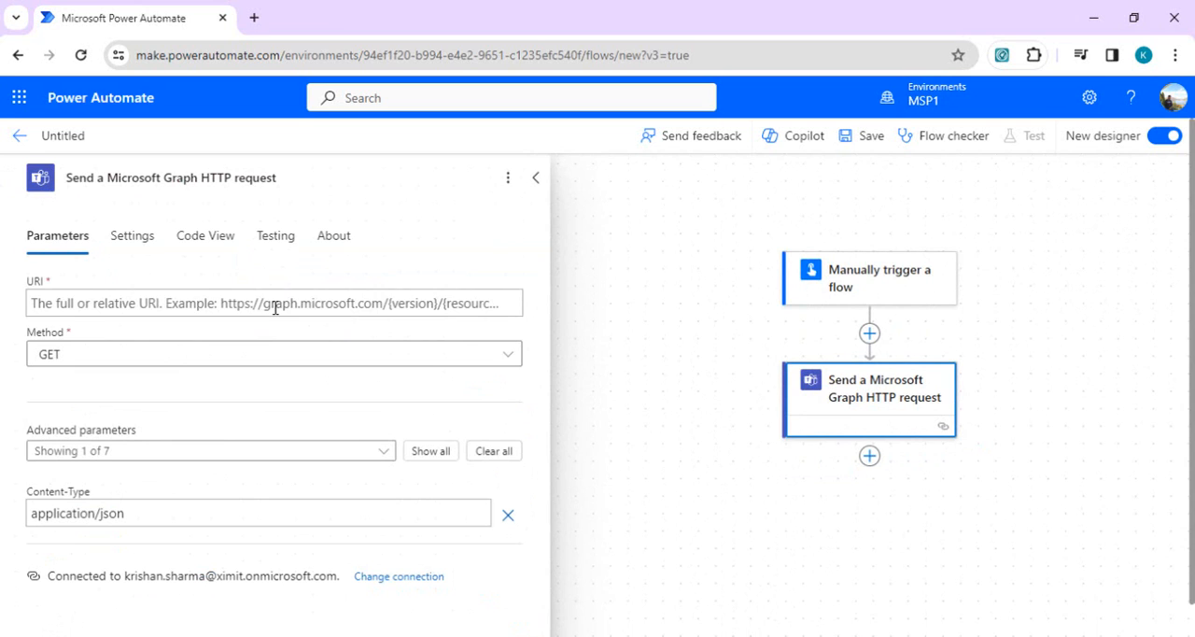
left_click(274, 302)
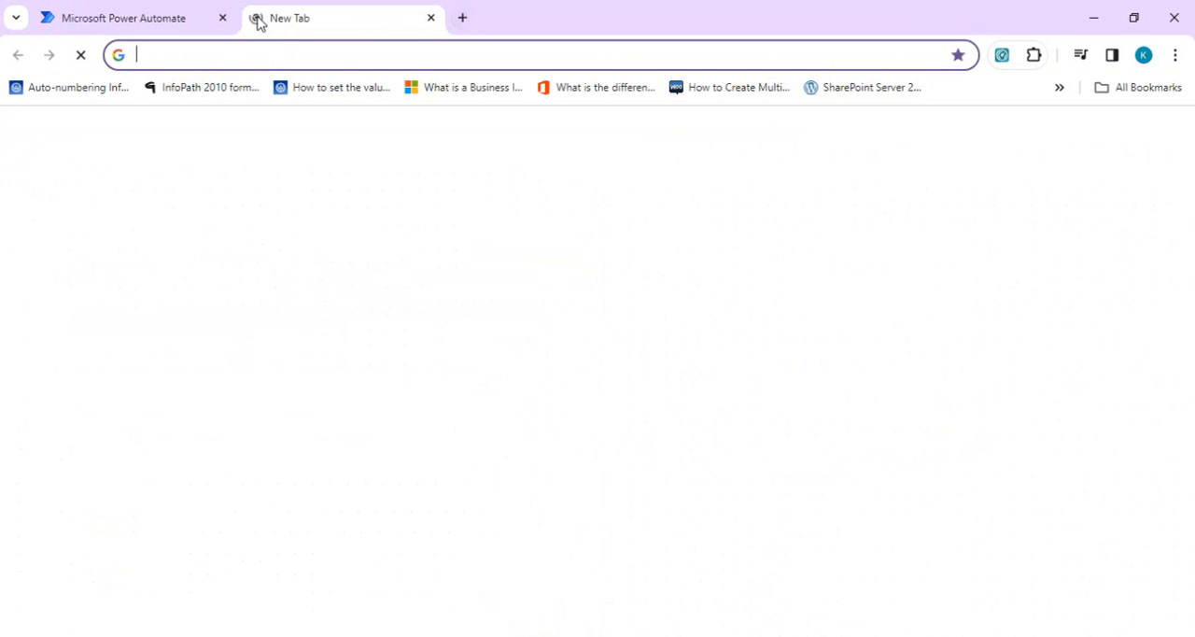
Go to Graph Explorer and filter its sample queries by 'teams'.
type("graph ex")
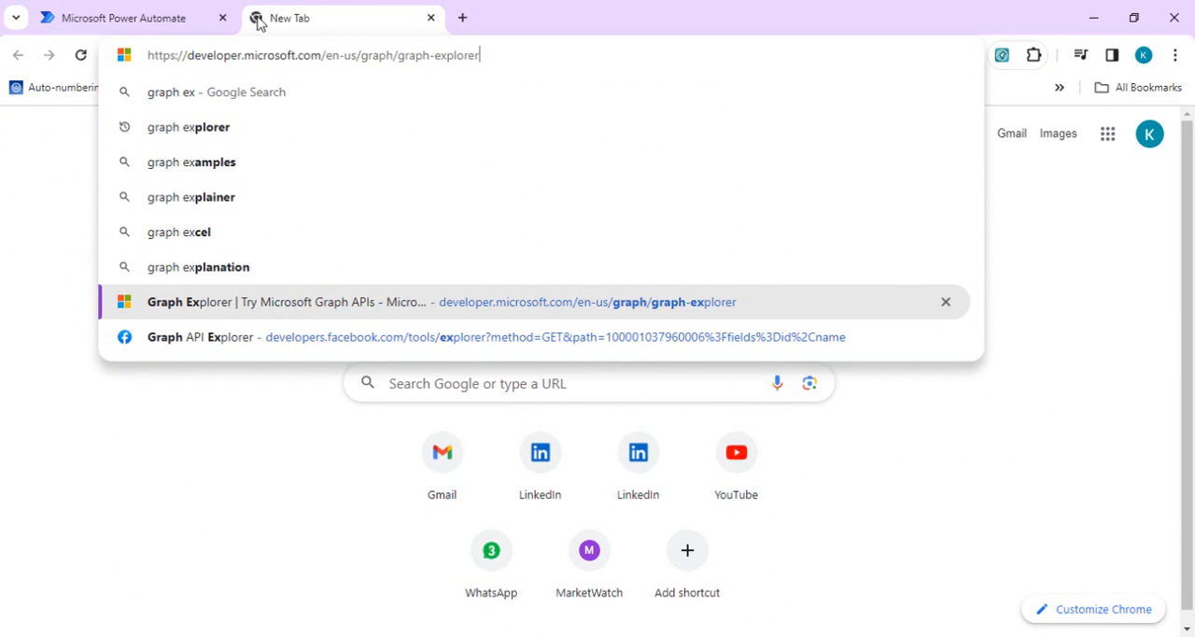
key("Enter")
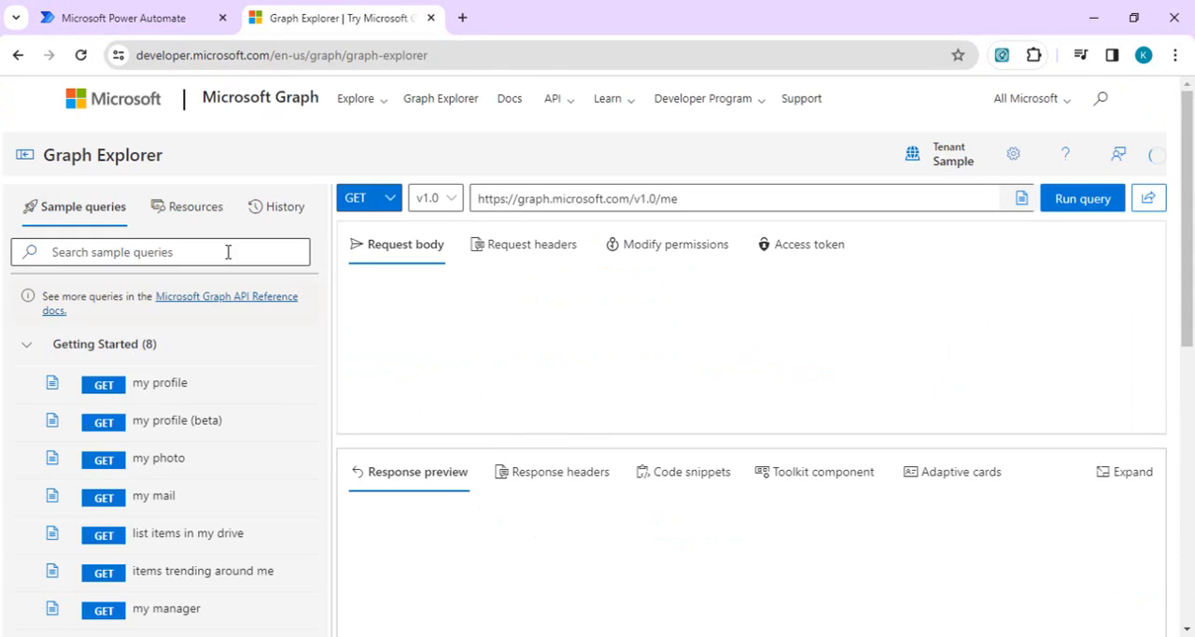
type("teams")
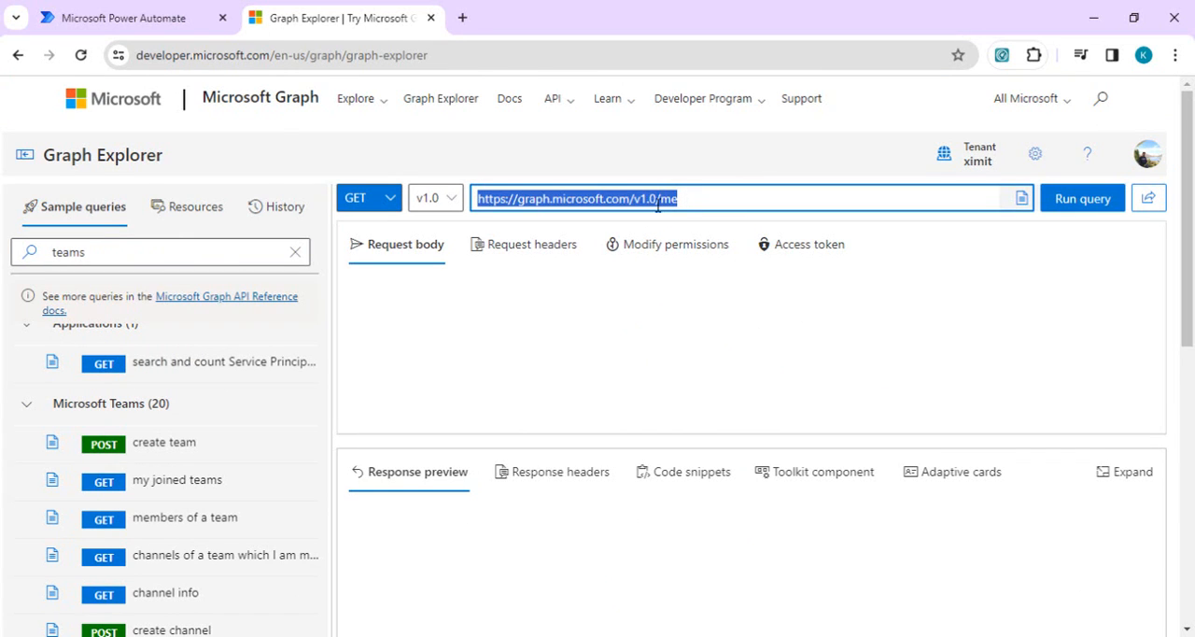
mouse_move(145, 18)
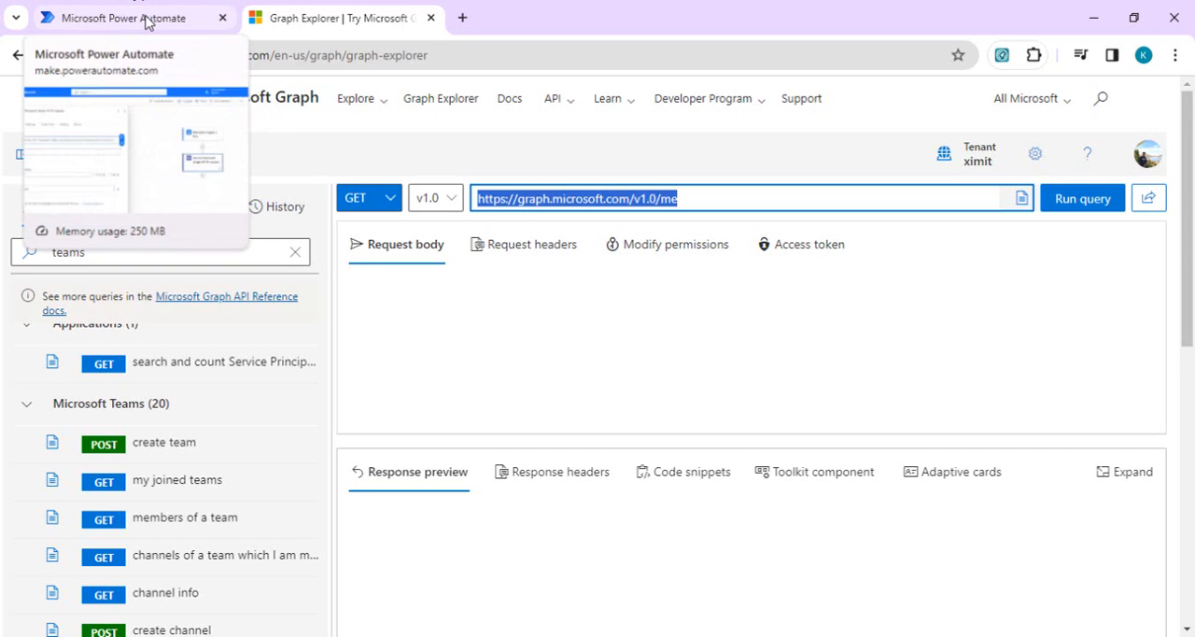
left_click(131, 18)
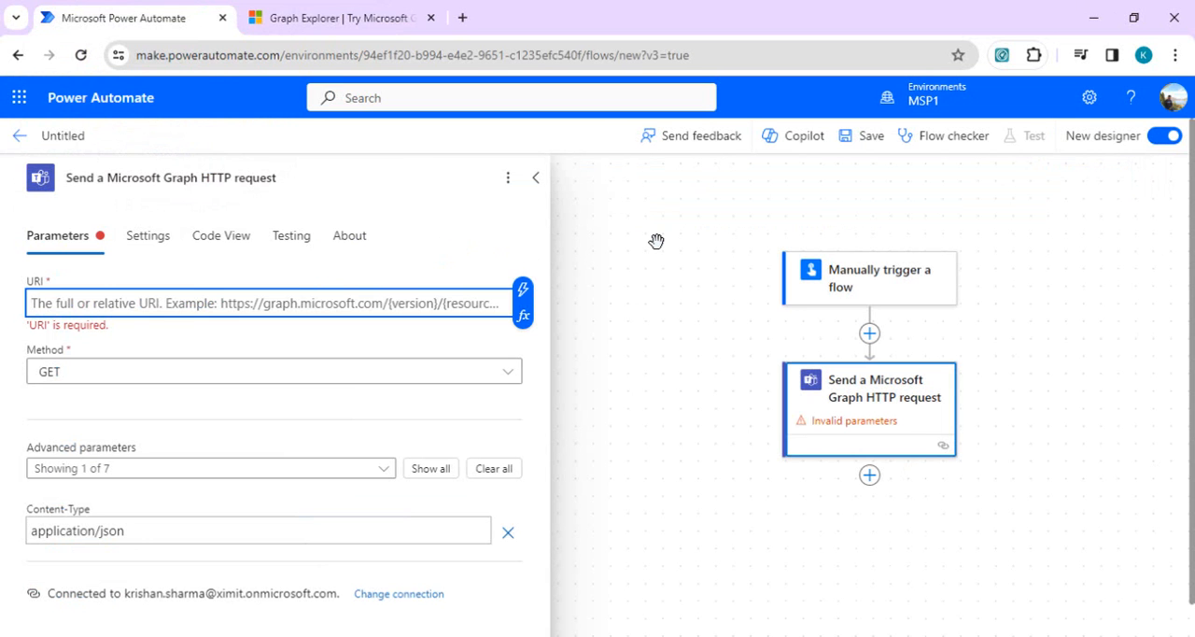
mouse_move(907, 390)
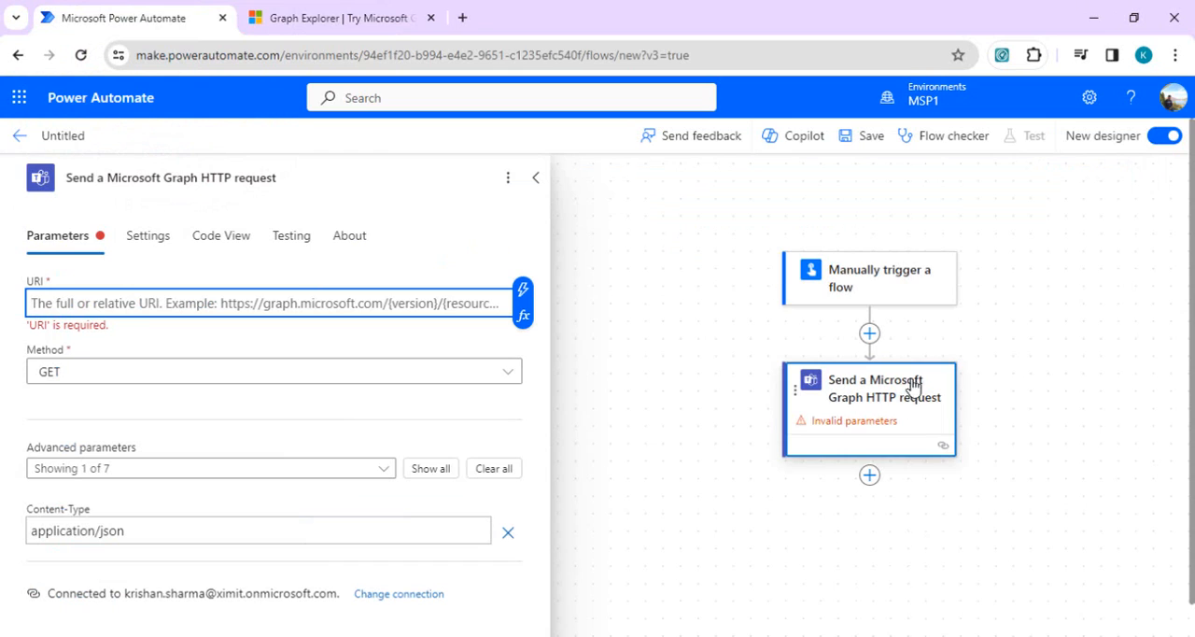
type("https://graph.microsoft.com/v1.0/me")
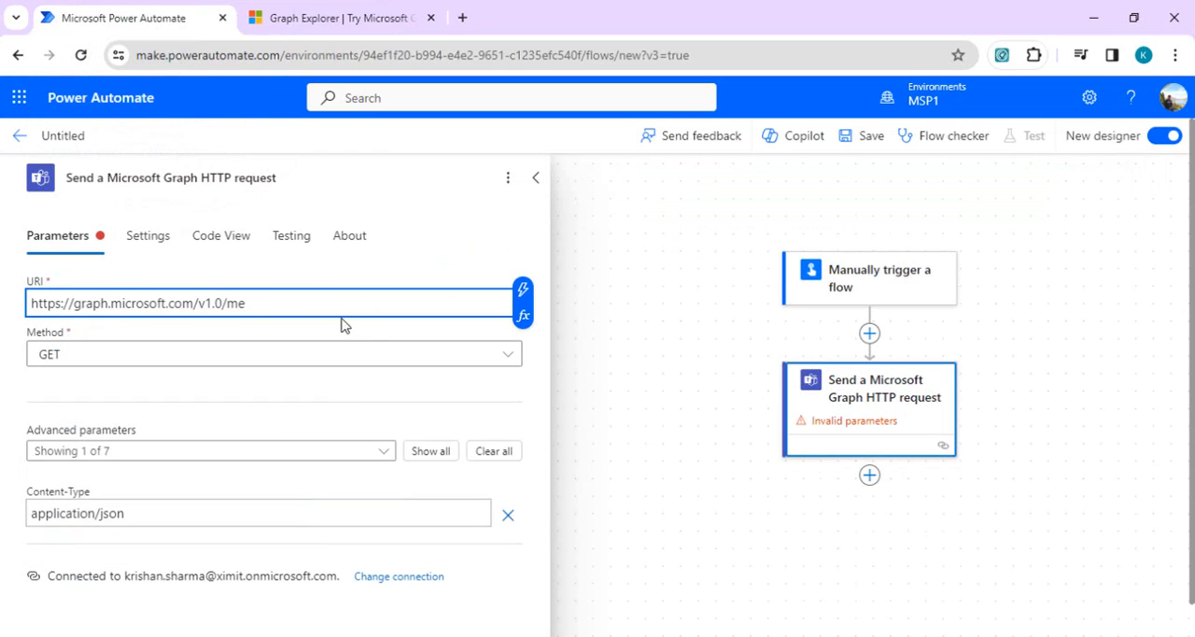
left_click(871, 136)
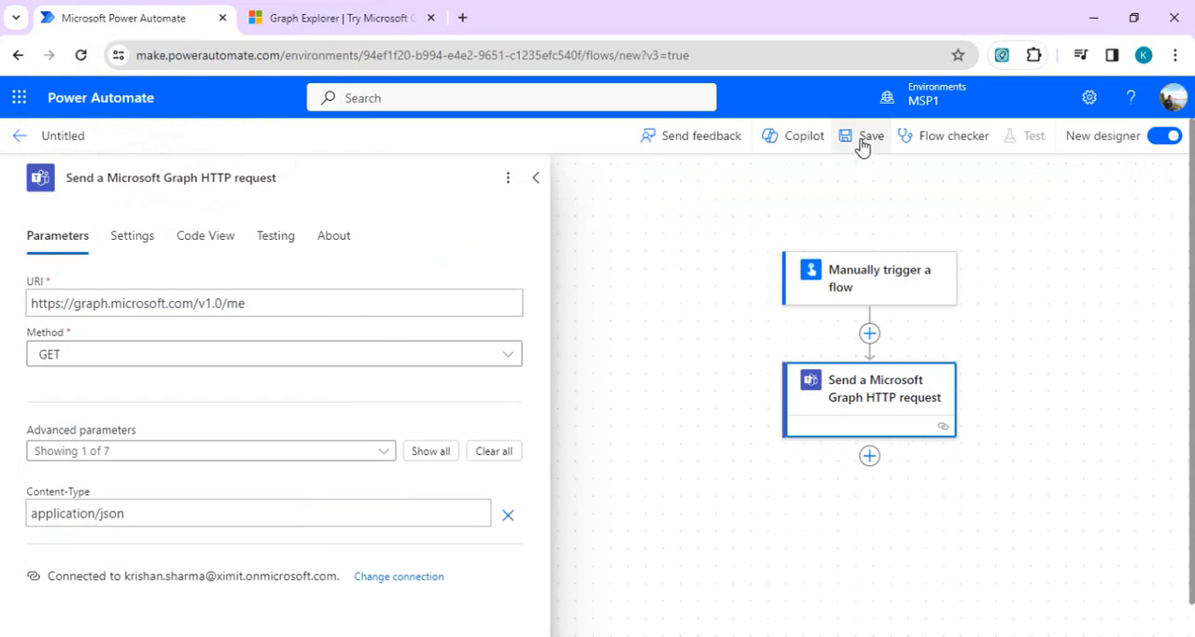
left_click(868, 135)
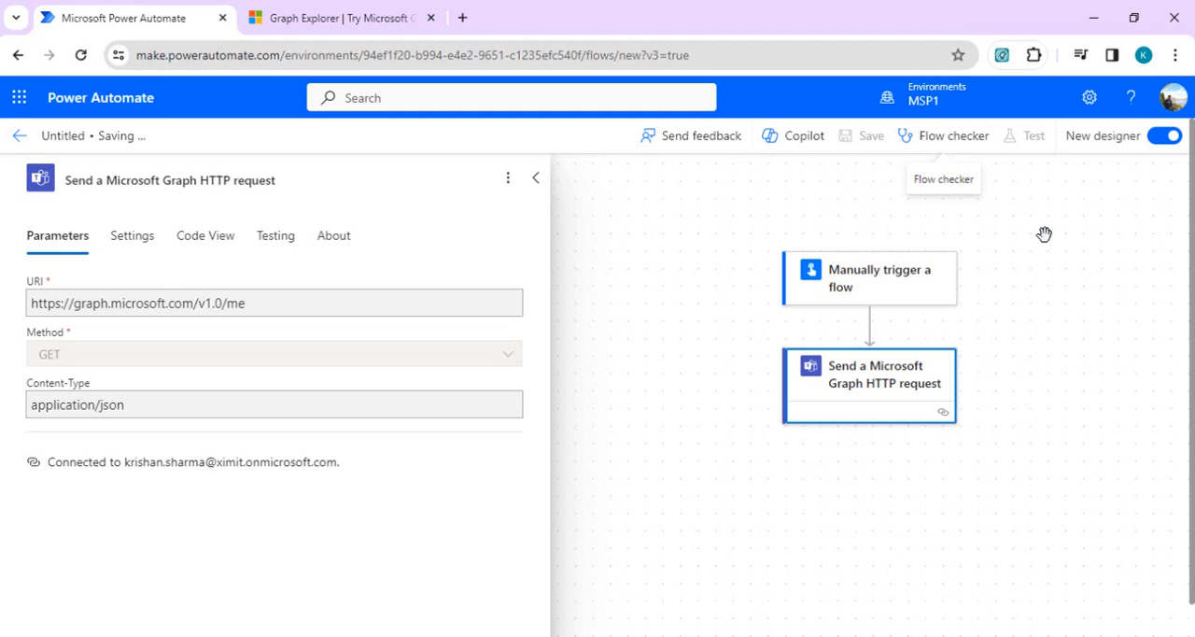
mouse_move(1035, 224)
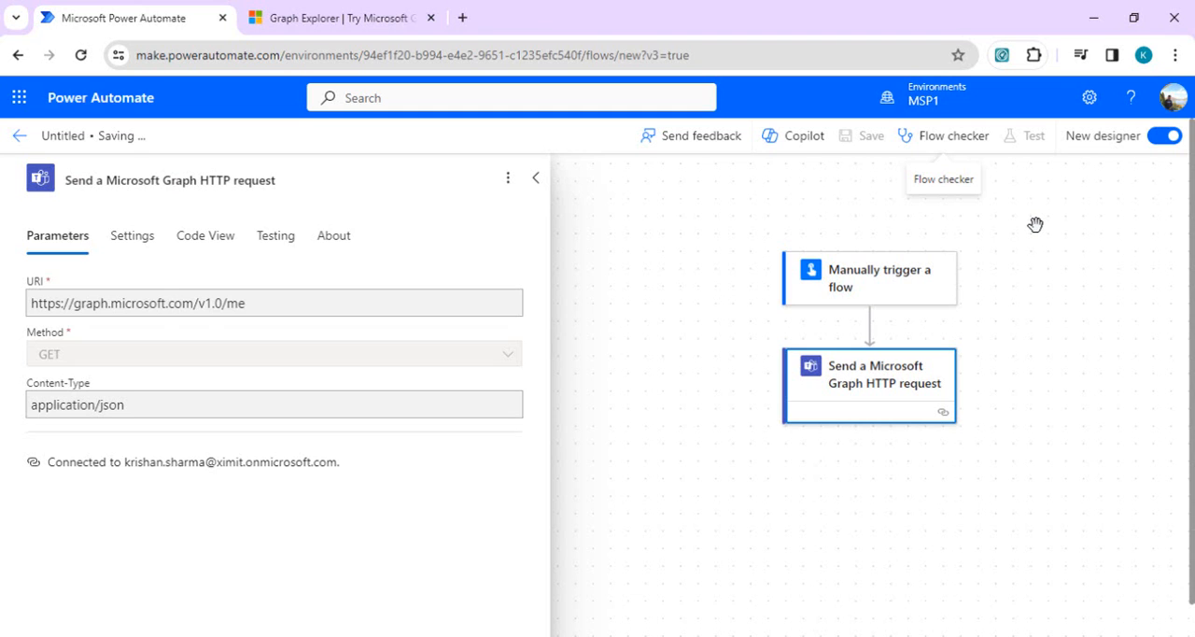
Run a manual test of the flow, which fails with BadRequest on the Graph request.
left_click(1032, 135)
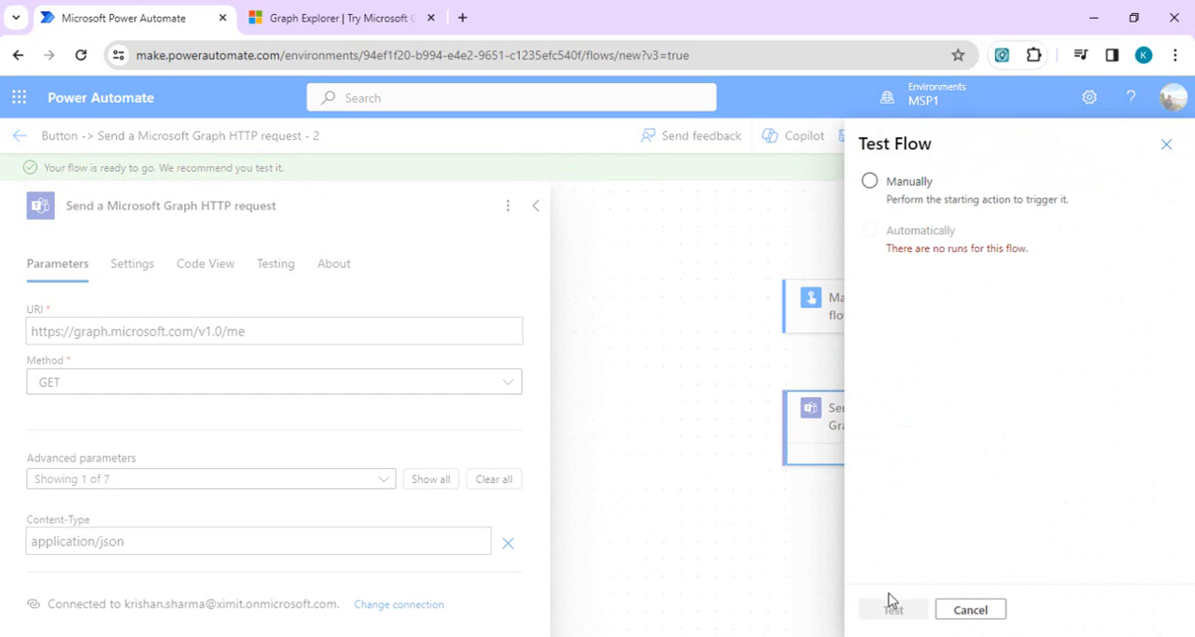
left_click(869, 180)
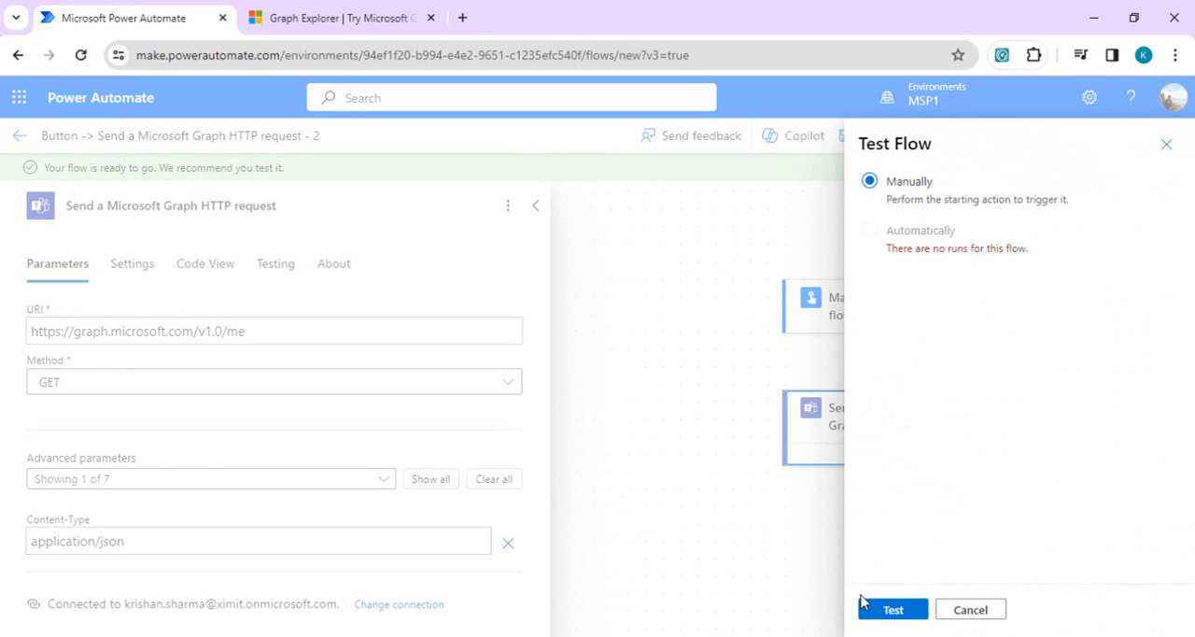
left_click(901, 608)
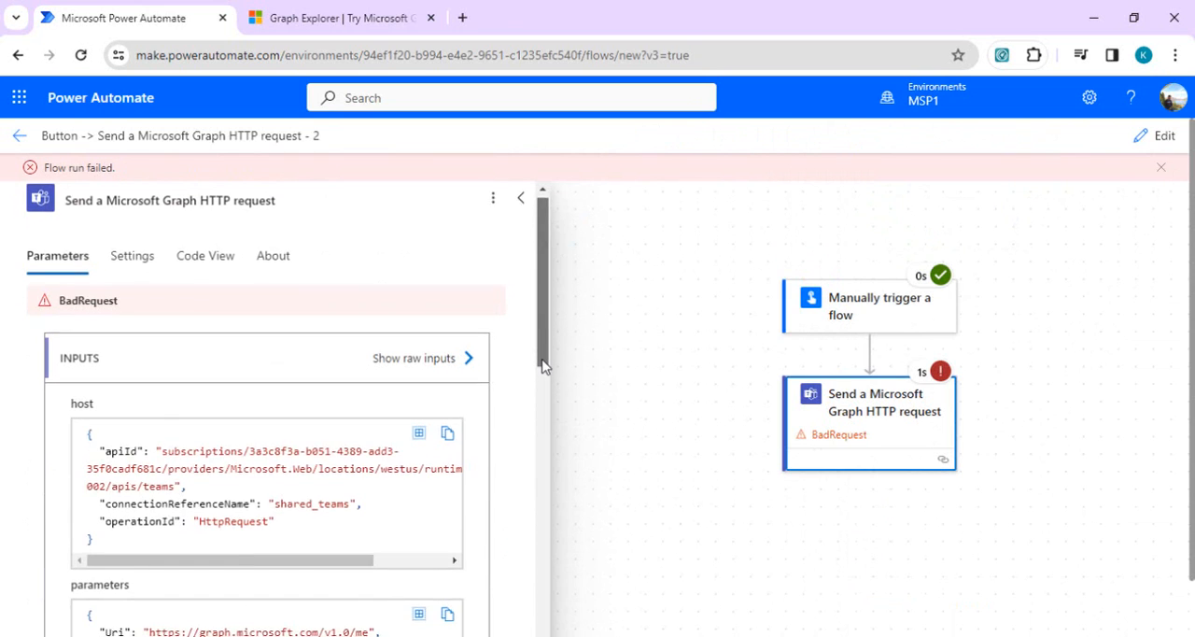
Scroll through the failed run's 400 error body to read the details.
scroll("down", 3)
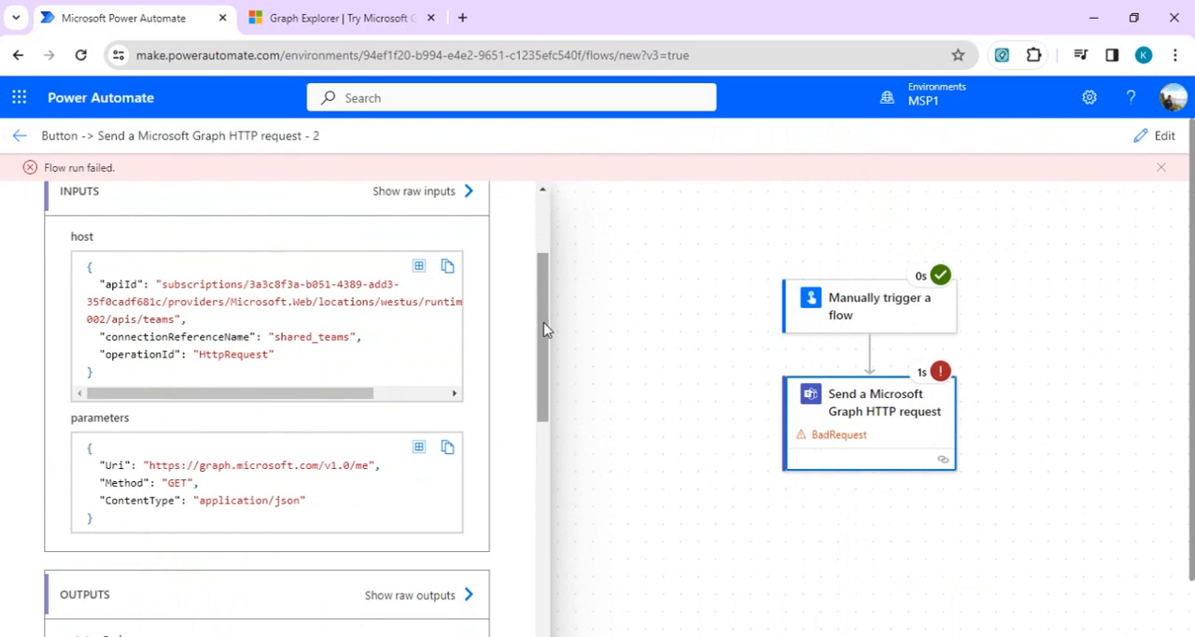
scroll("down", 3)
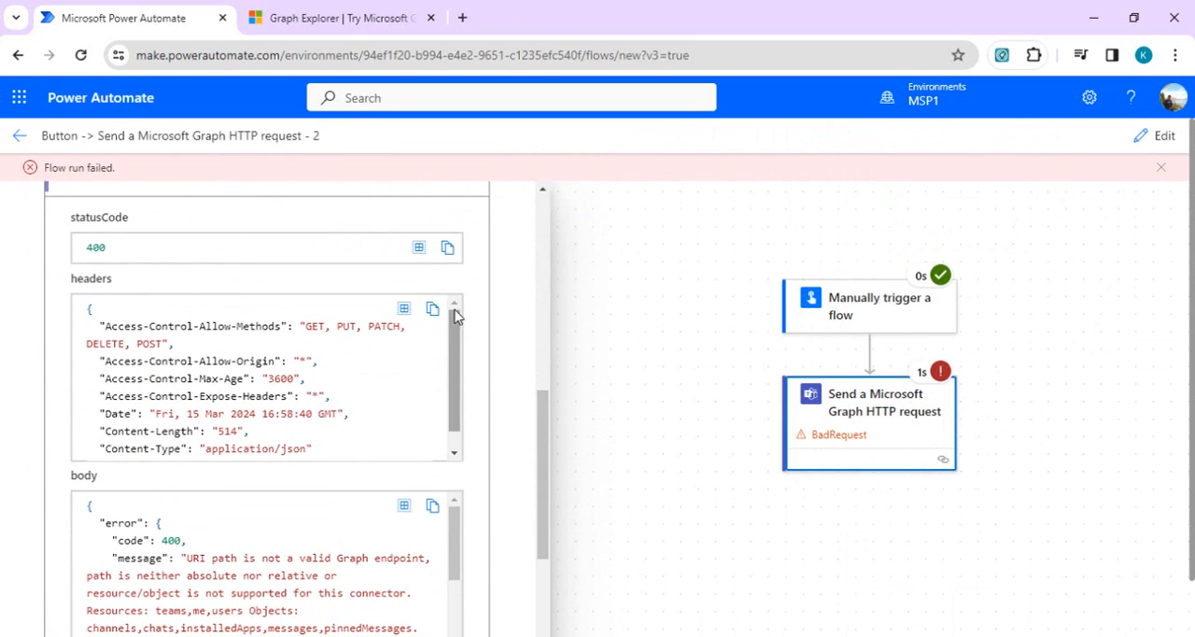
scroll("down", 3)
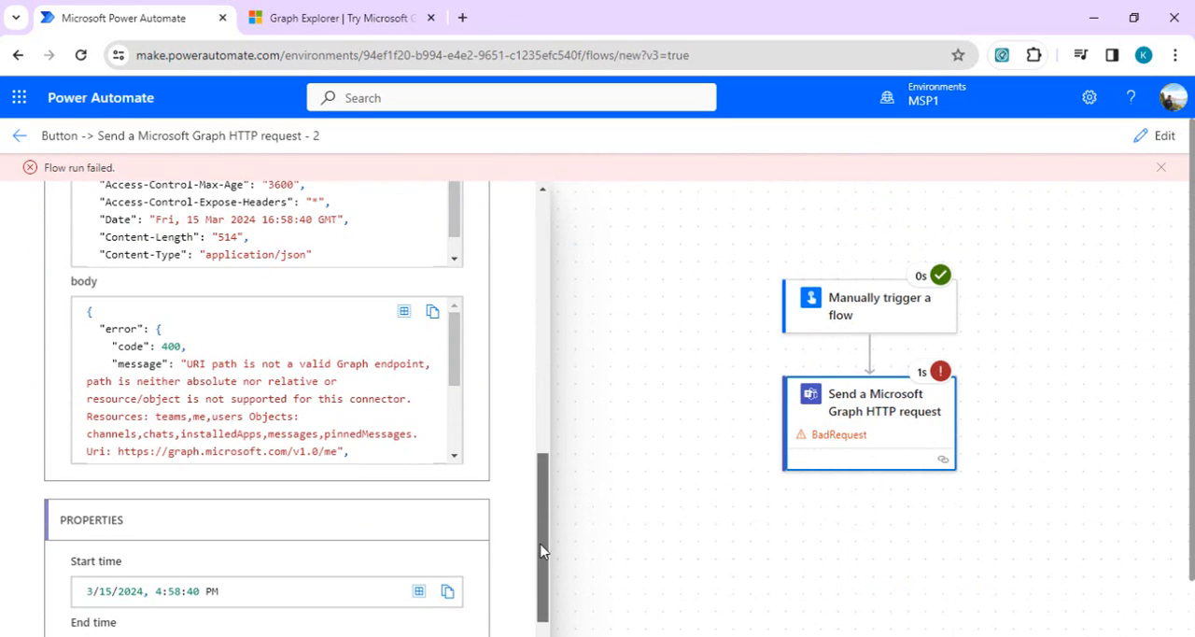
scroll("down", 3)
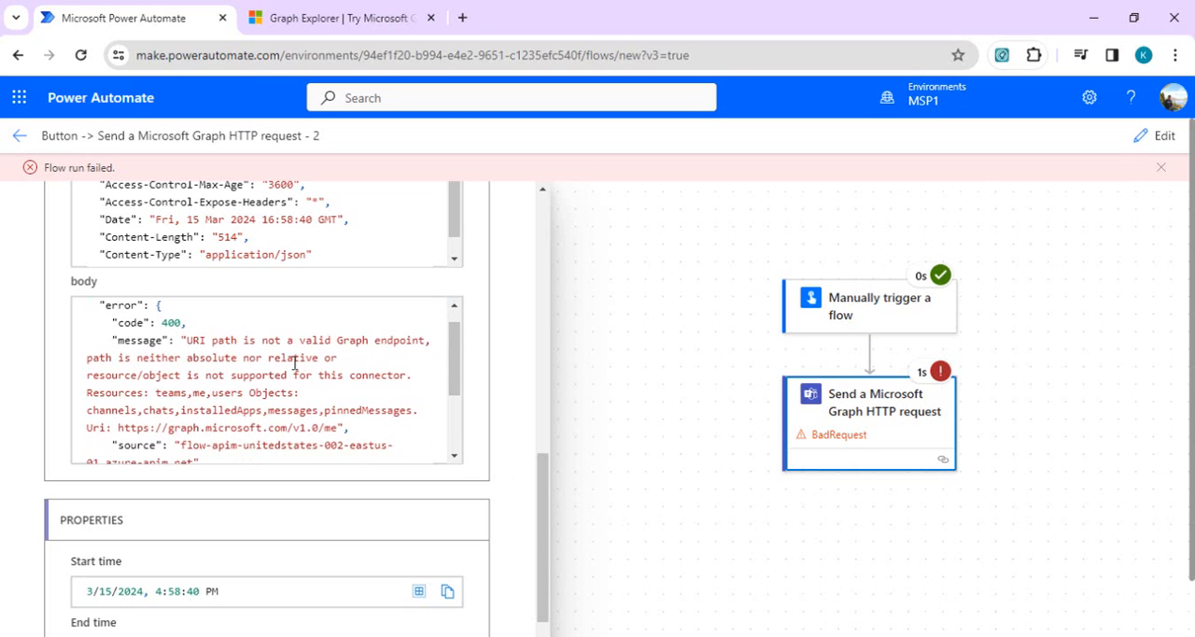
left_click_drag(249, 340, 272, 375)
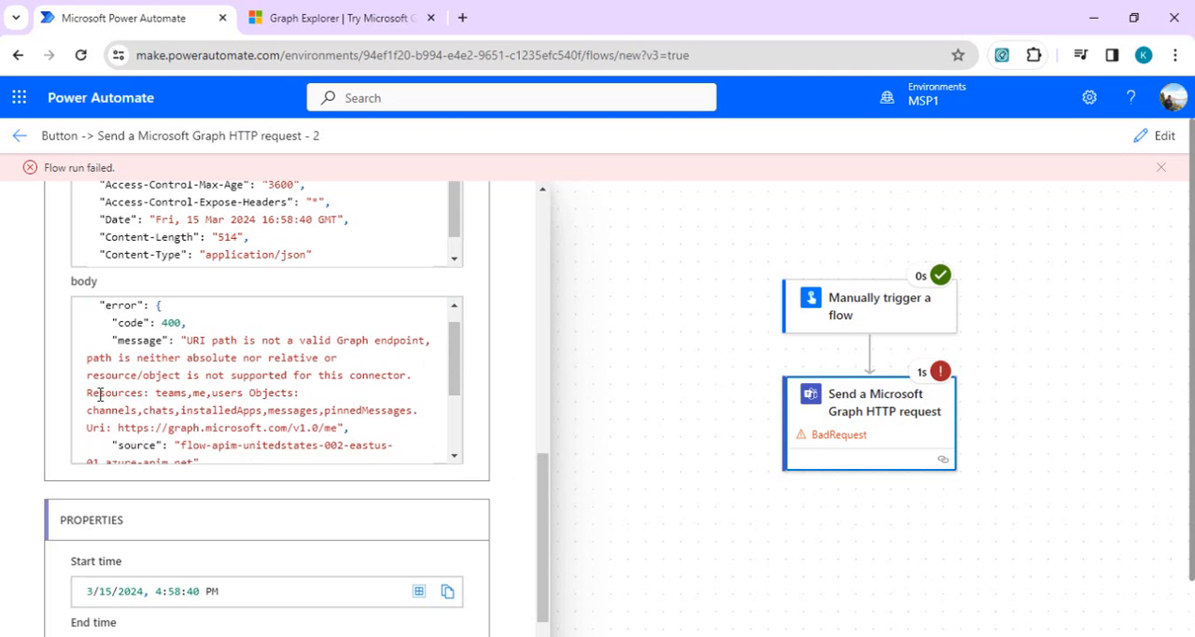
left_click_drag(86, 393, 207, 393)
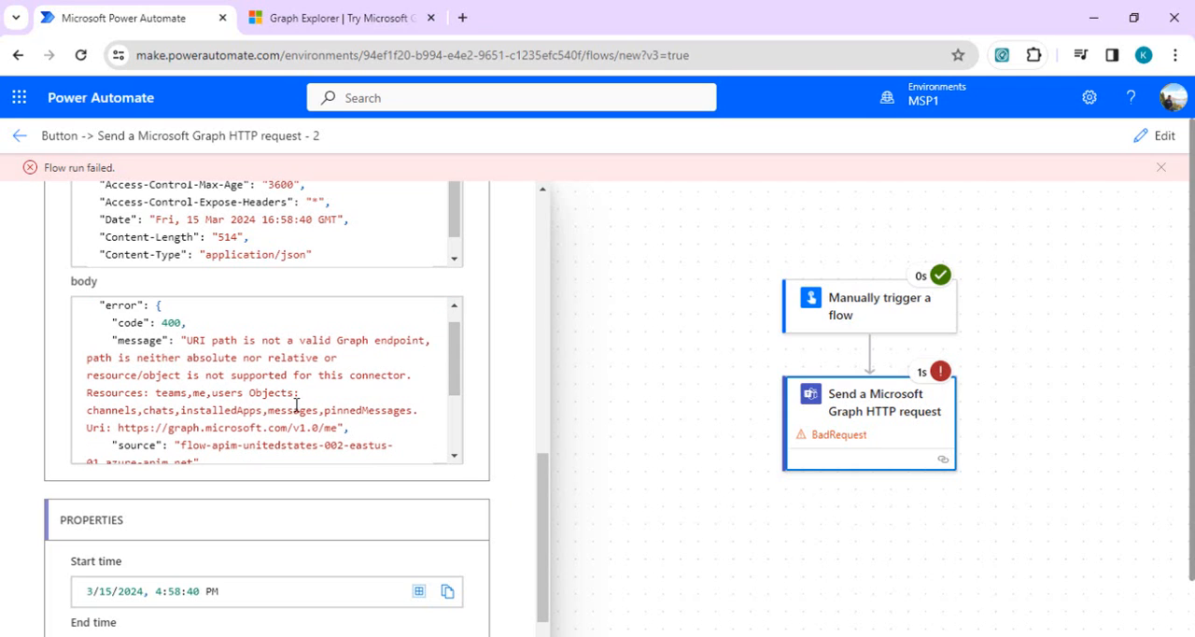
mouse_move(542, 504)
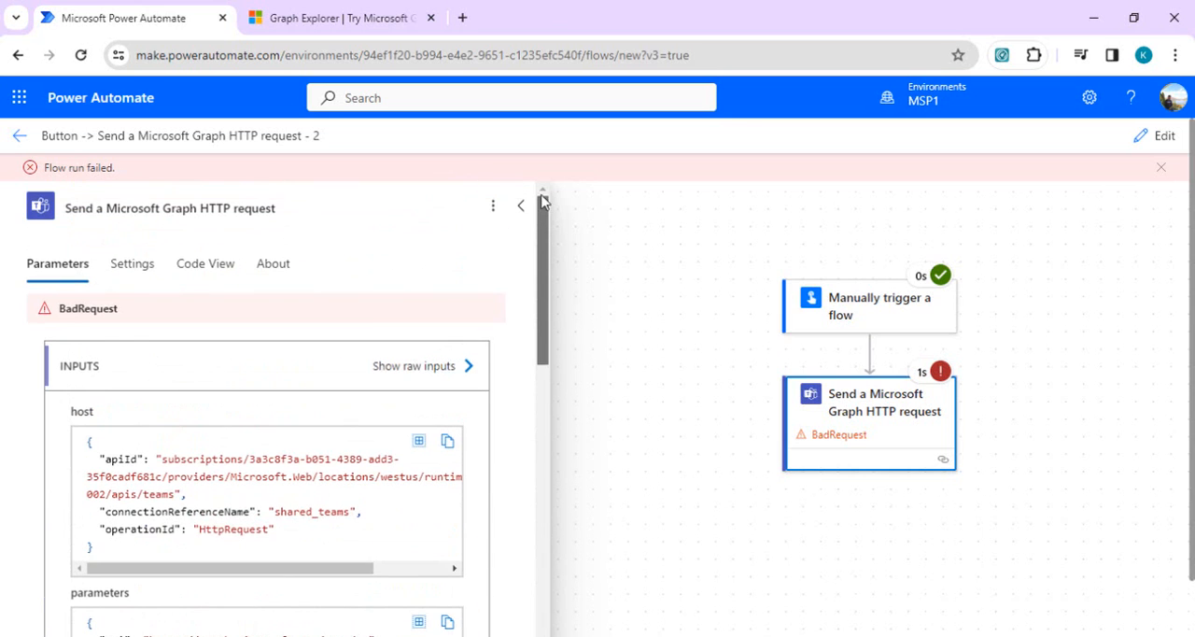
mouse_move(294, 478)
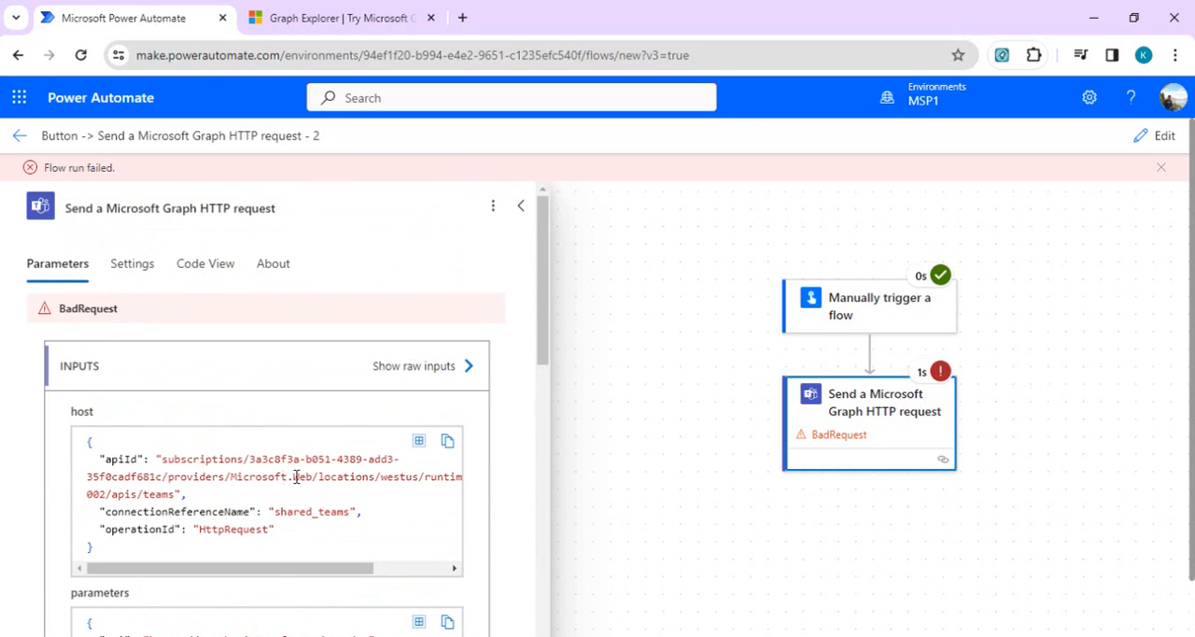
mouse_move(548, 306)
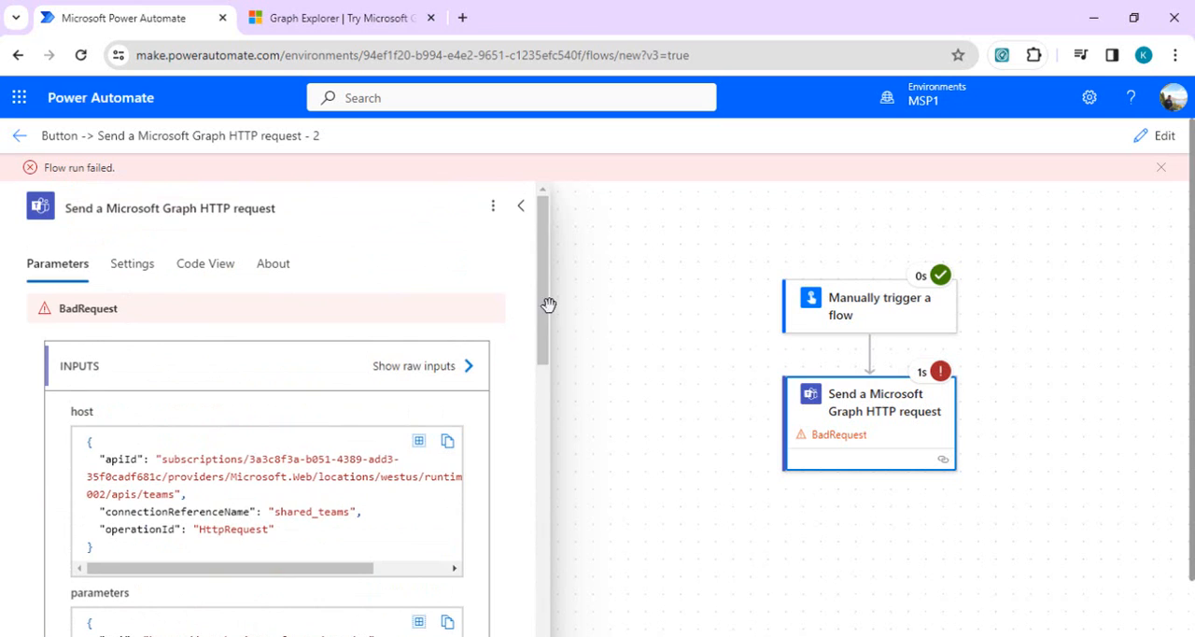
scroll("down", 3)
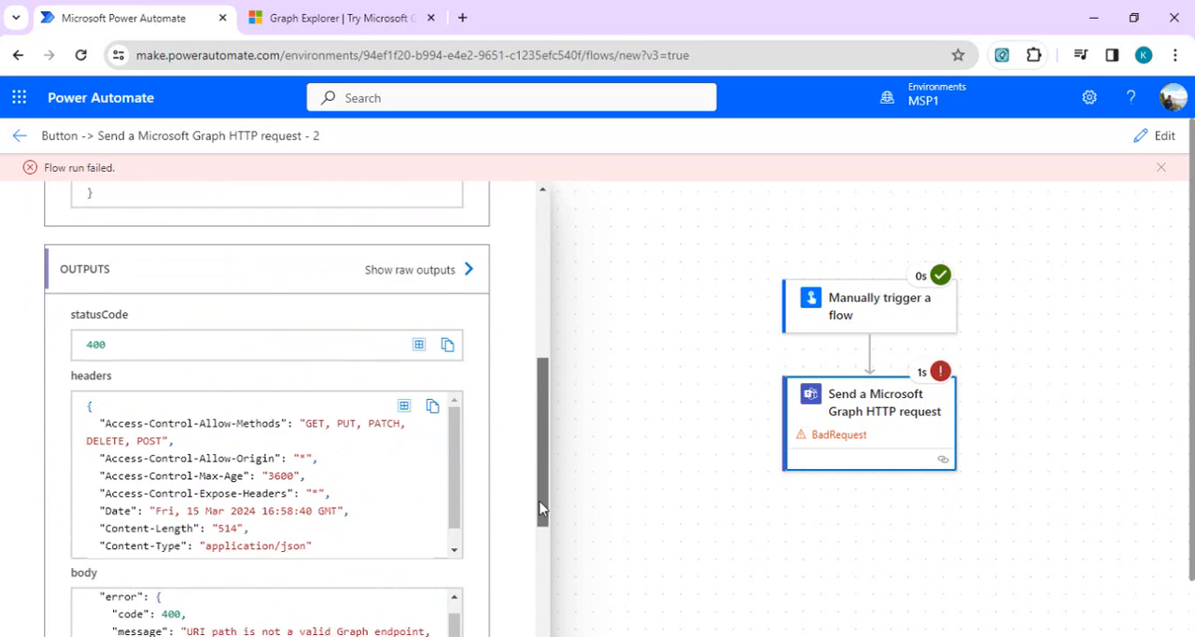
scroll("down", 3)
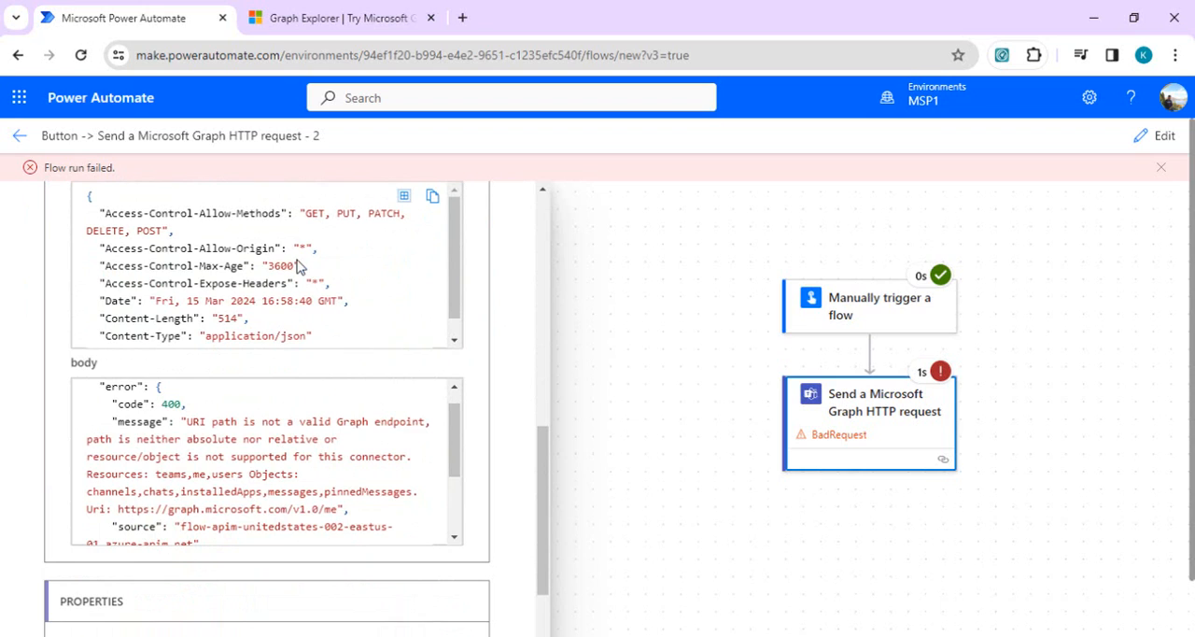
mouse_move(177, 463)
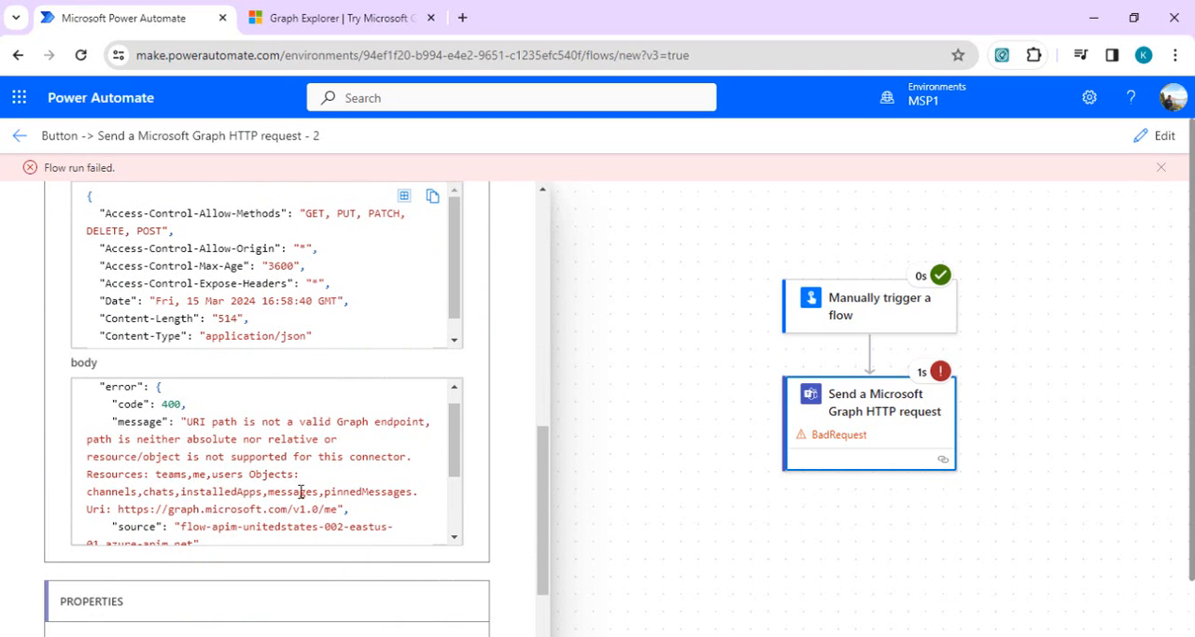
mouse_move(449, 435)
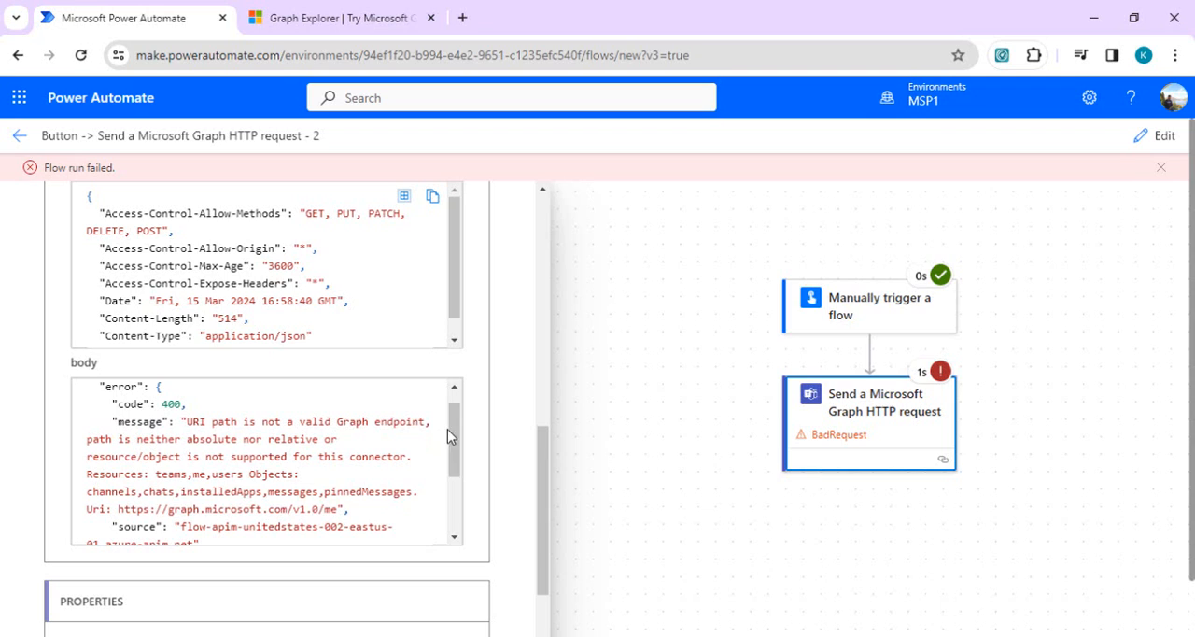
mouse_move(430, 434)
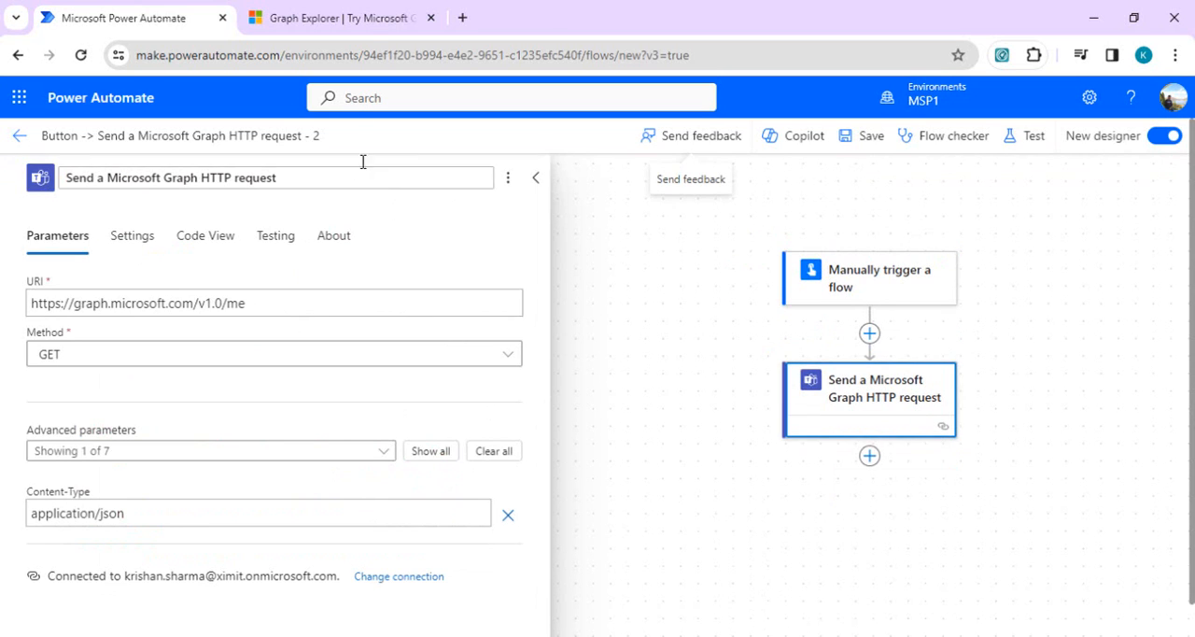
Run the 'my joined teams' sample in Graph Explorer and copy its request URL.
left_click(341, 18)
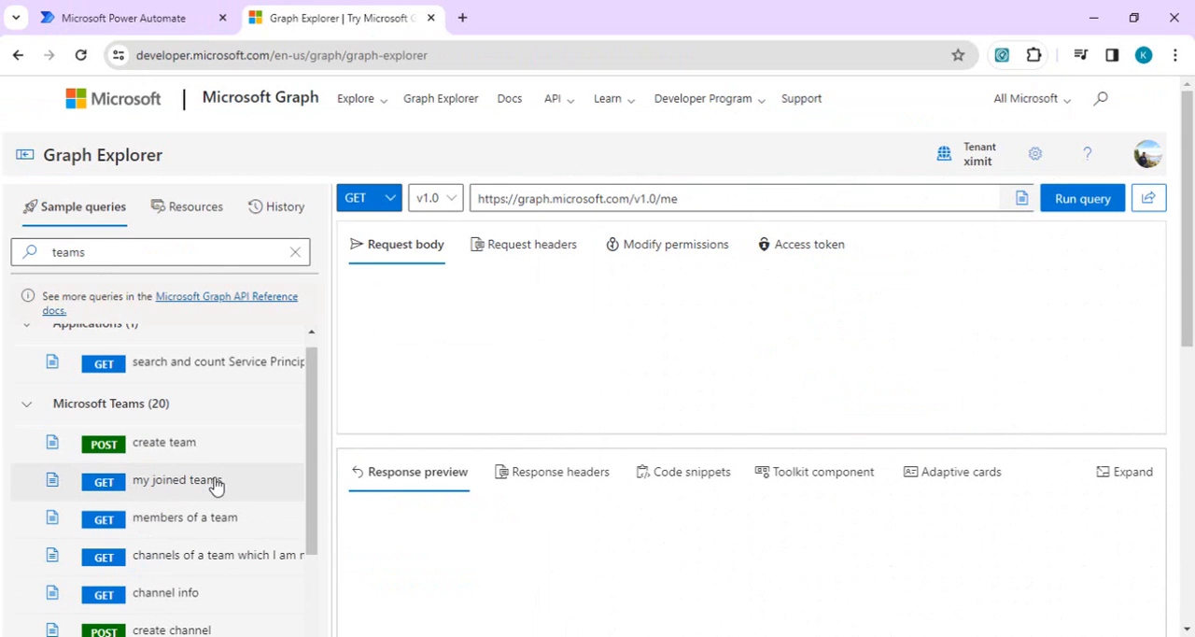
left_click(177, 481)
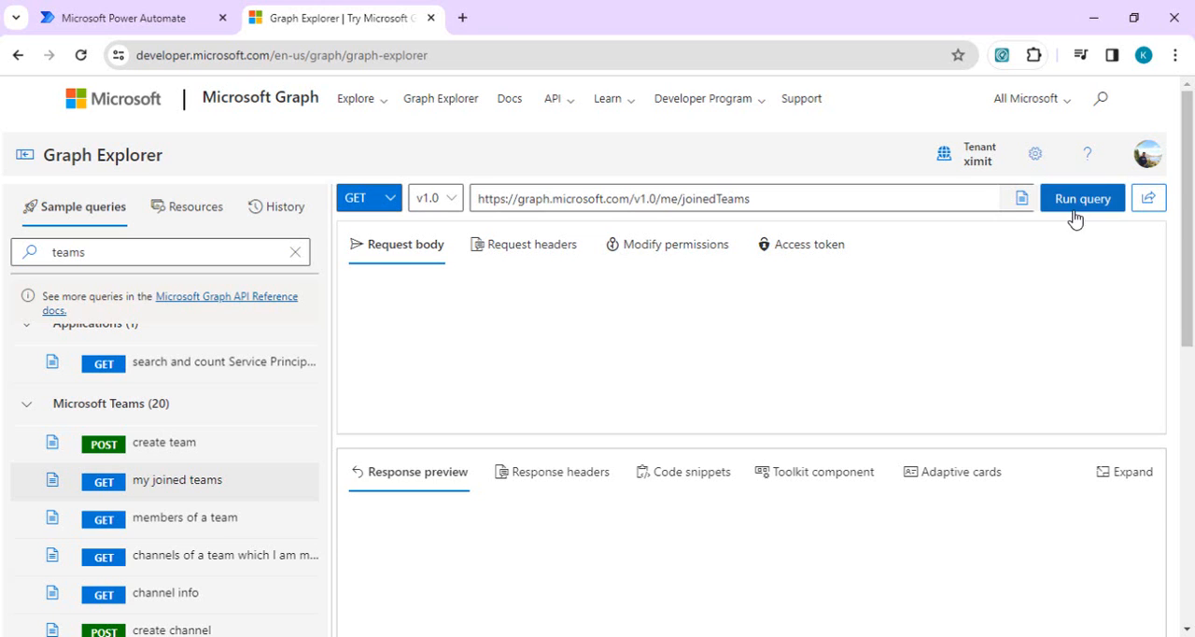
left_click(1082, 197)
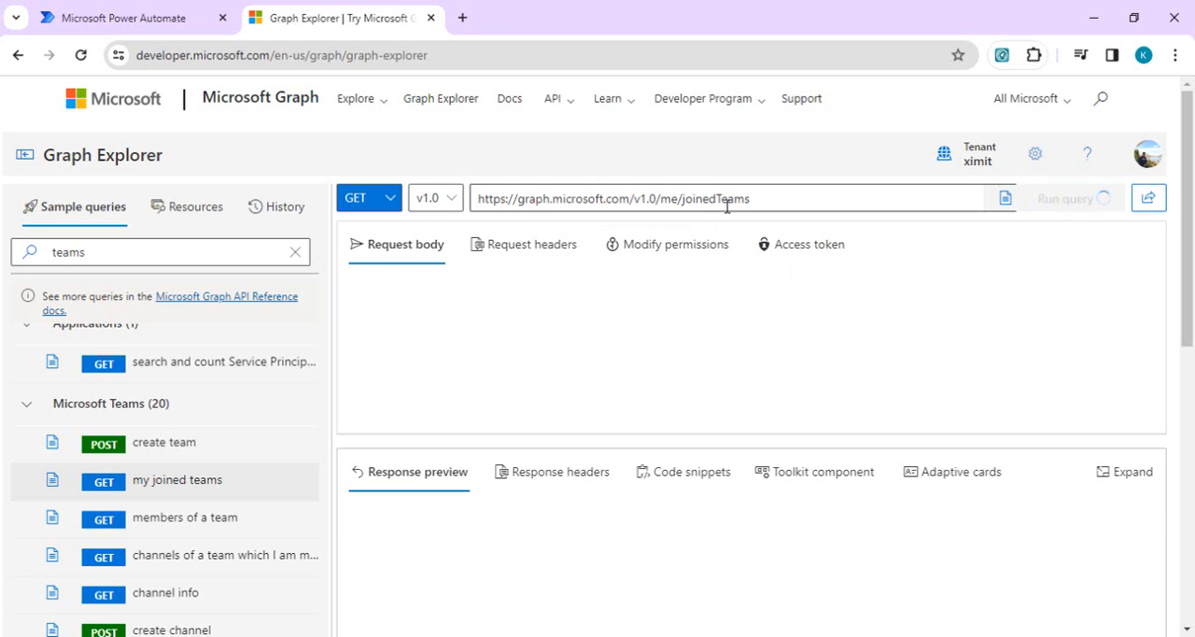
left_click(1081, 197)
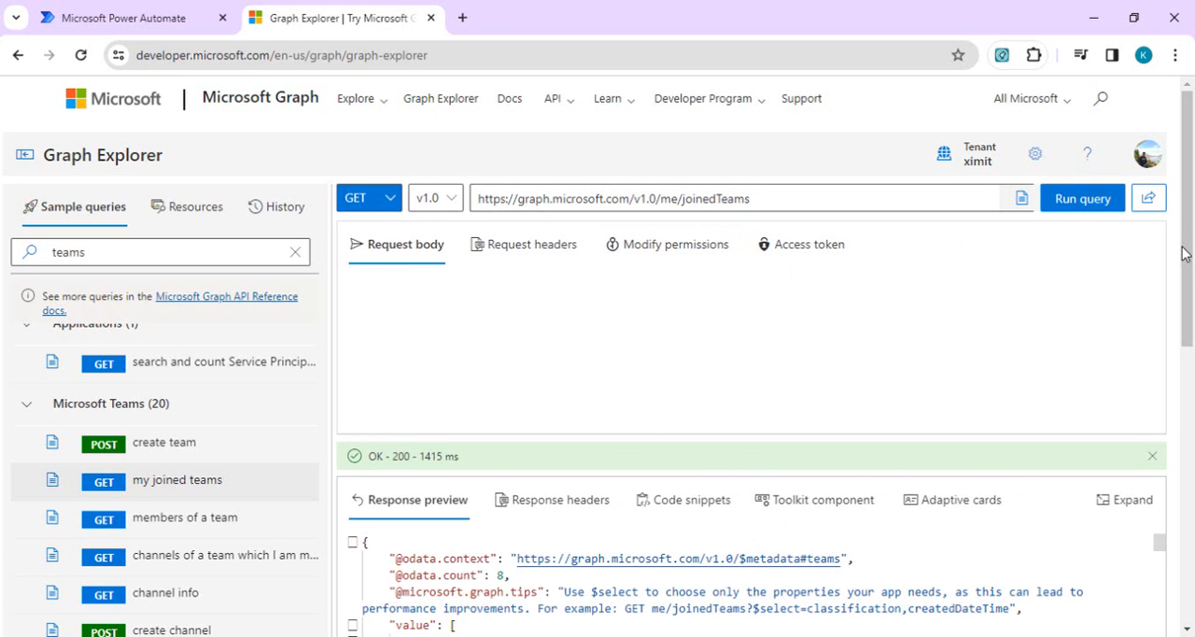
mouse_move(834, 288)
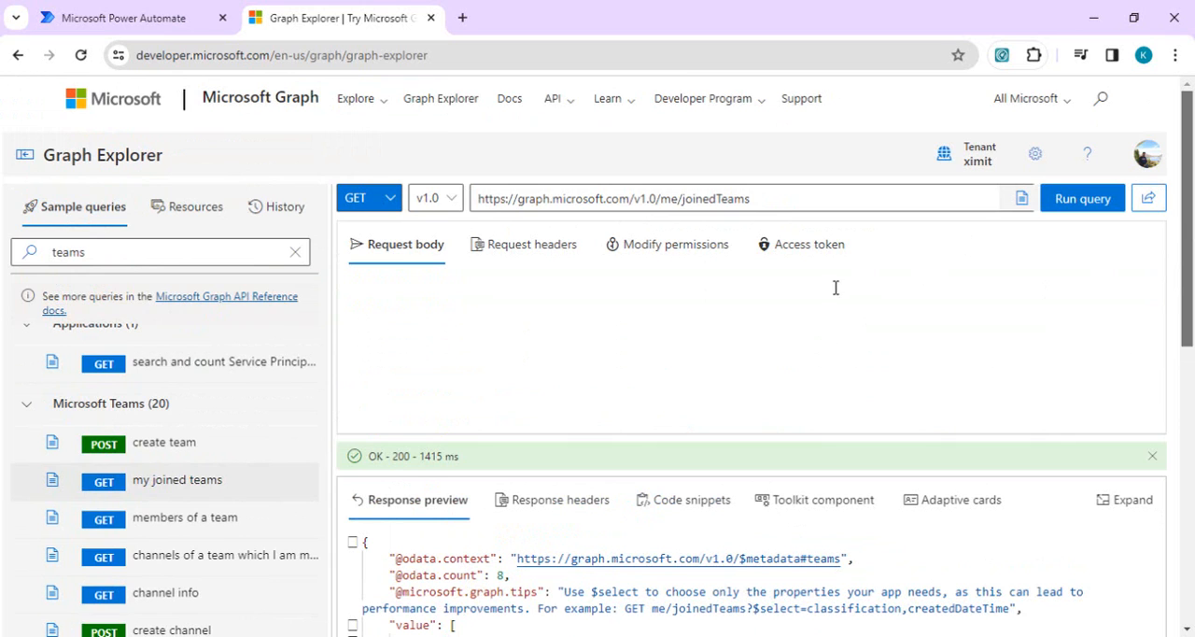
triple_click(607, 198)
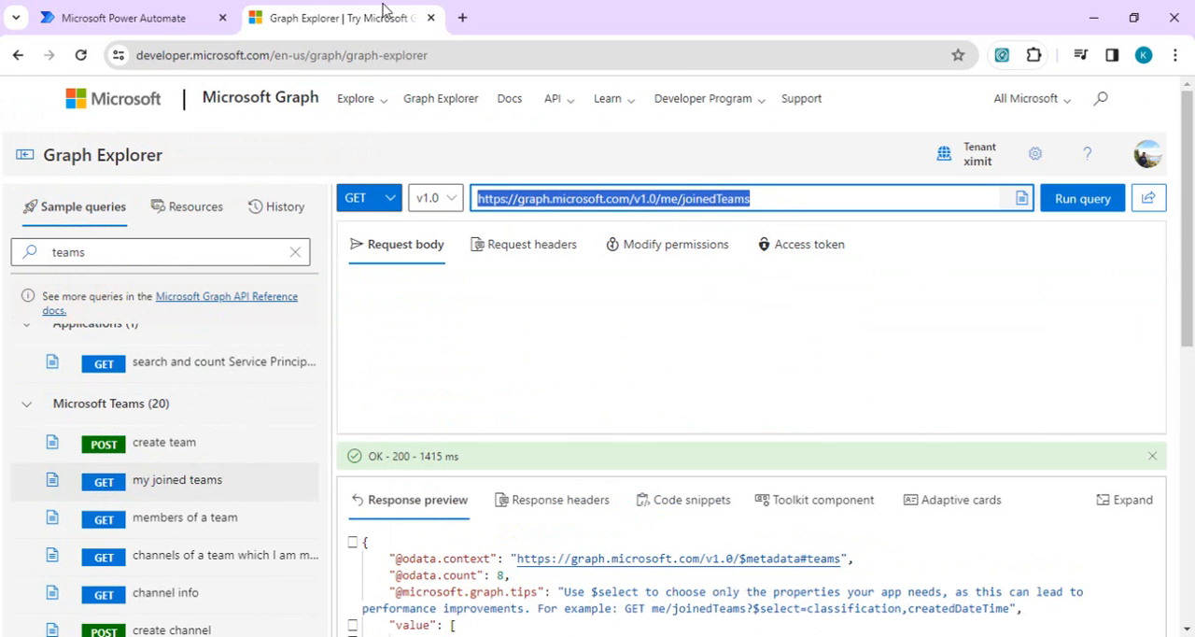
left_click(121, 17)
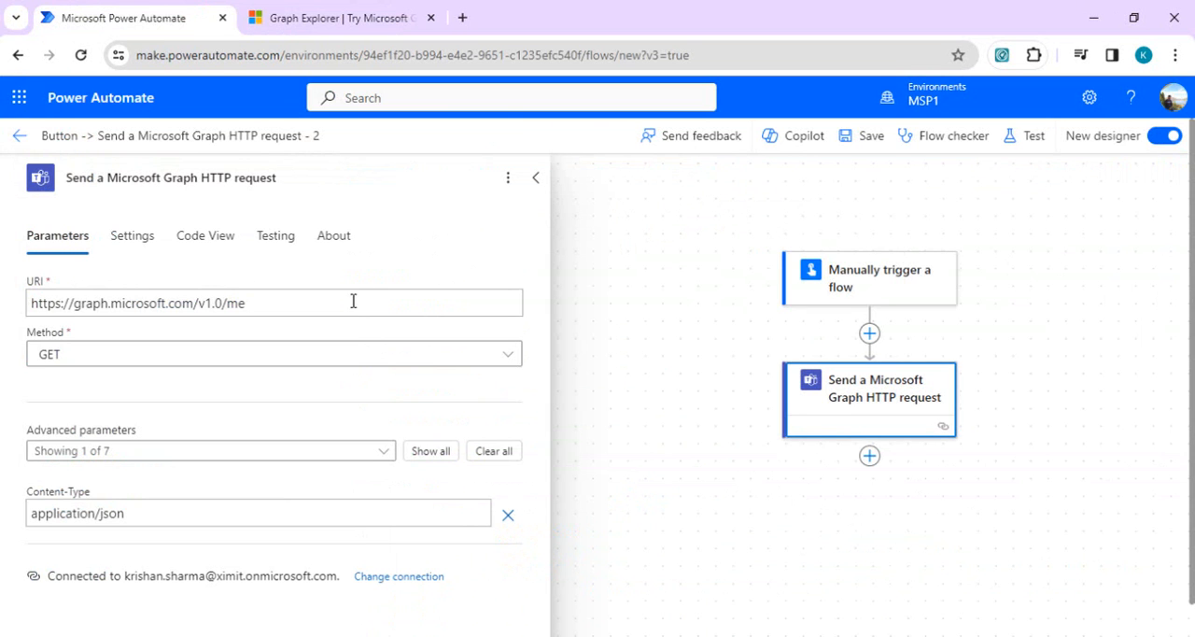
Append /joinedTeams to the request URI, save, and close the action panel.
type("/joinedTeams")
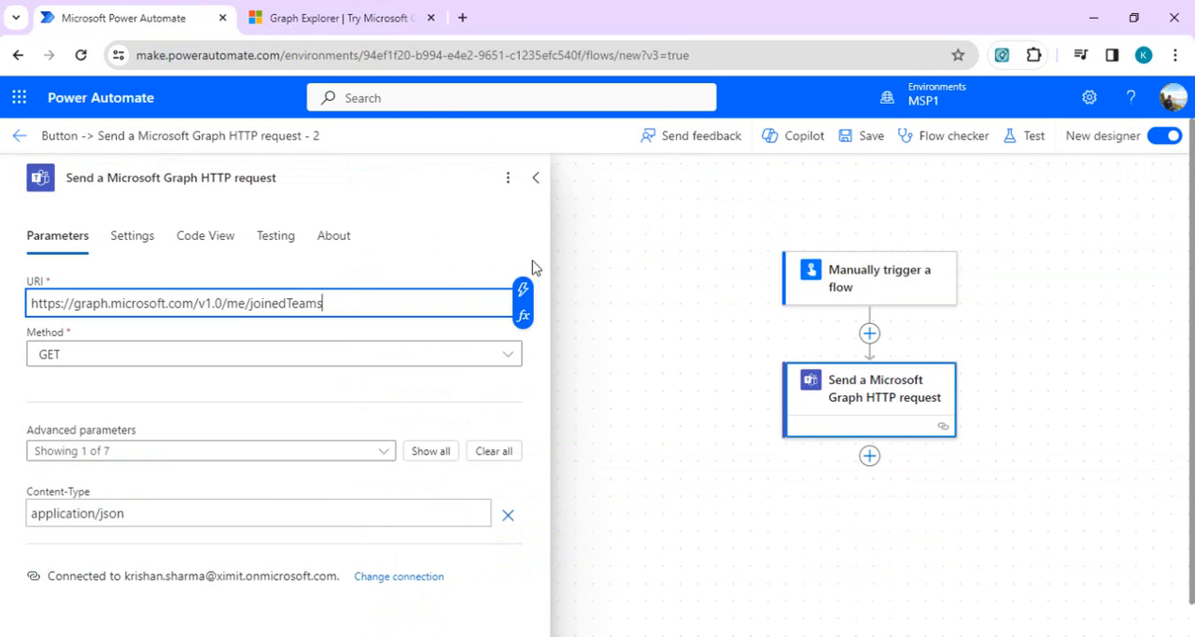
left_click(859, 136)
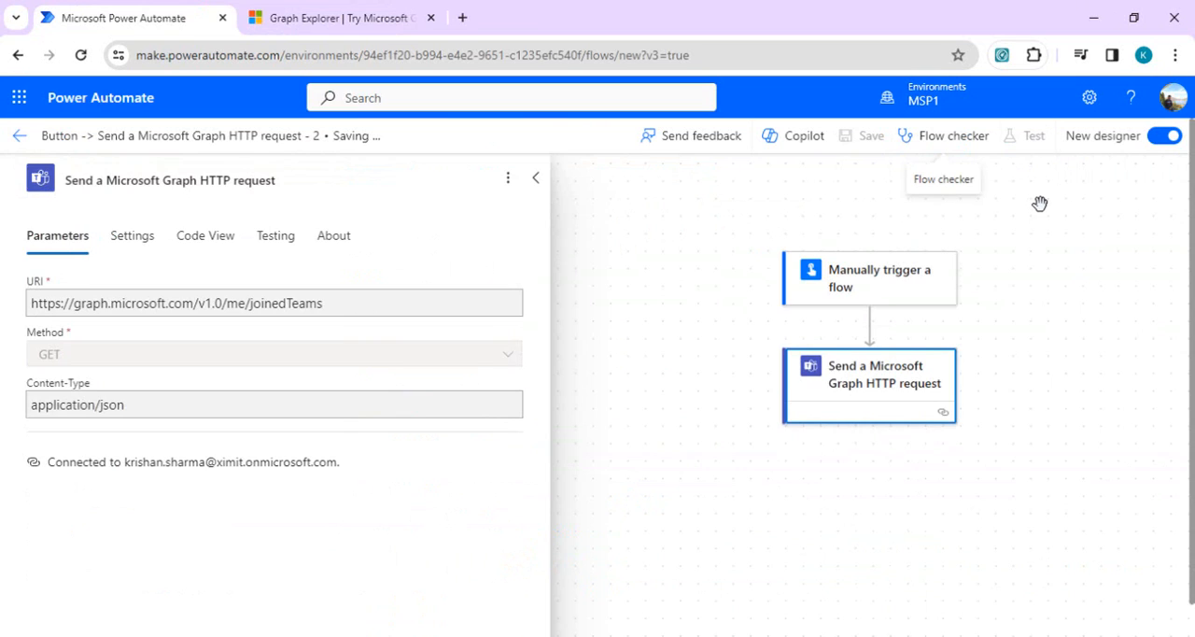
left_click(535, 178)
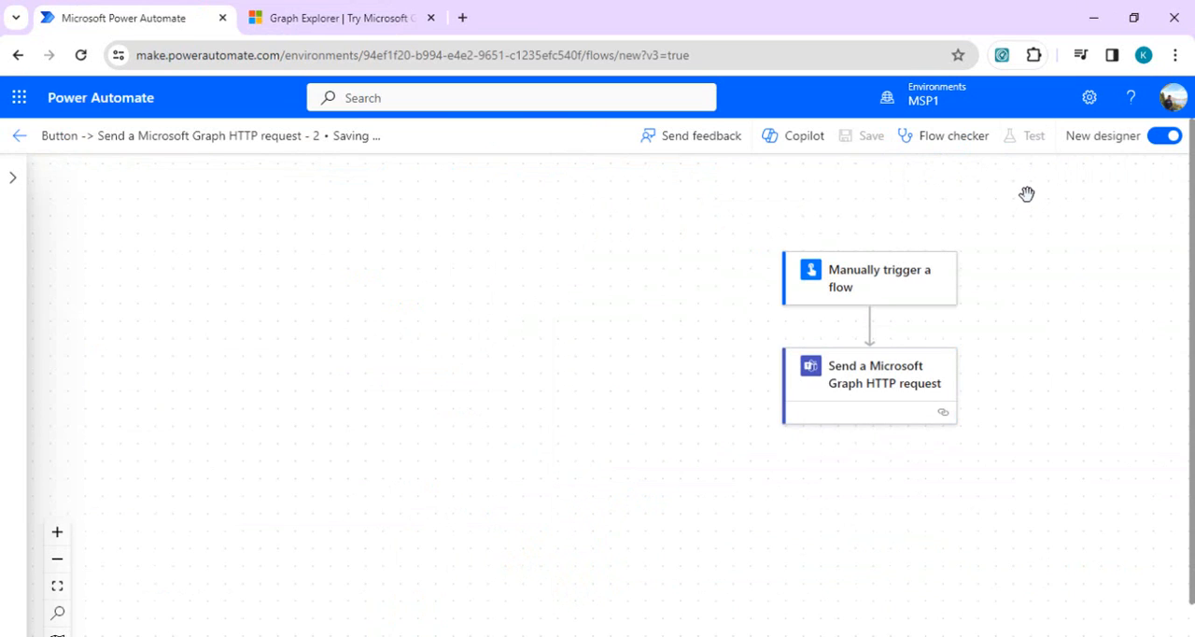
mouse_move(1031, 178)
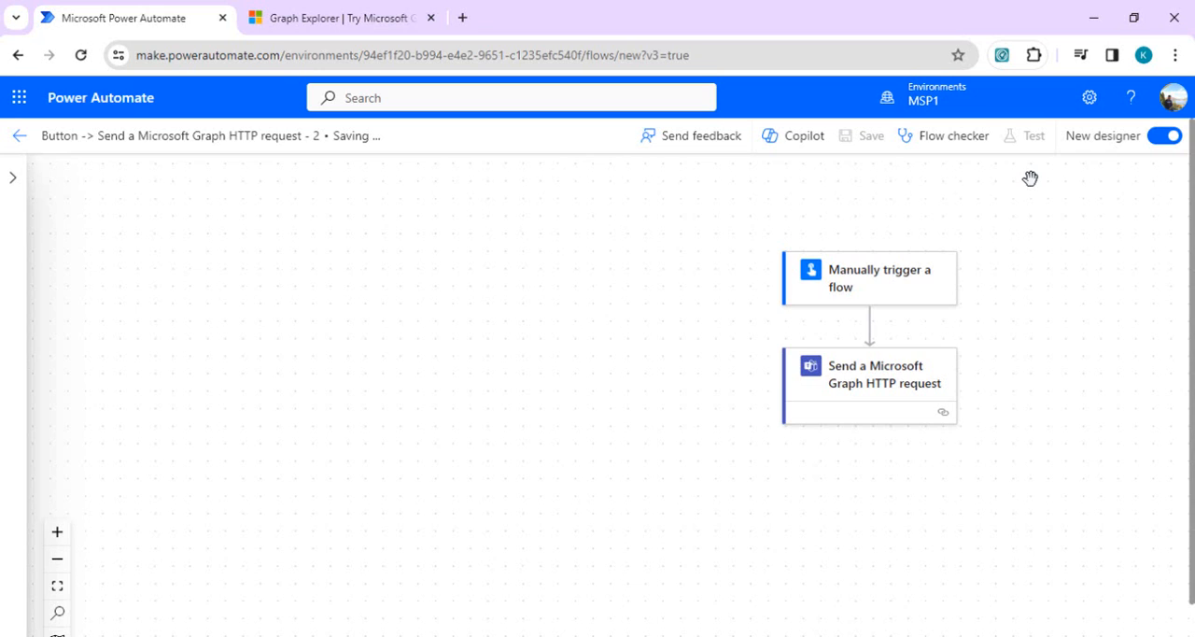
mouse_move(1022, 175)
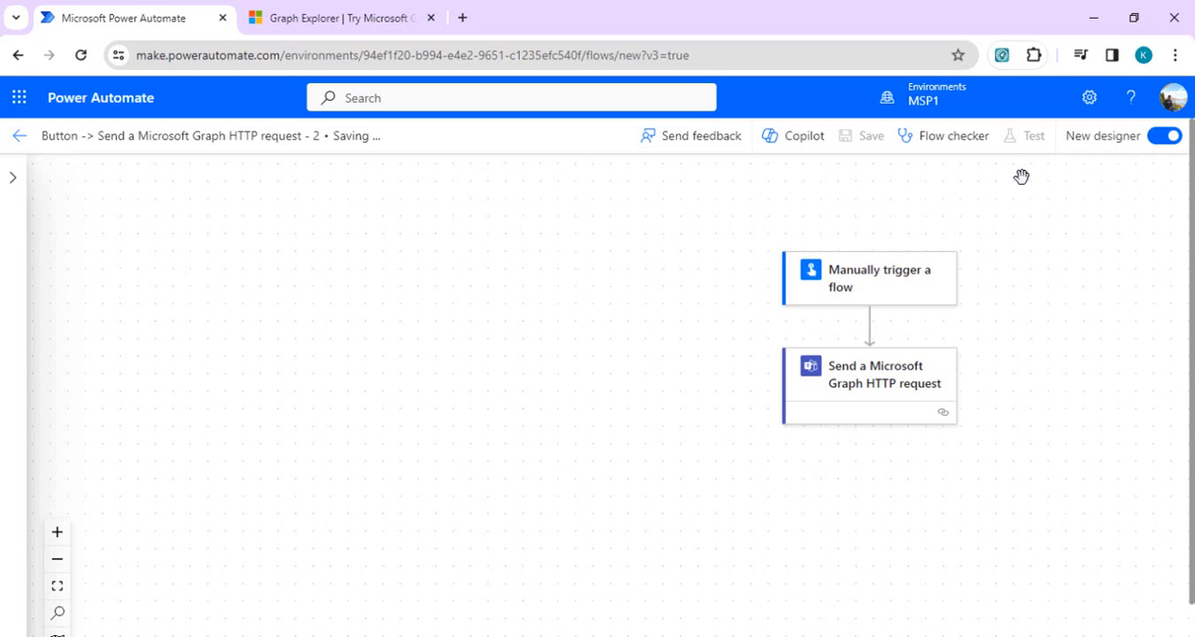
mouse_move(1009, 155)
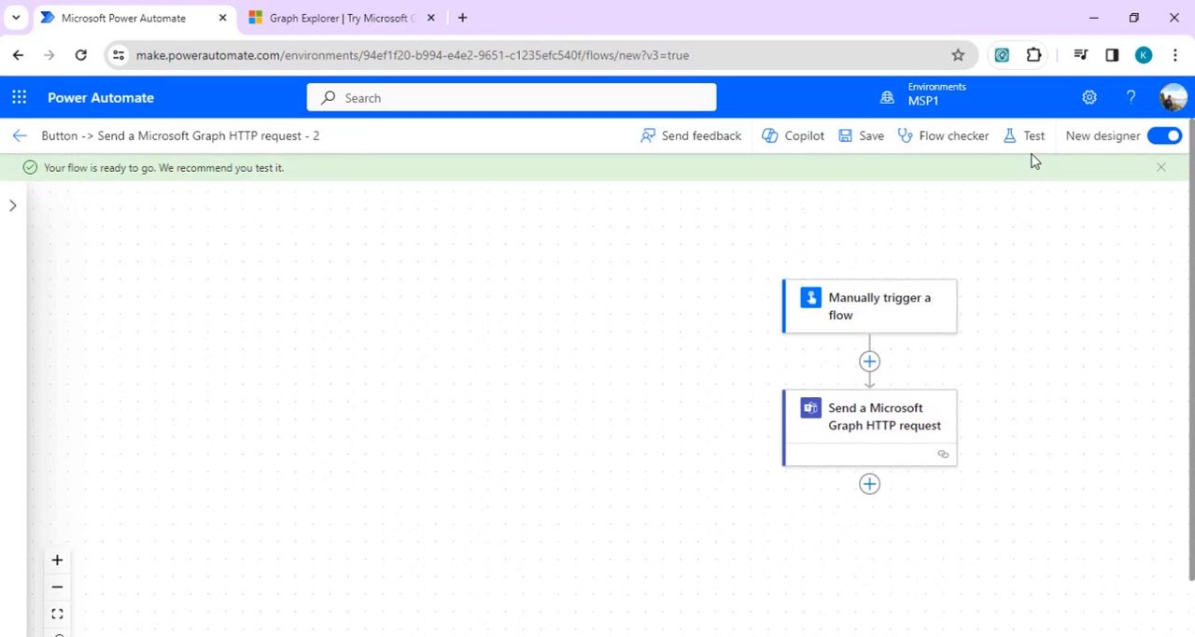
Run another manual test of the joinedTeams flow, which fails with BadRequest.
left_click(1032, 135)
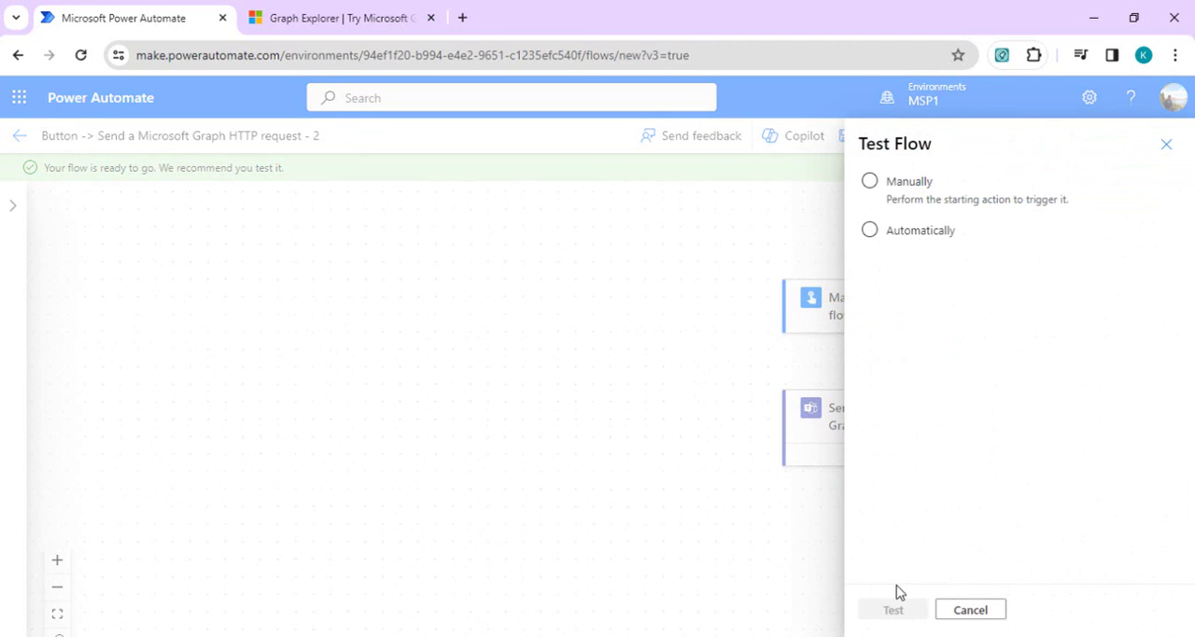
left_click(869, 180)
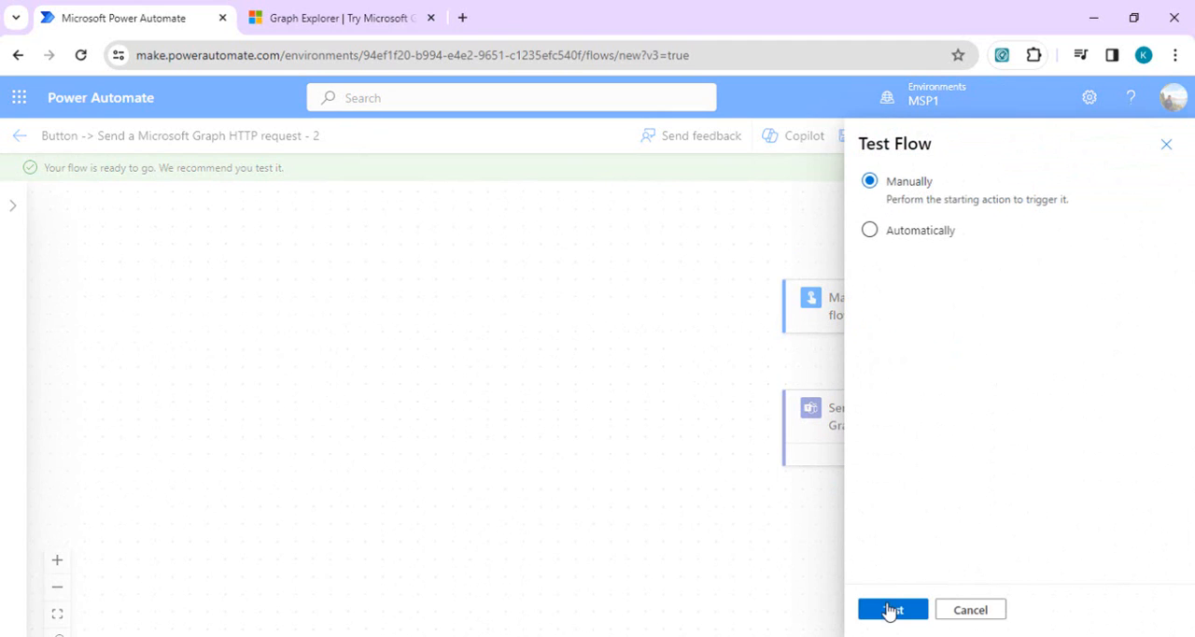
left_click(891, 609)
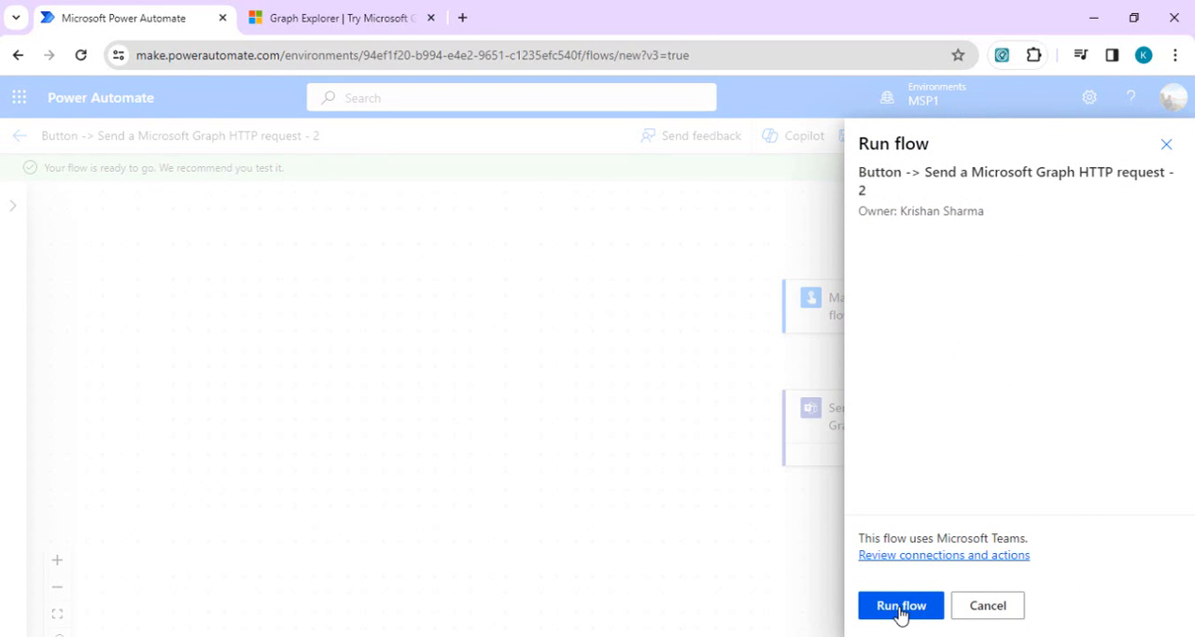
left_click(902, 605)
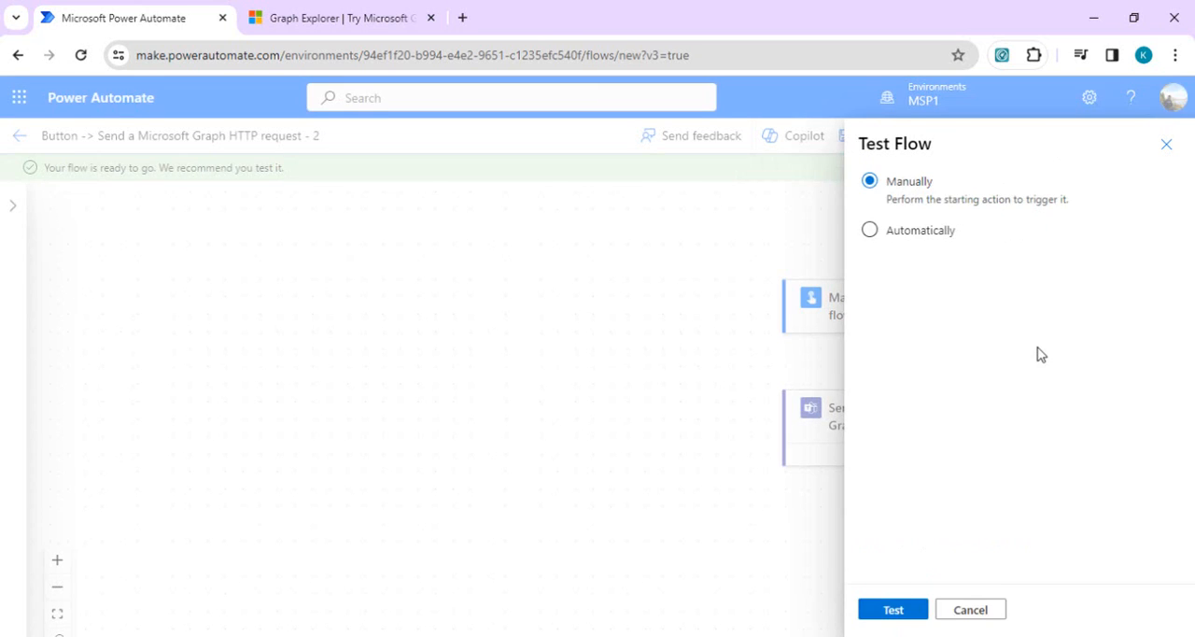
left_click(970, 609)
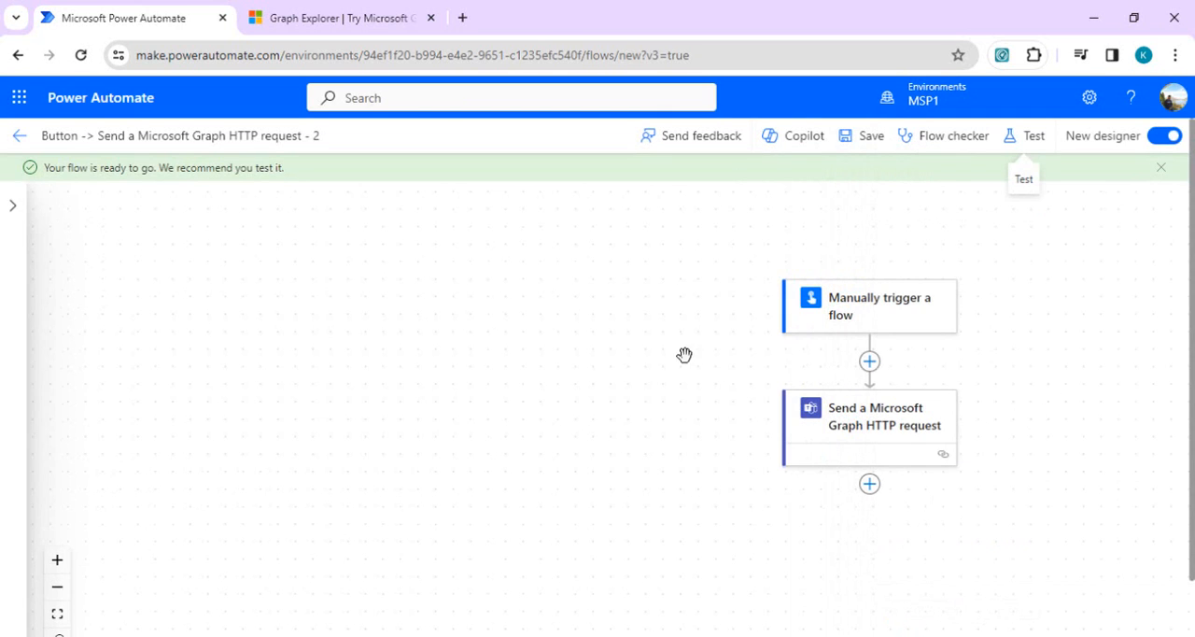
mouse_move(570, 268)
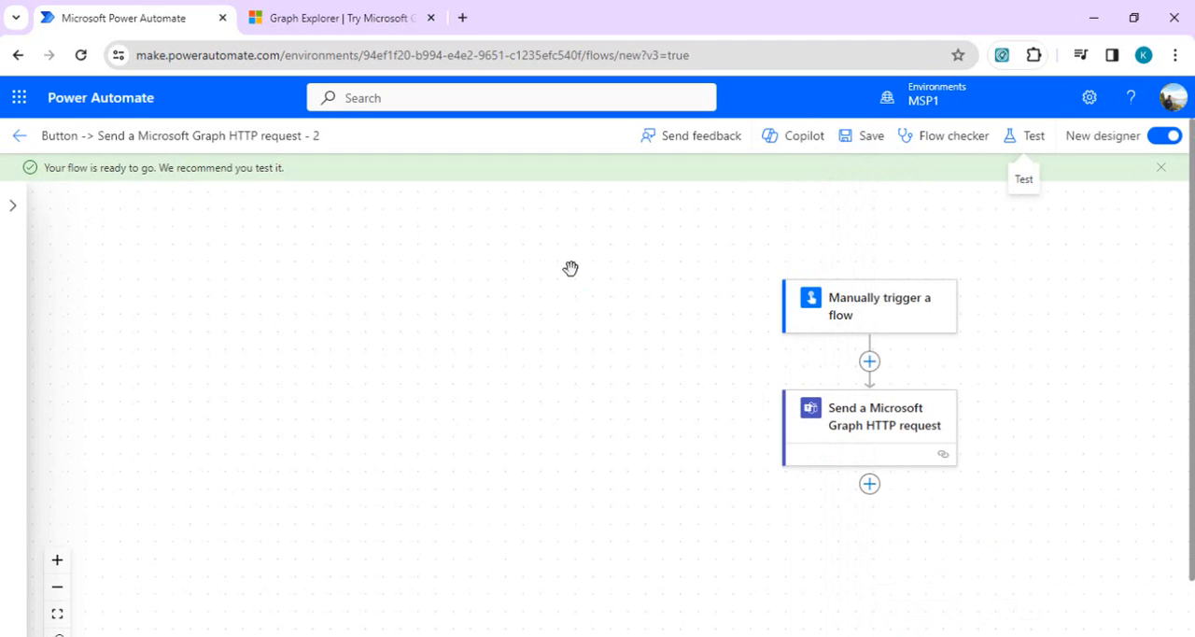
left_click(1035, 136)
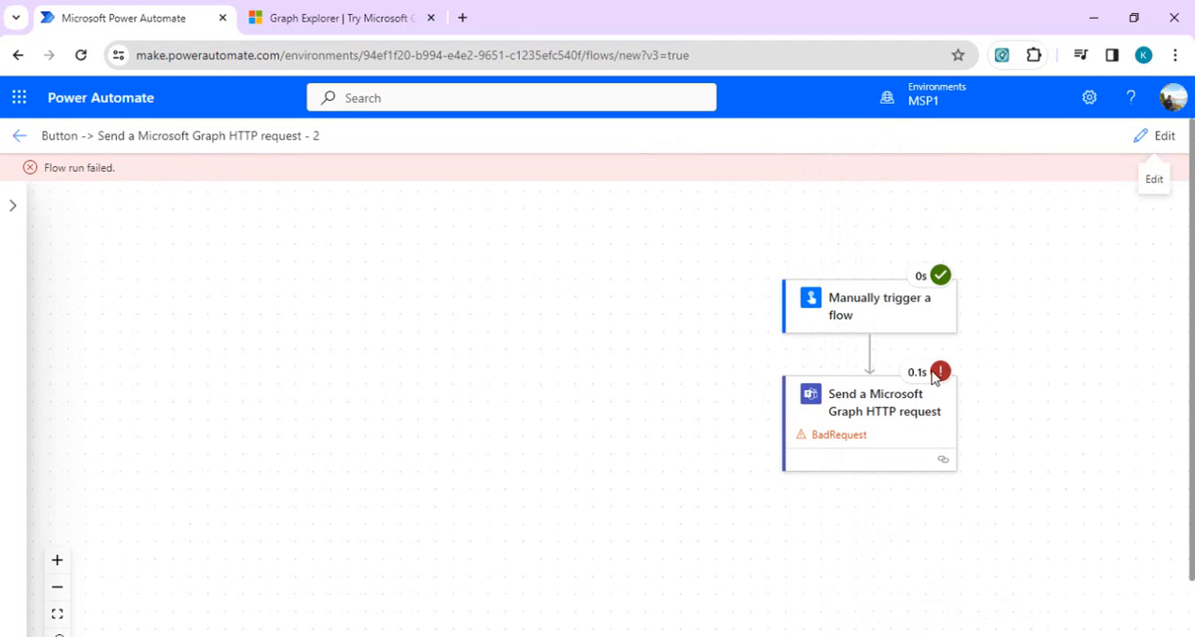
Read the failed request's error body, selecting 'channels', then switch to Graph Explorer.
left_click(871, 411)
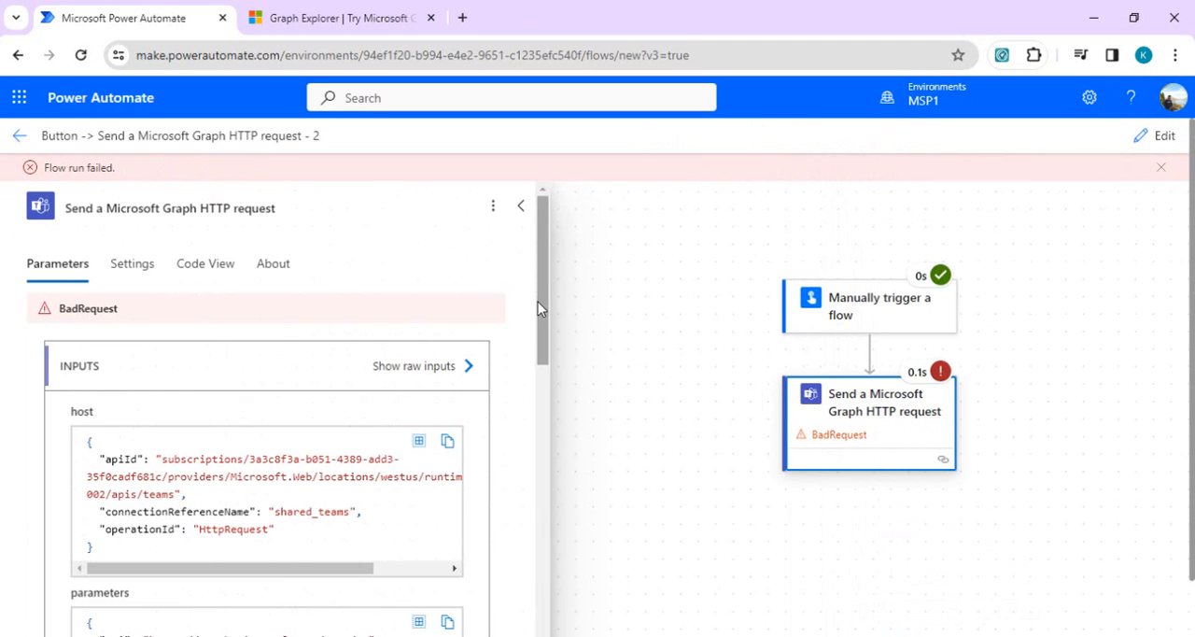
scroll("down", 3)
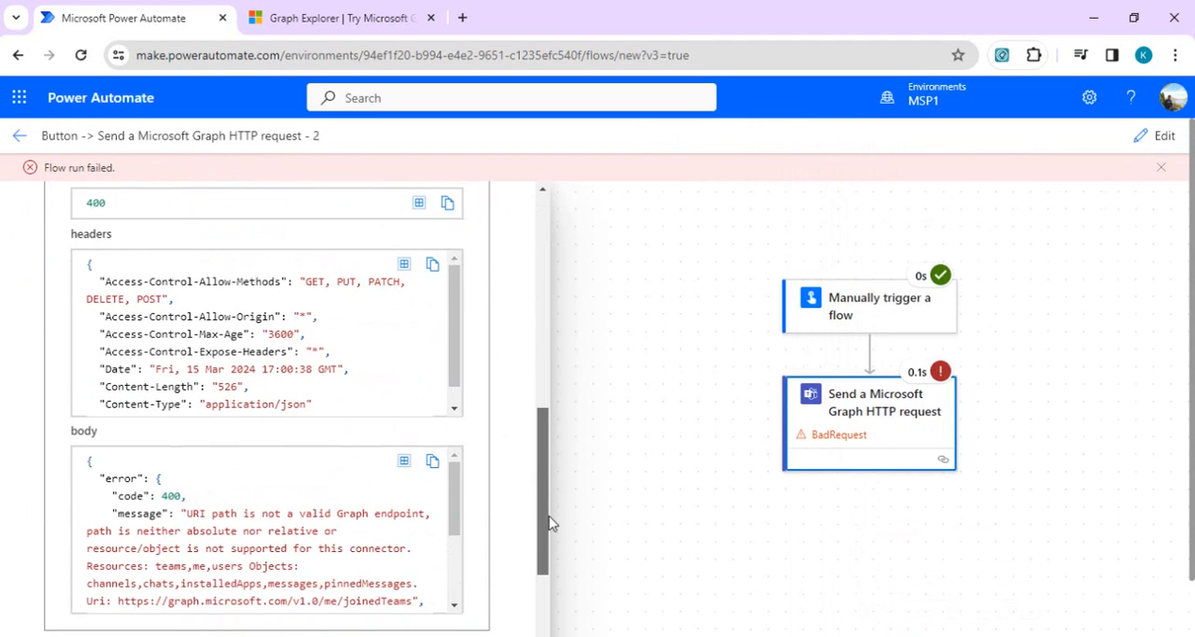
scroll("down", 3)
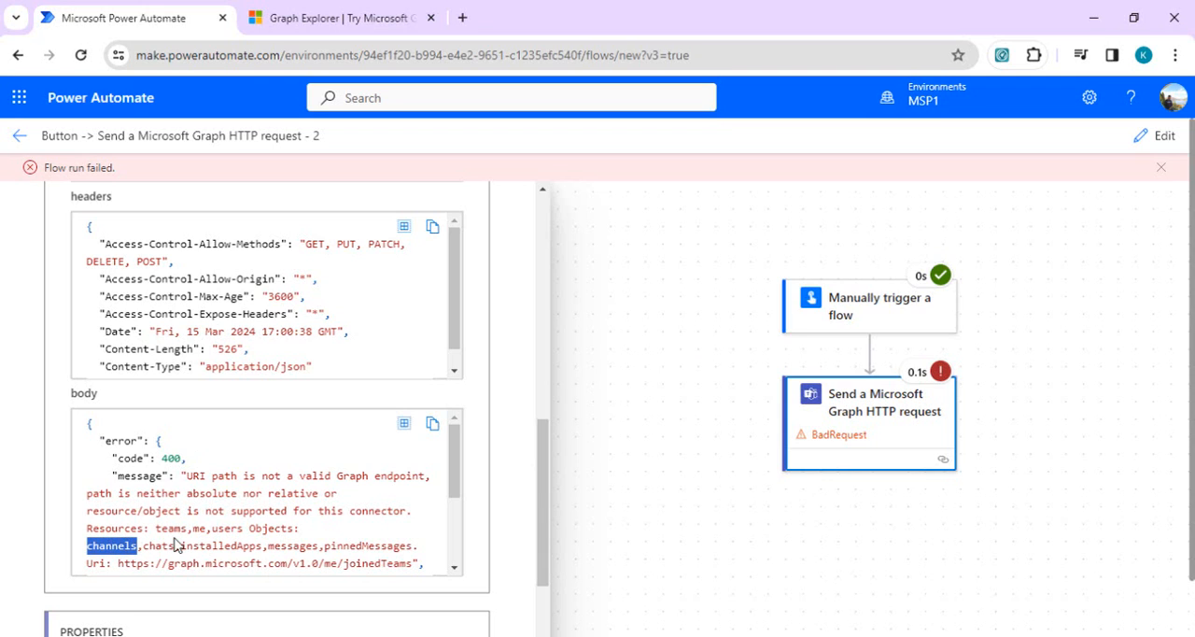
double_click(156, 563)
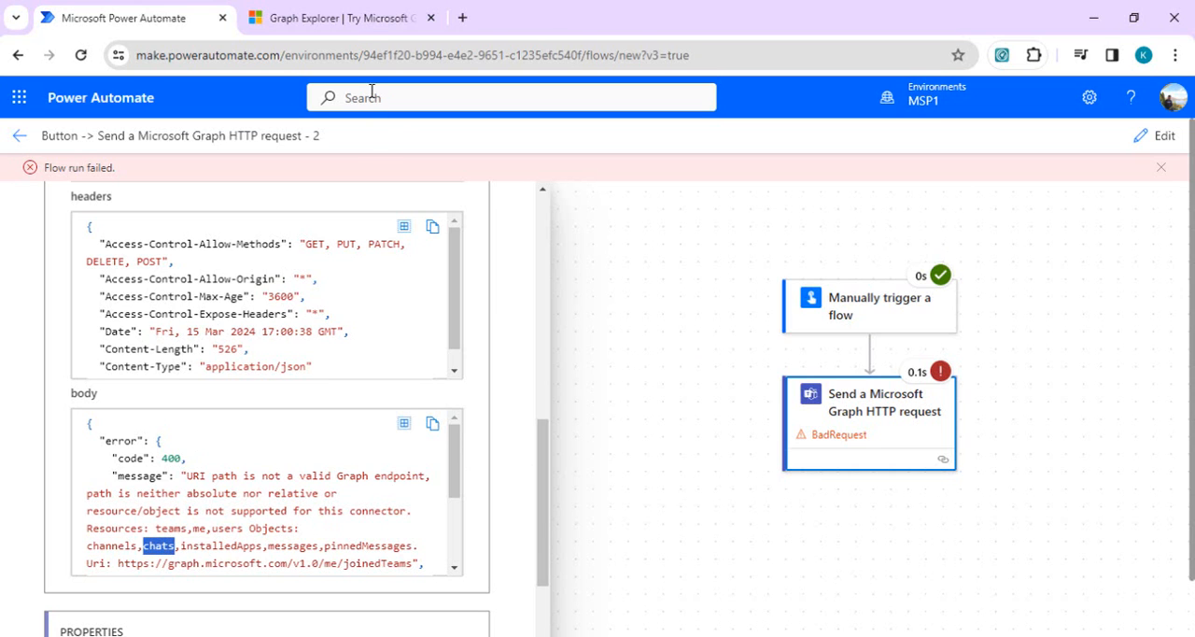
left_click(341, 17)
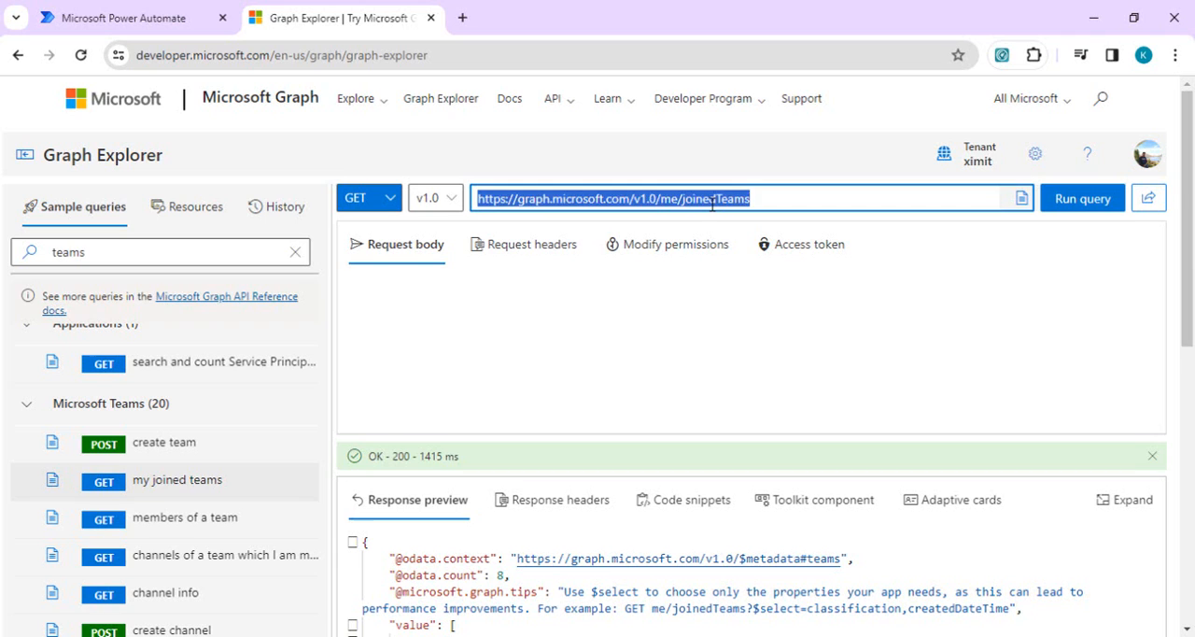
type("https://graph.microsoft.com/v1.0/me/chats")
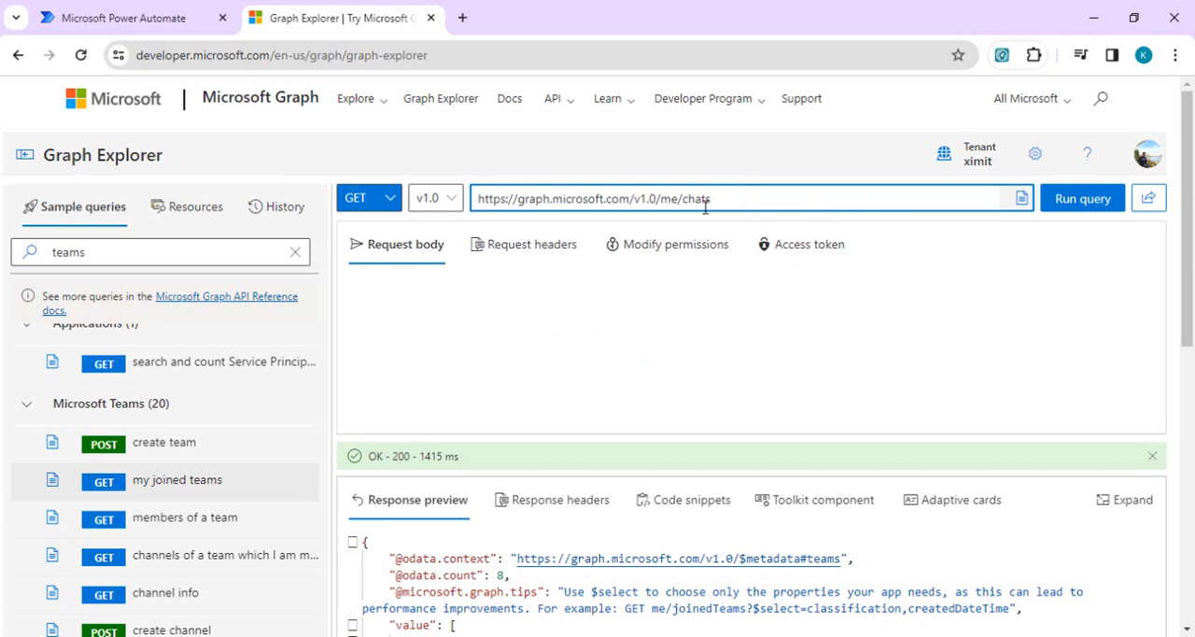
left_click(1082, 198)
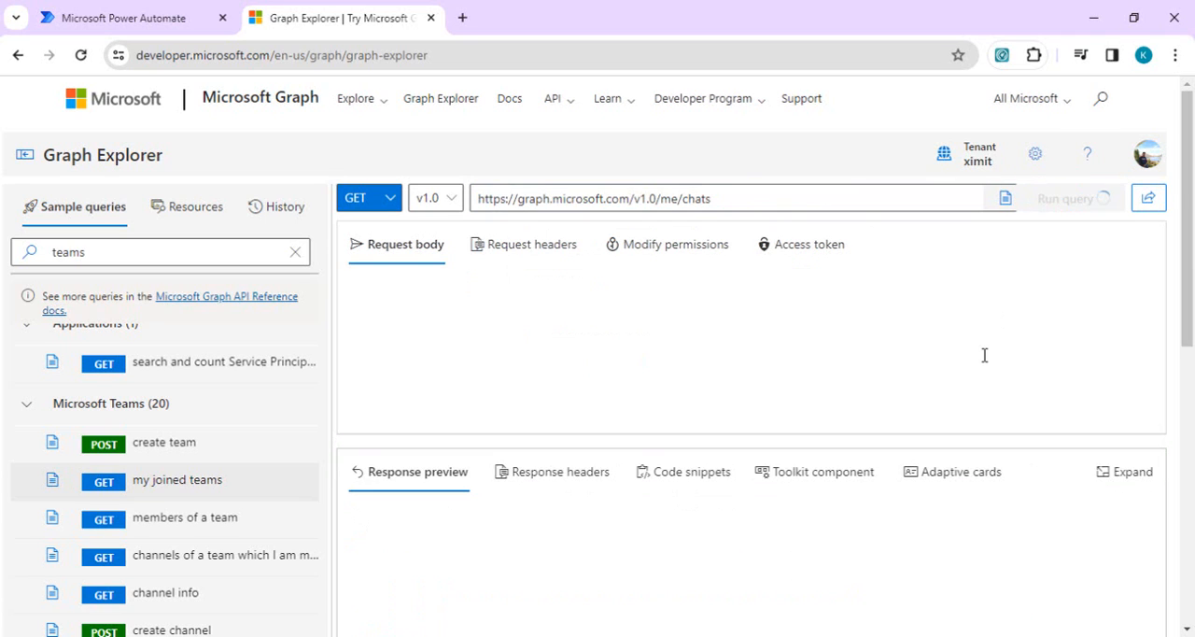
left_click(1082, 197)
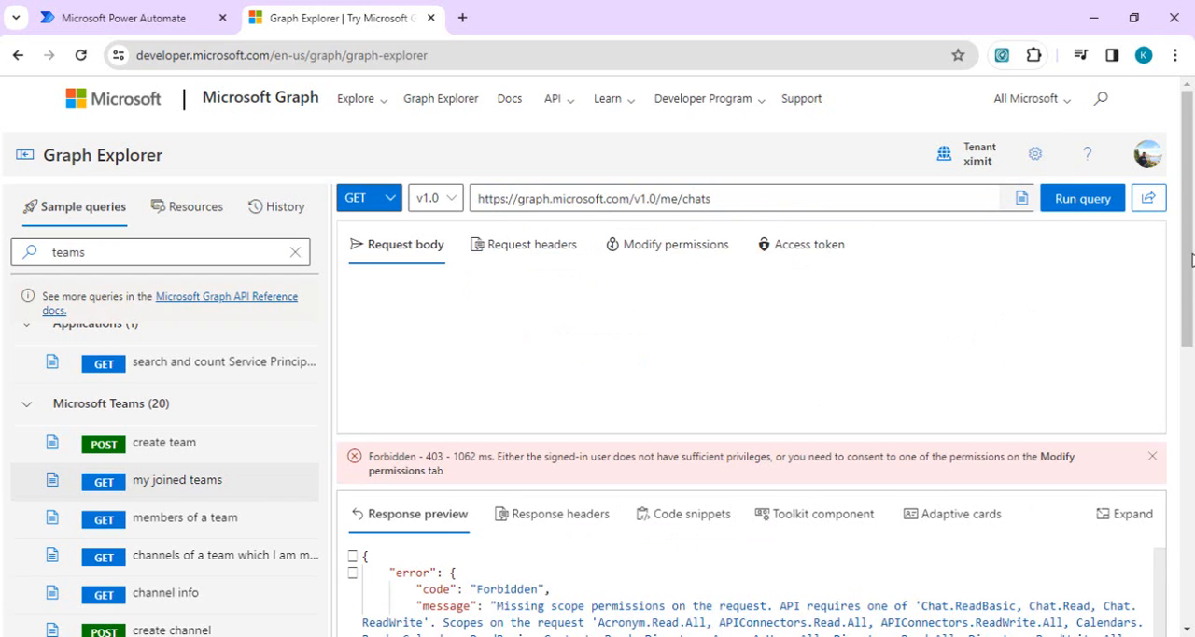
Consent to Chat.ReadBasic, rerun the me/chats query, and select its URL.
left_click(675, 243)
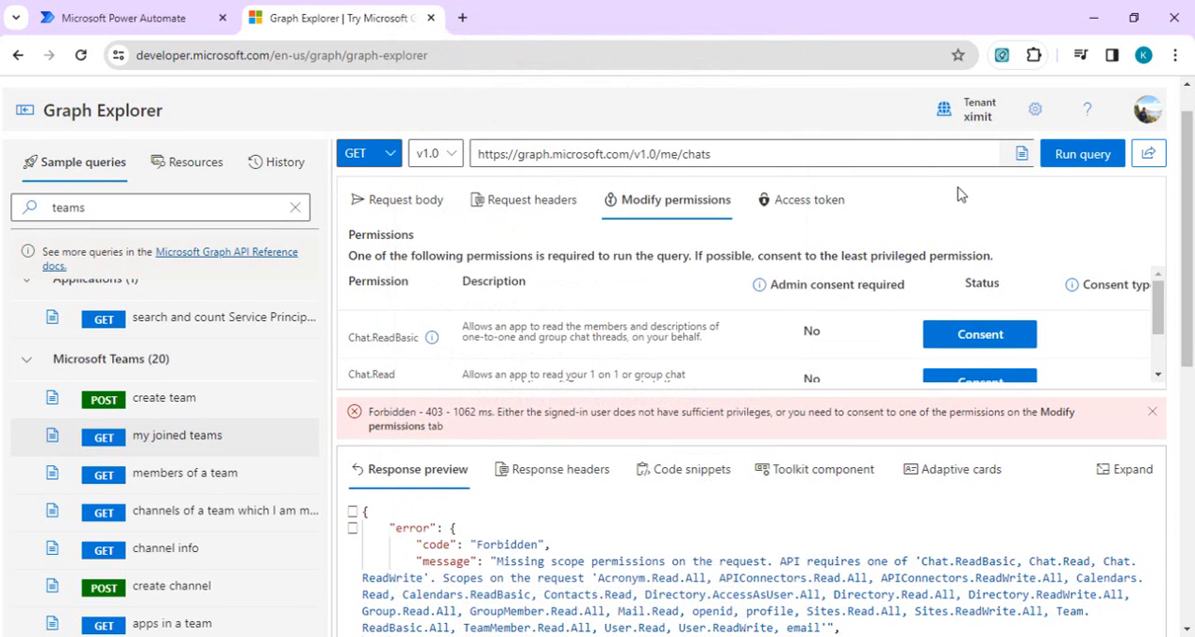
left_click(979, 333)
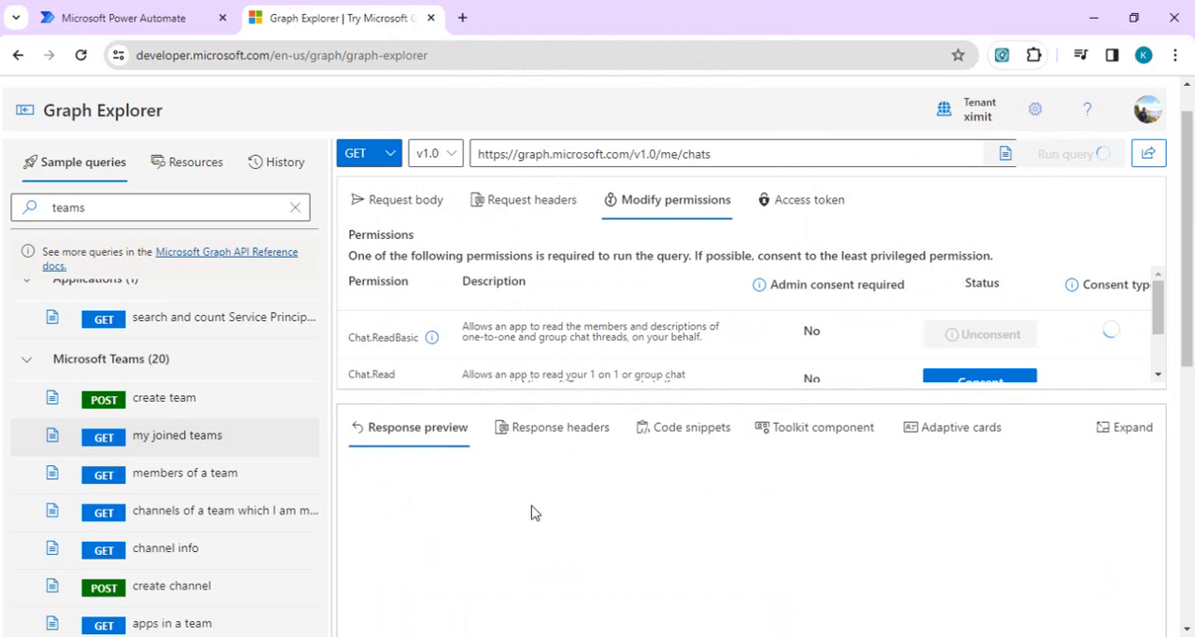
left_click(1081, 153)
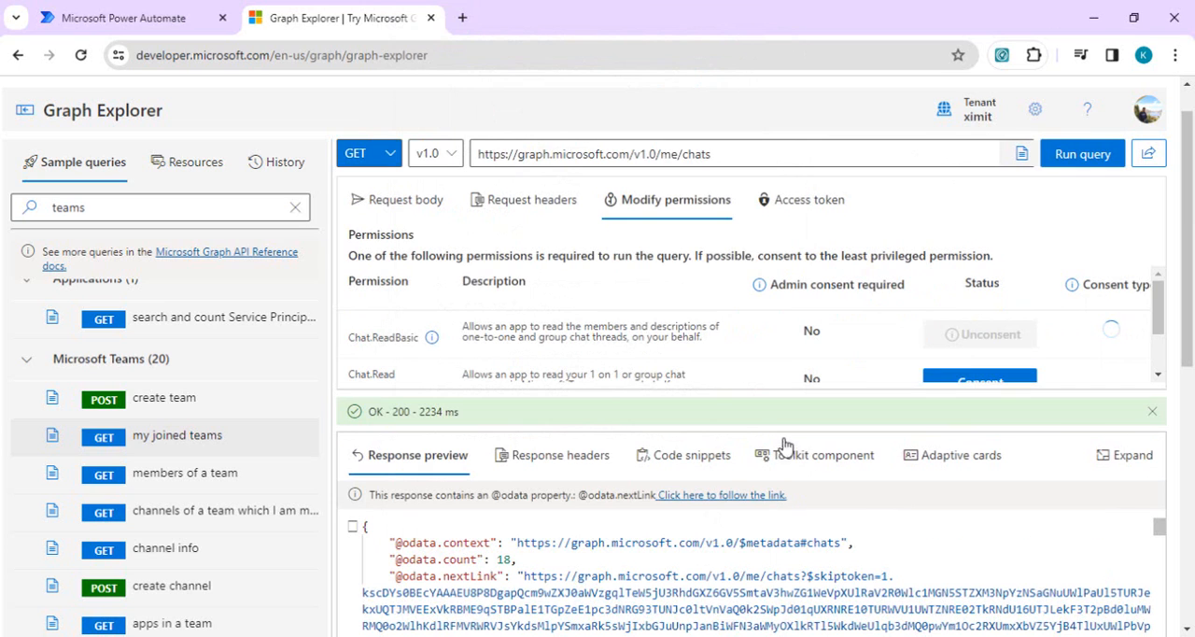
left_click(734, 154)
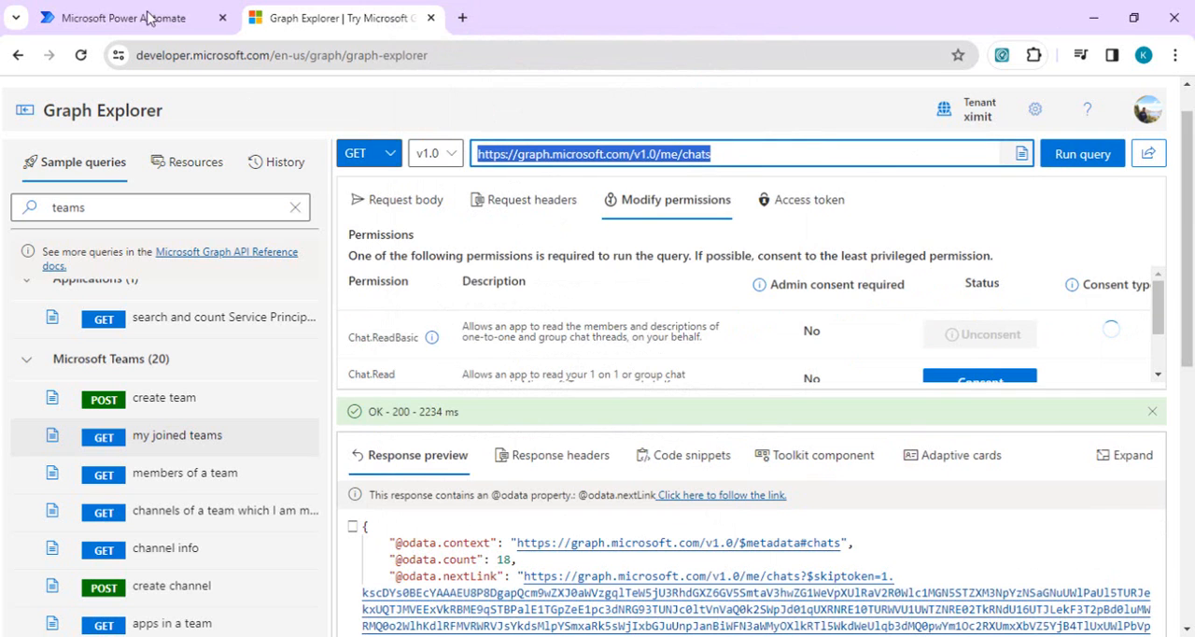
Point the Graph HTTP request URI at v1.0/me/chats and save the flow.
left_click(121, 19)
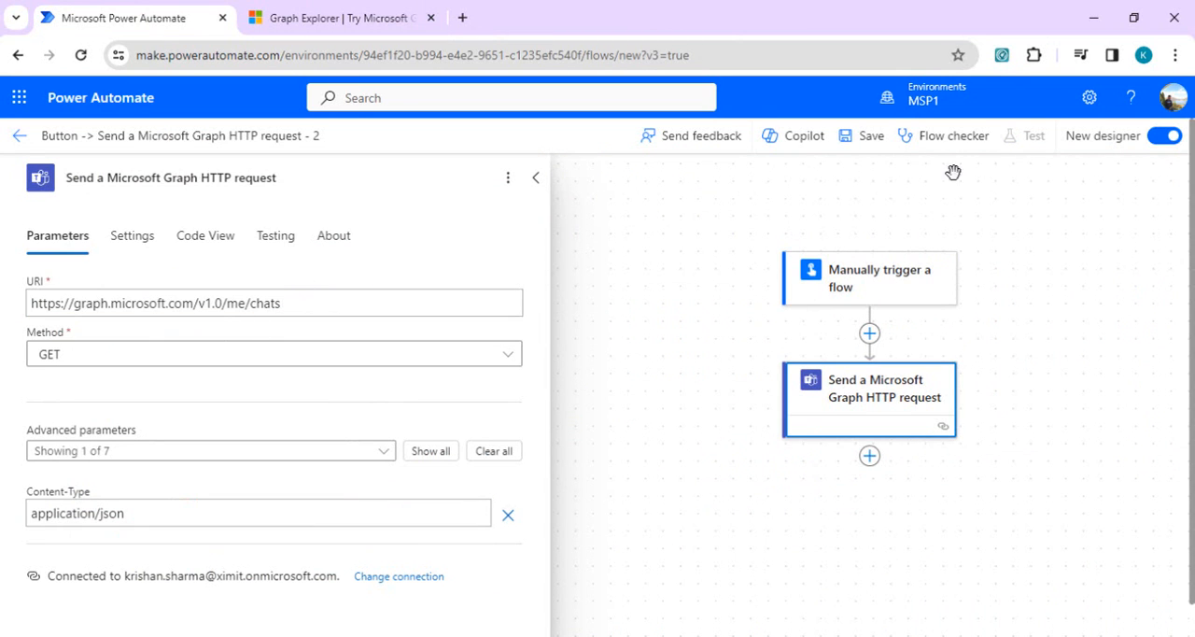
left_click(861, 135)
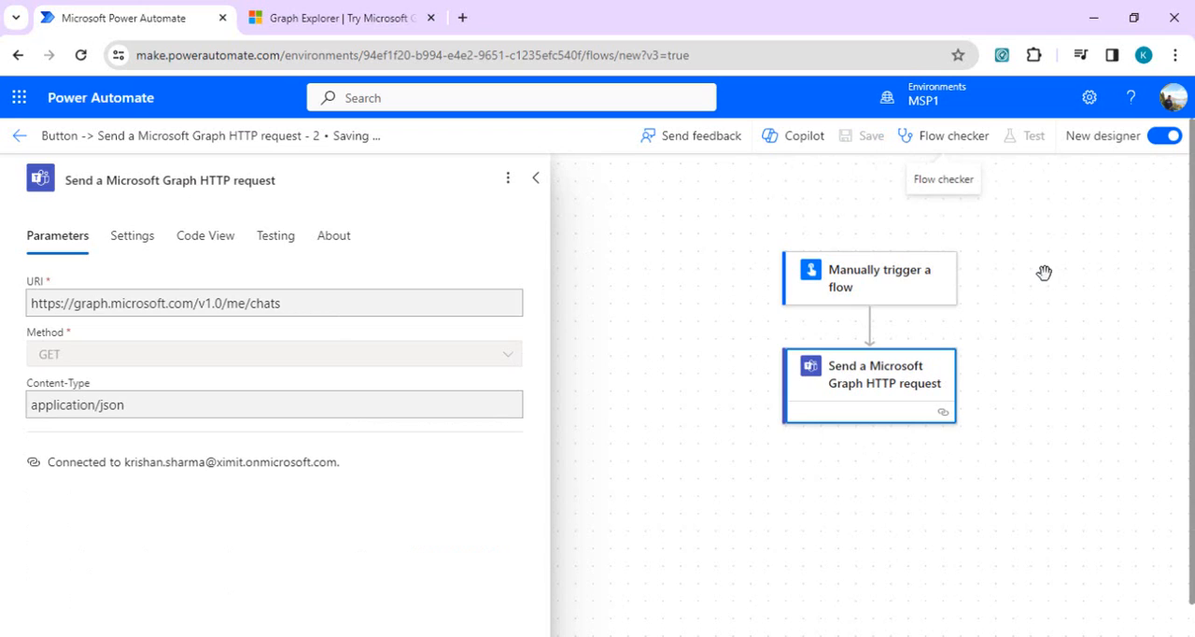
mouse_move(1075, 243)
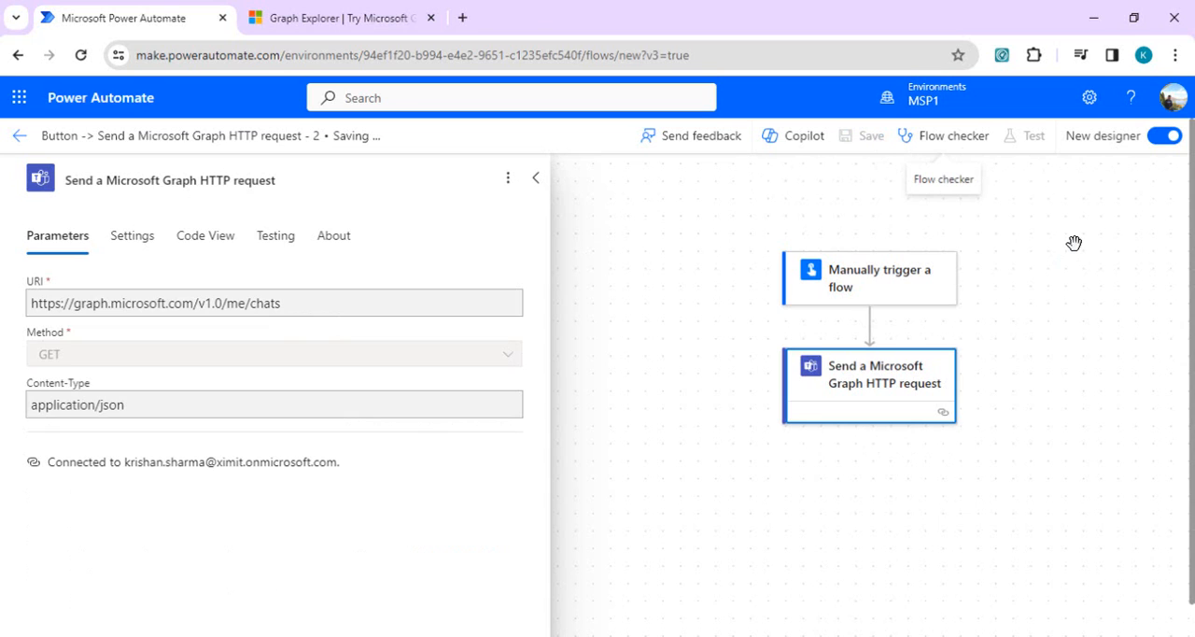
mouse_move(1036, 204)
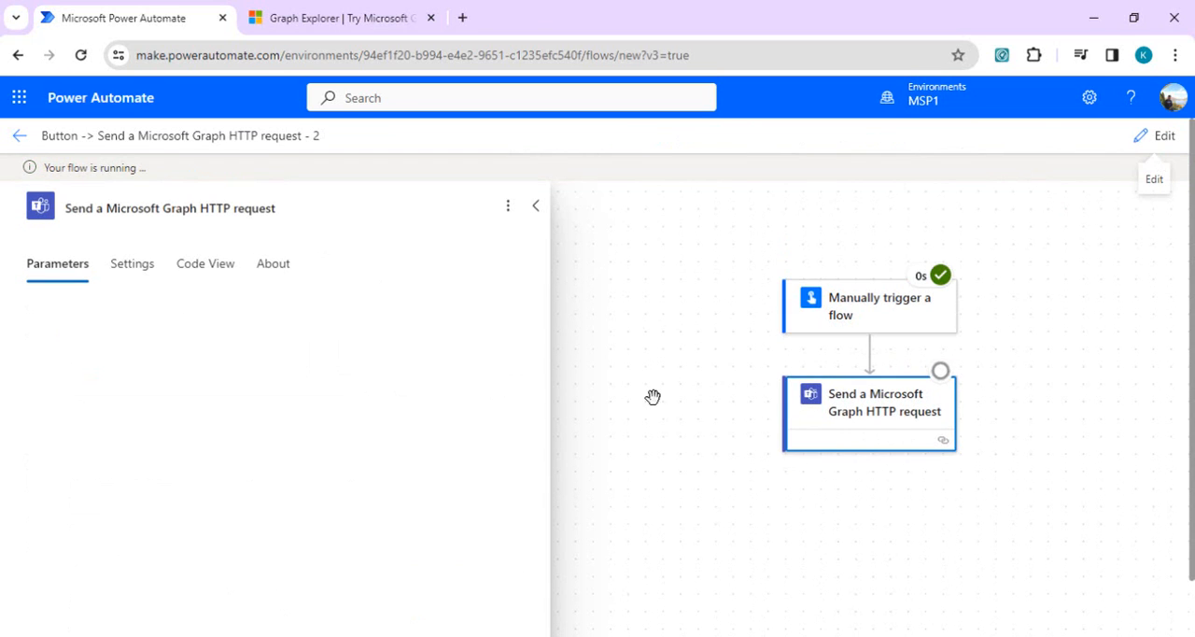
mouse_move(649, 320)
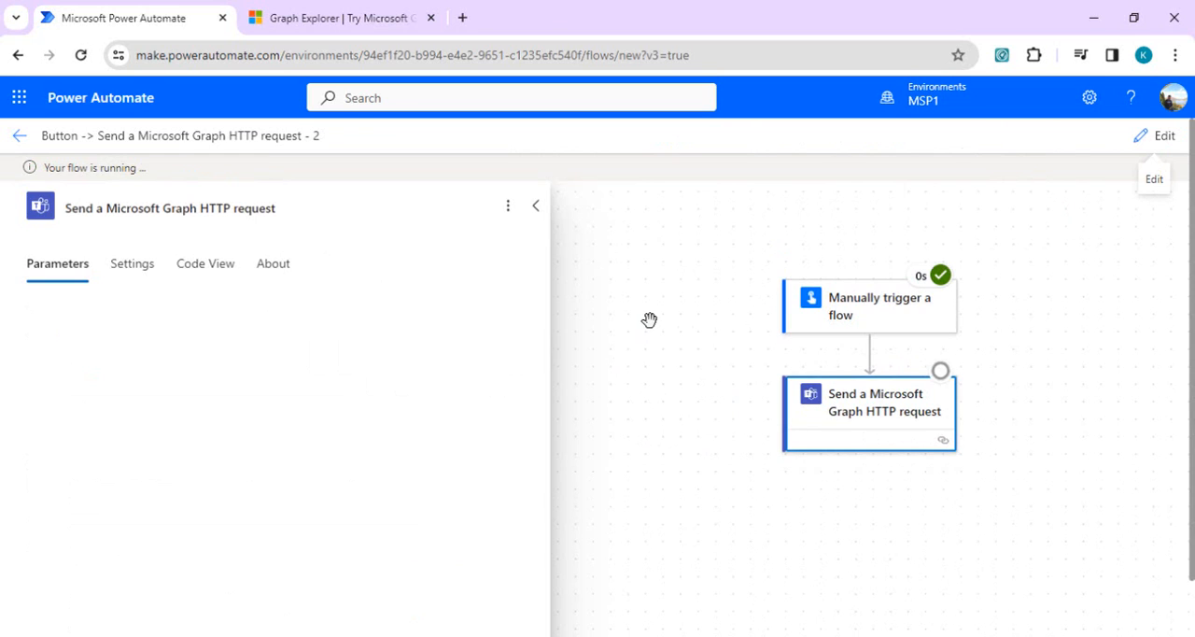
mouse_move(644, 291)
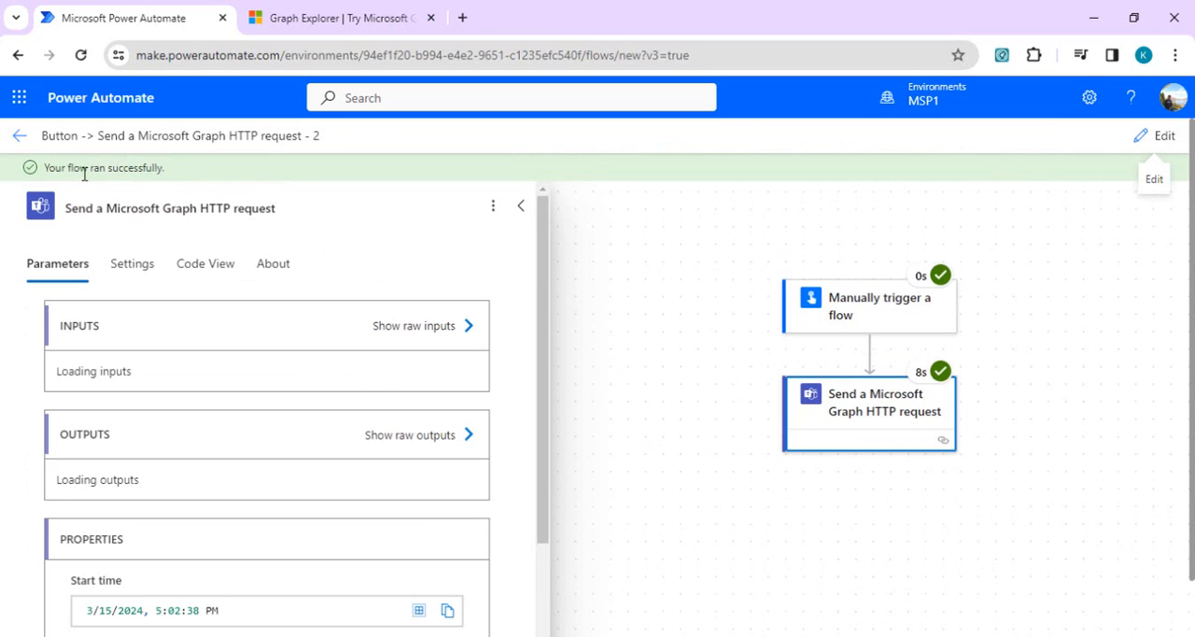
Scroll through the me/chats run's Body output, then return to Graph Explorer.
scroll("down", 3)
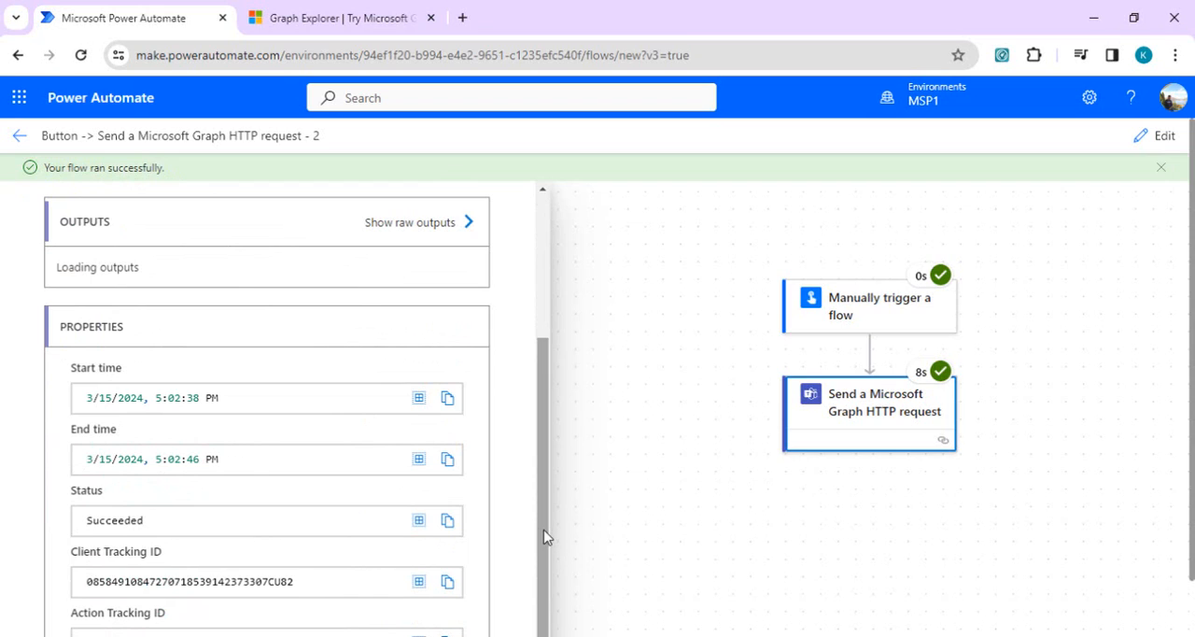
mouse_move(526, 397)
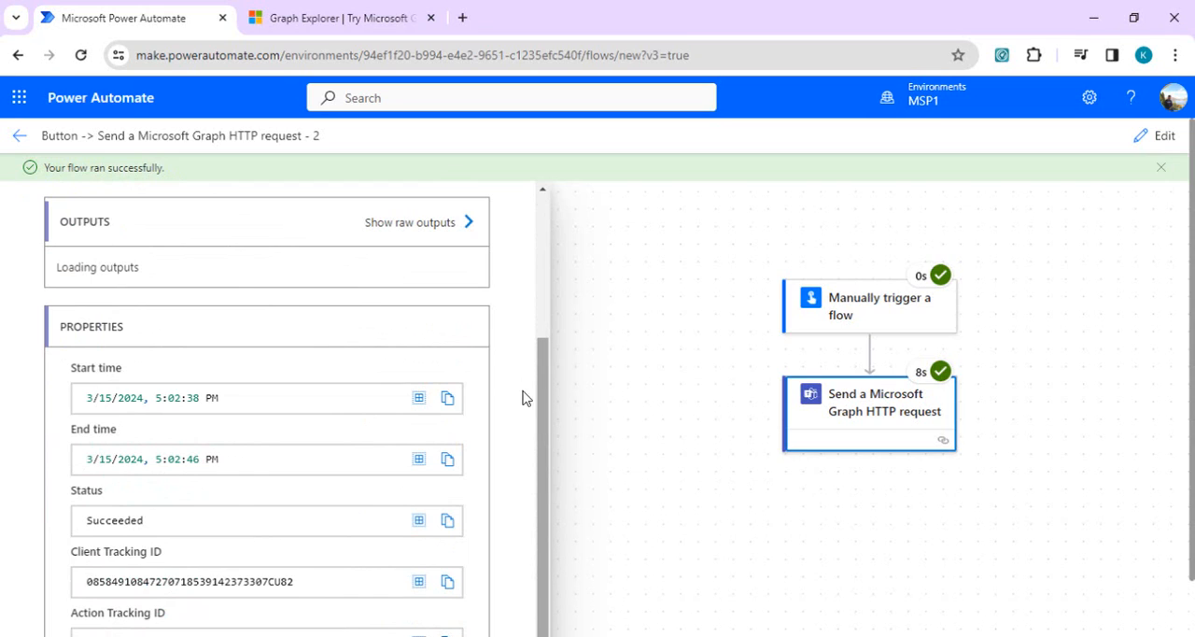
mouse_move(422, 245)
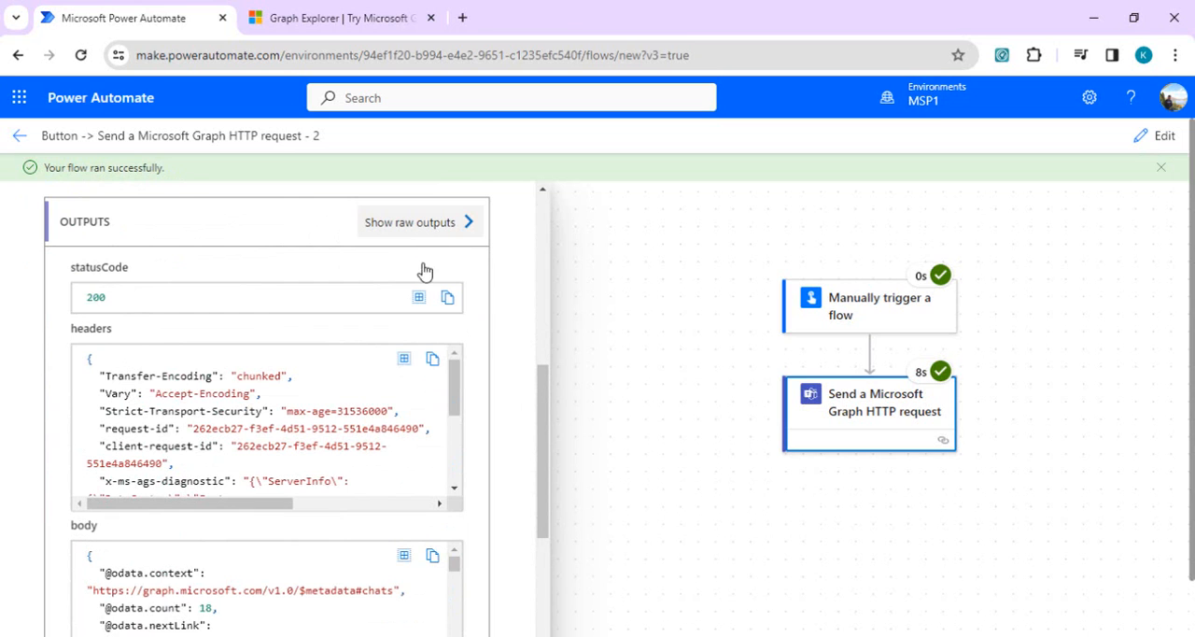
mouse_move(547, 445)
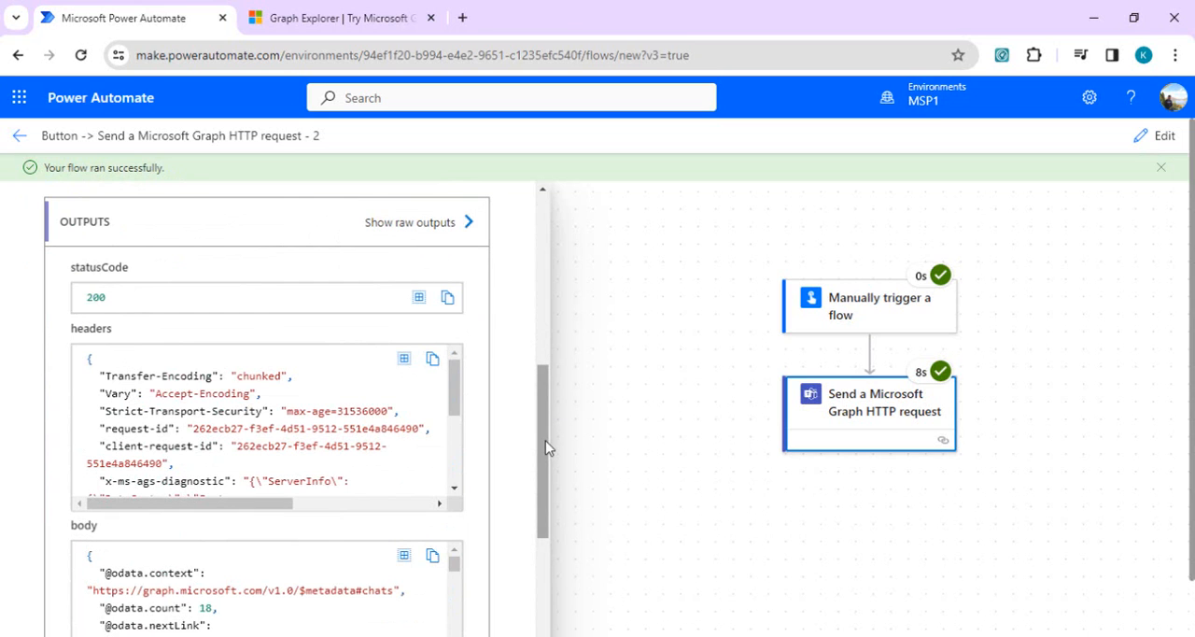
scroll("down", 3)
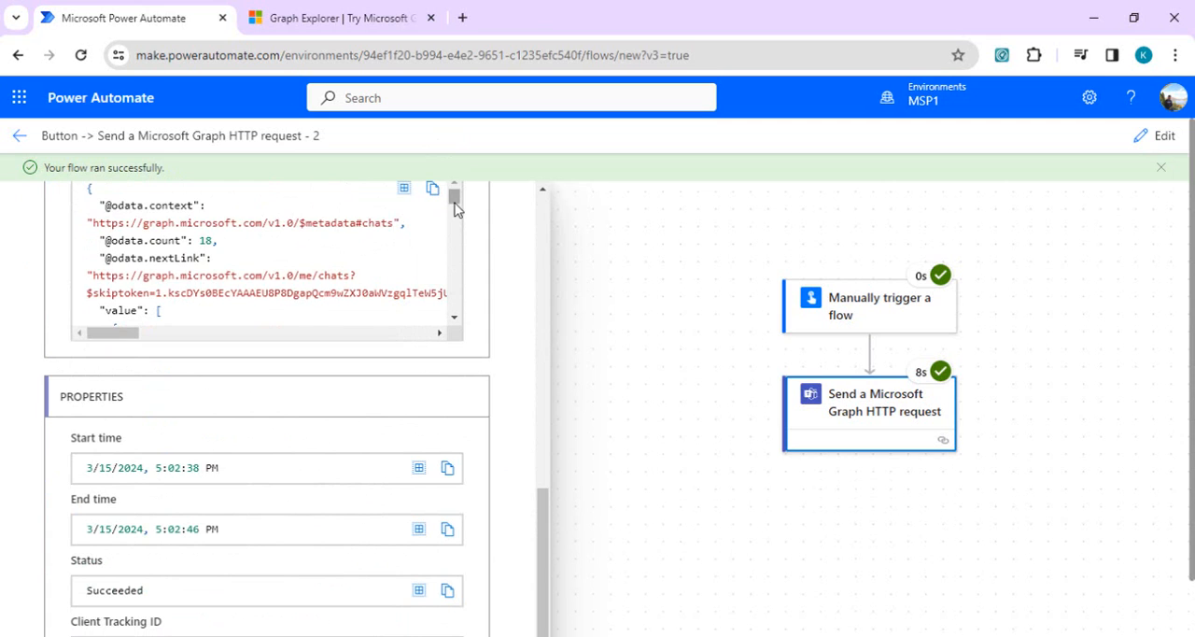
scroll("down", 3)
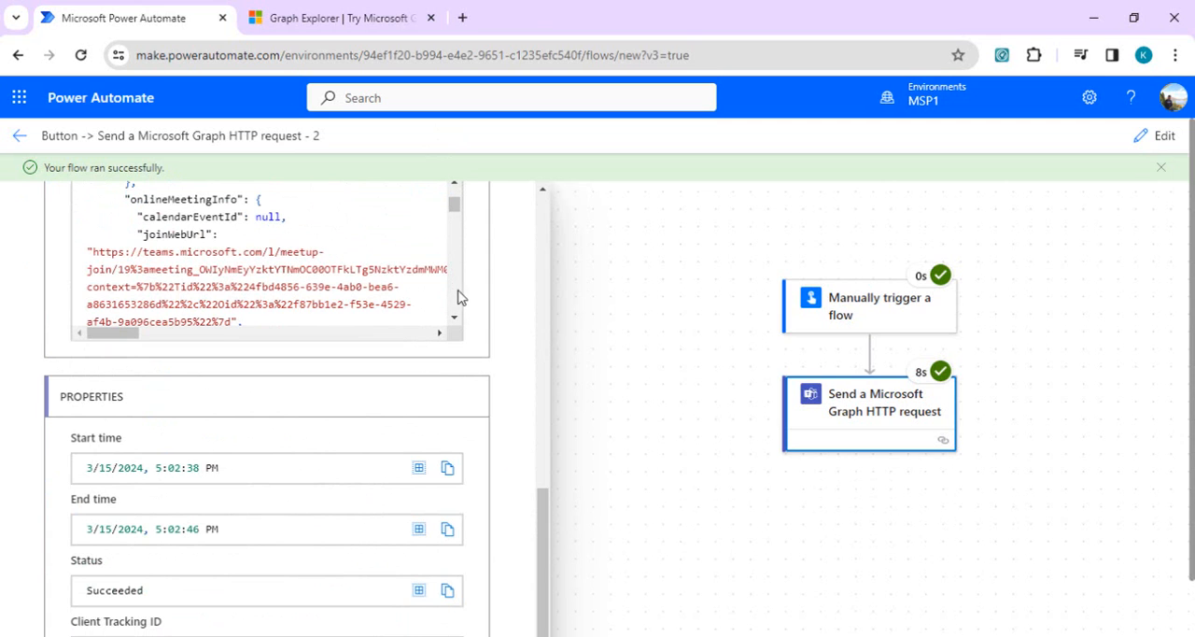
scroll("down", 3)
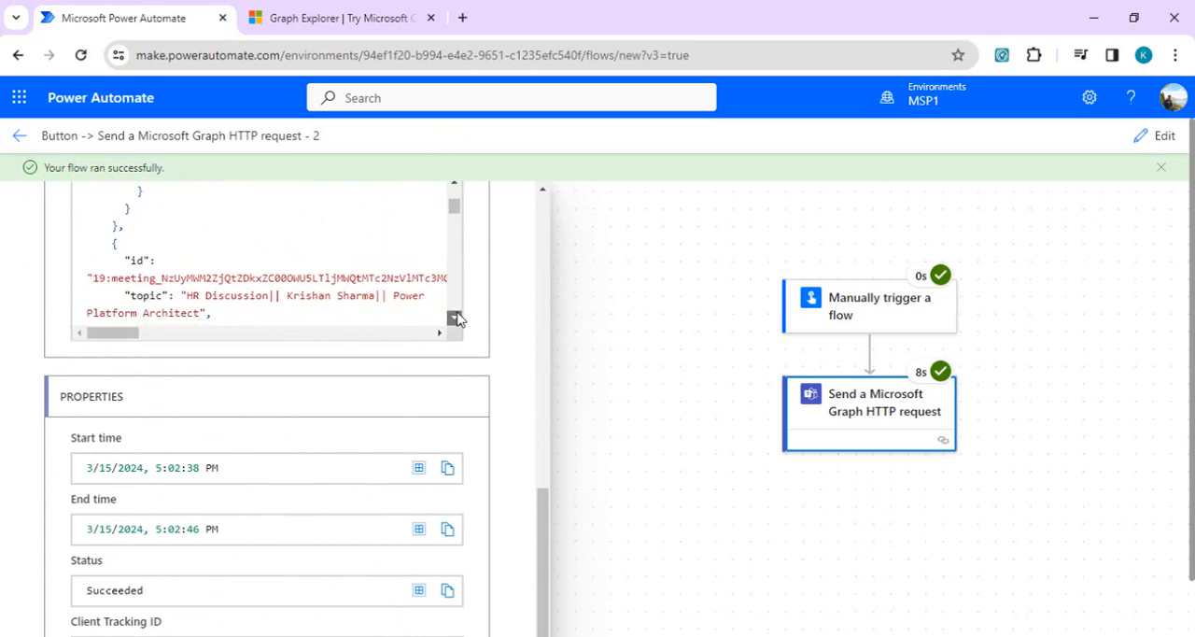
scroll("down", 3)
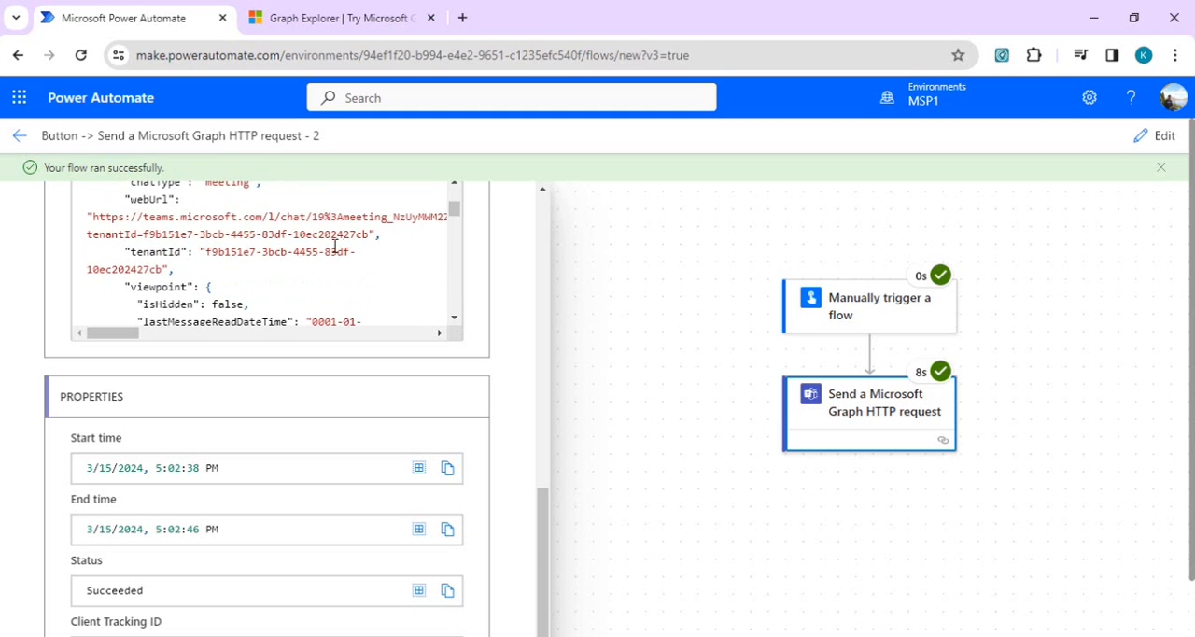
scroll("down", 3)
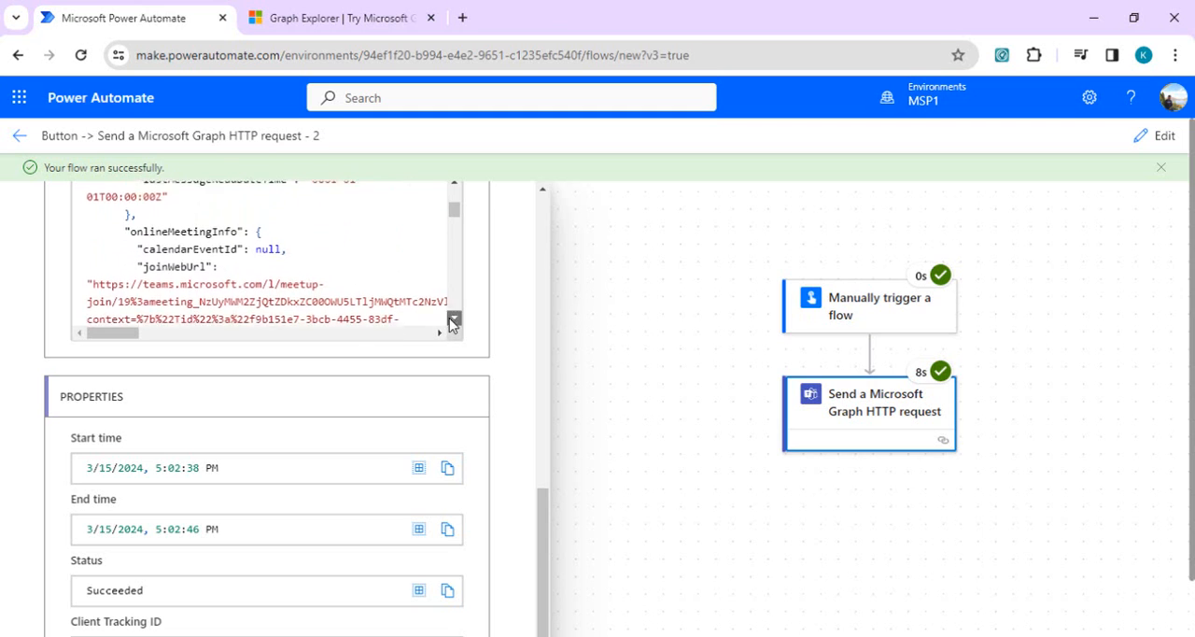
scroll("down", 3)
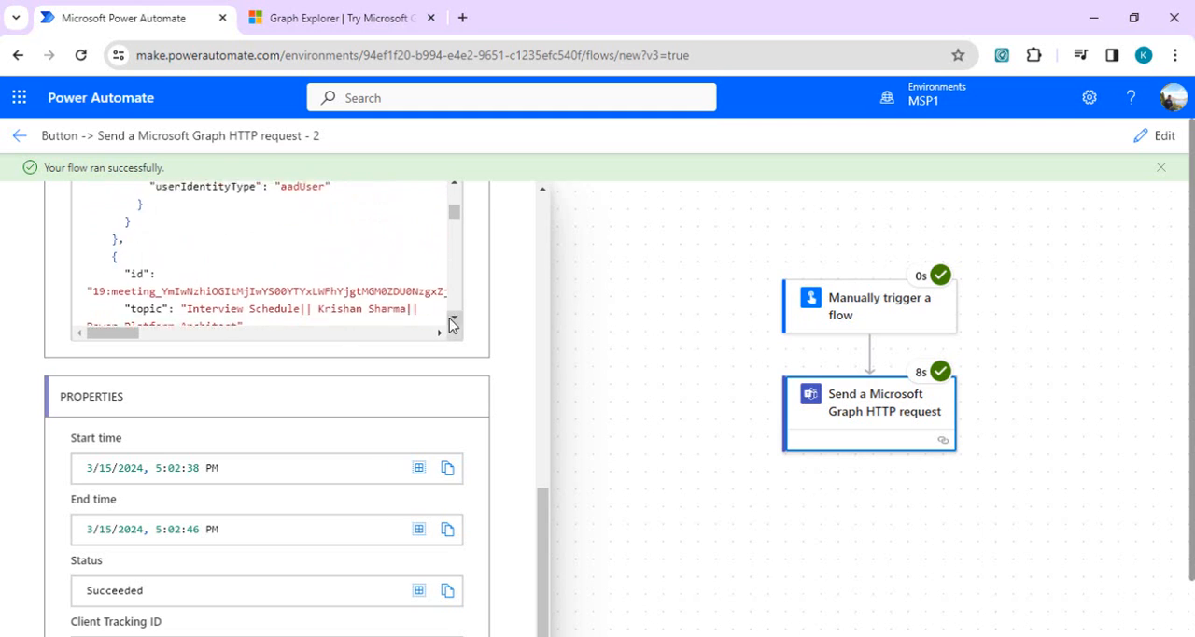
scroll("down", 3)
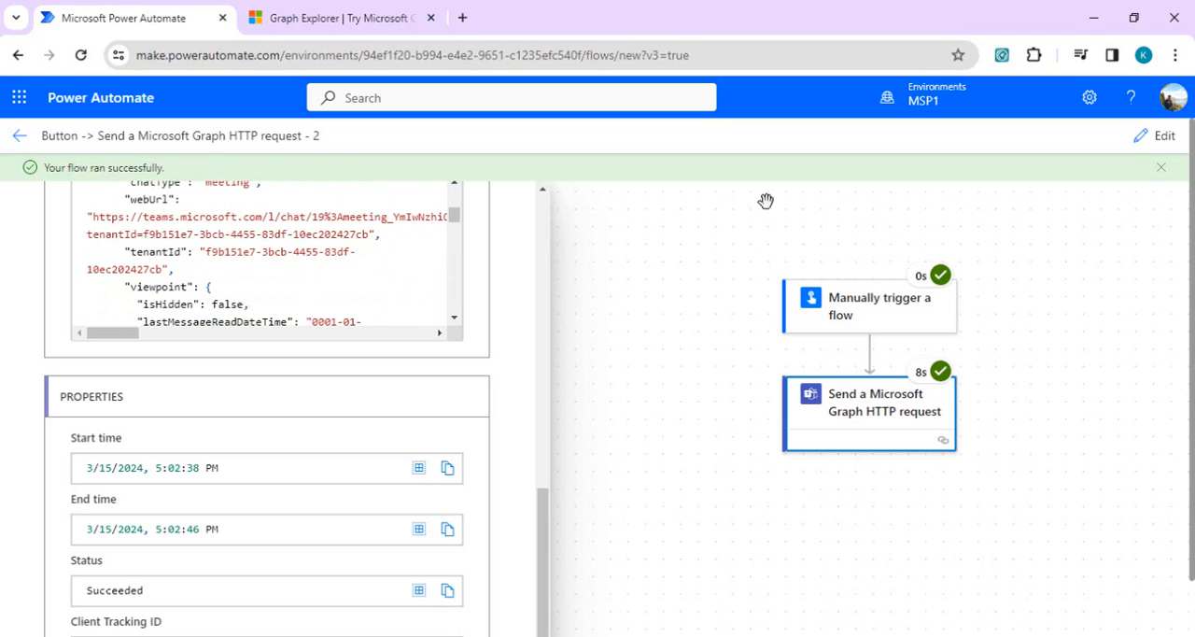
mouse_move(1162, 184)
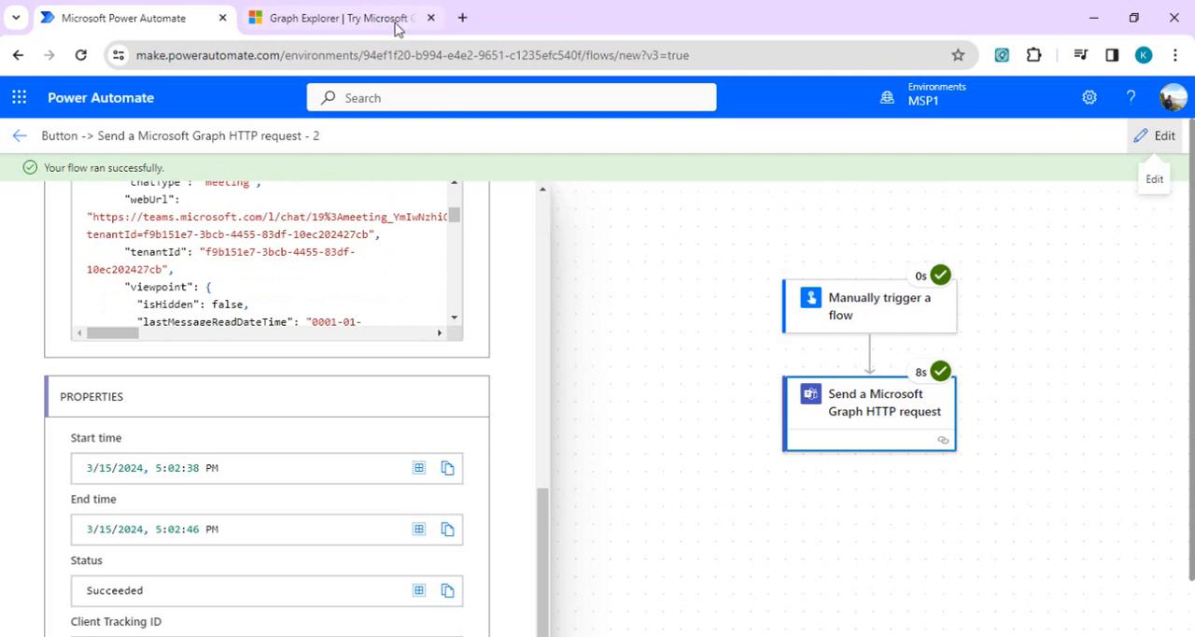
left_click(336, 18)
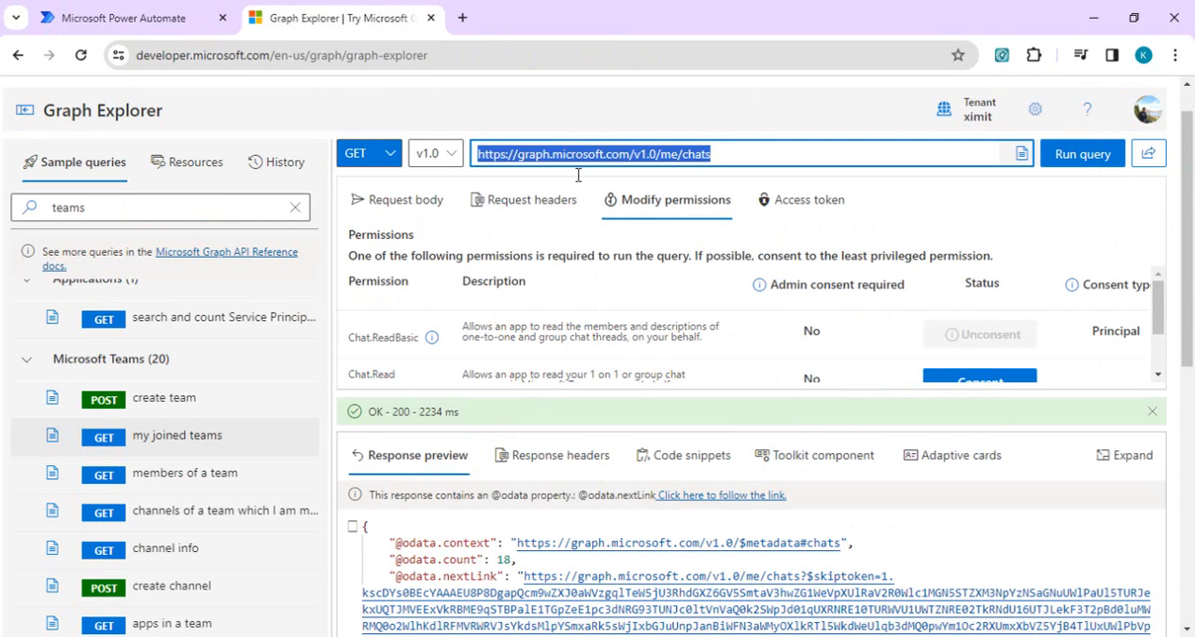
mouse_move(654, 149)
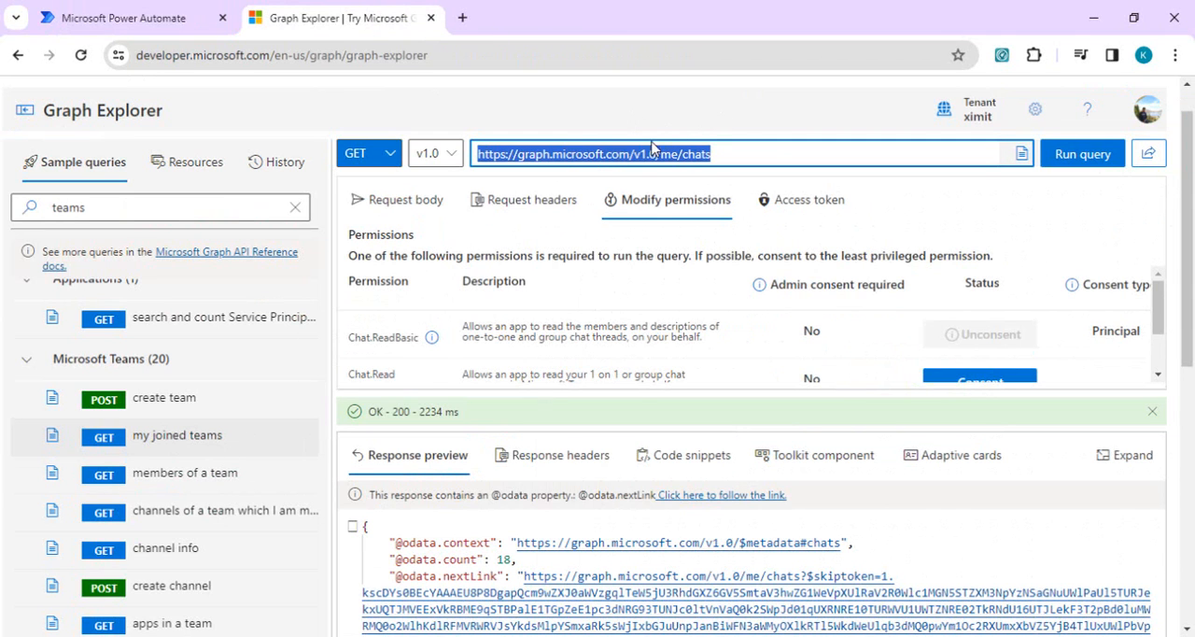
Copy the beta teams/b3c2517d…/channels URL from the notes into Graph Explorer and run it.
left_click(667, 153)
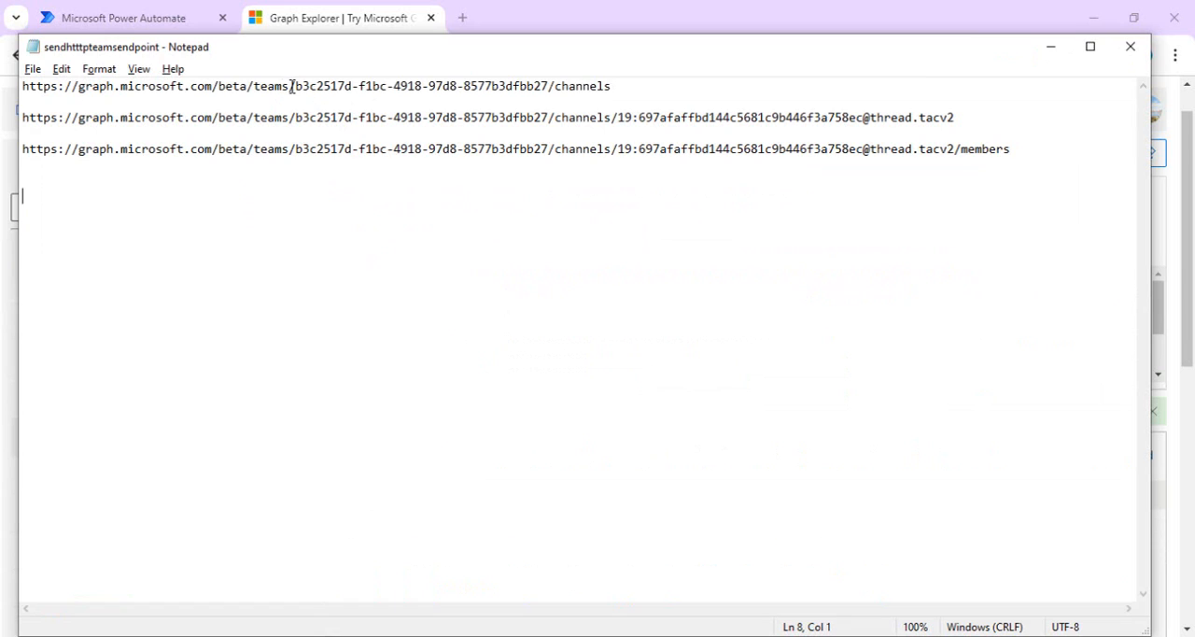
right_click(478, 98)
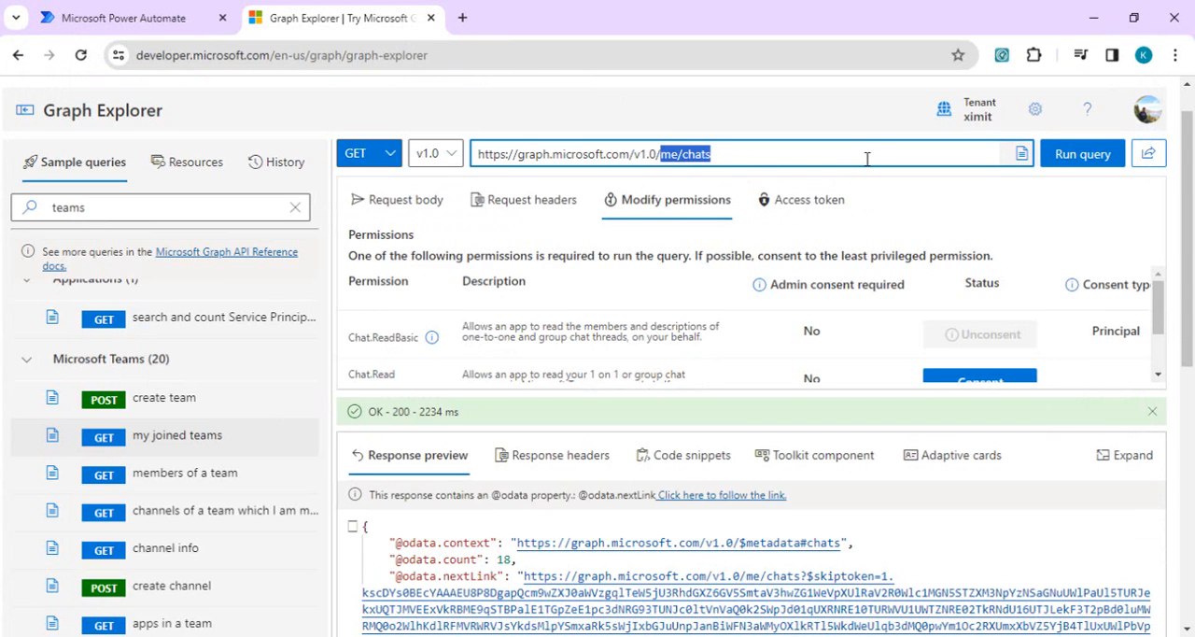
type("https://graph.microsoft.com/beta/teams/b3c2517d-f1bc-4918-97d8-8577b3dfbb27/channels")
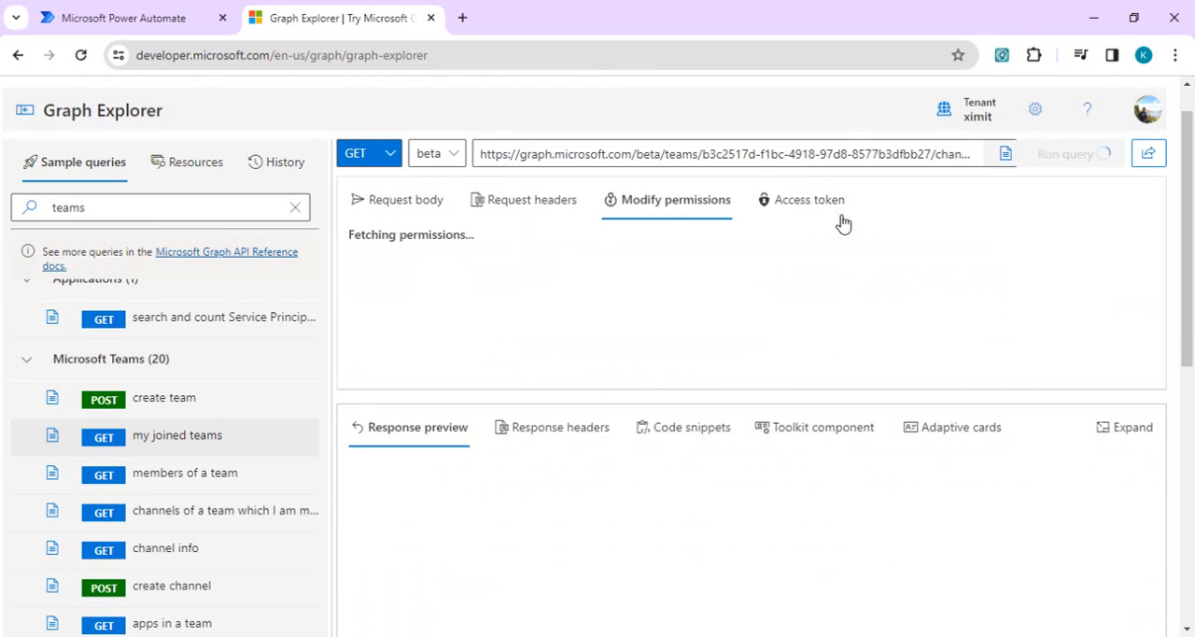
left_click(1074, 153)
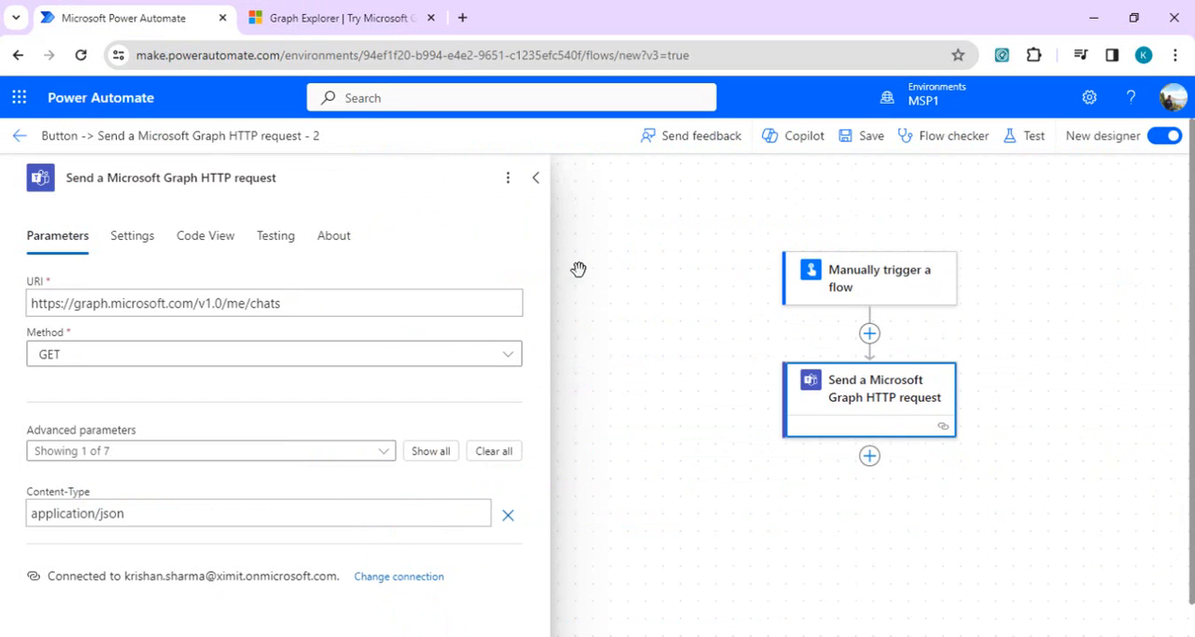
mouse_move(938, 379)
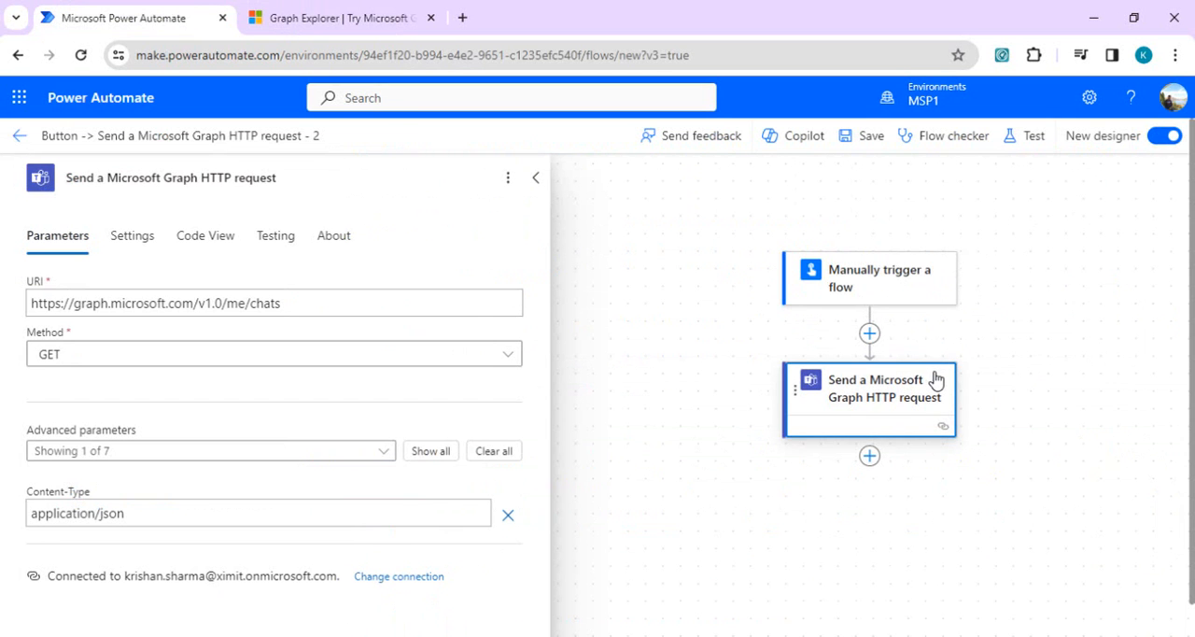
mouse_move(988, 289)
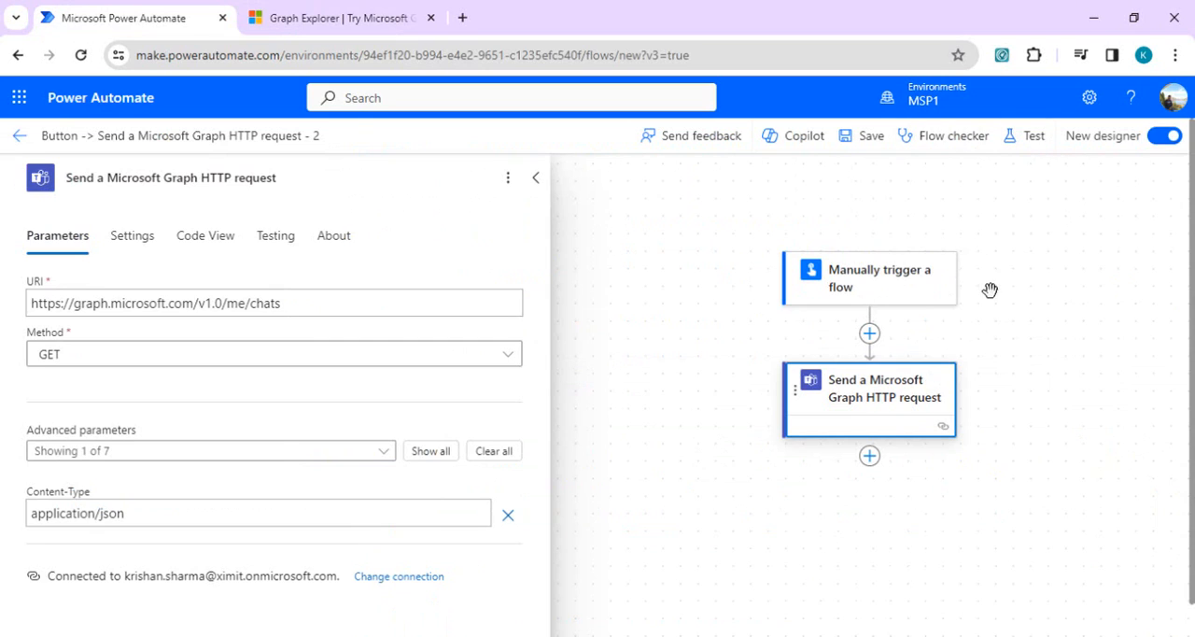
Set the request URI to beta/teams/b3c2517d…/channels, collapse the action, and save.
type("https://graph.microsoft.com/beta/teams/b3c2517d-f1bc-4918-97d8-8577b3dfbb27/channels")
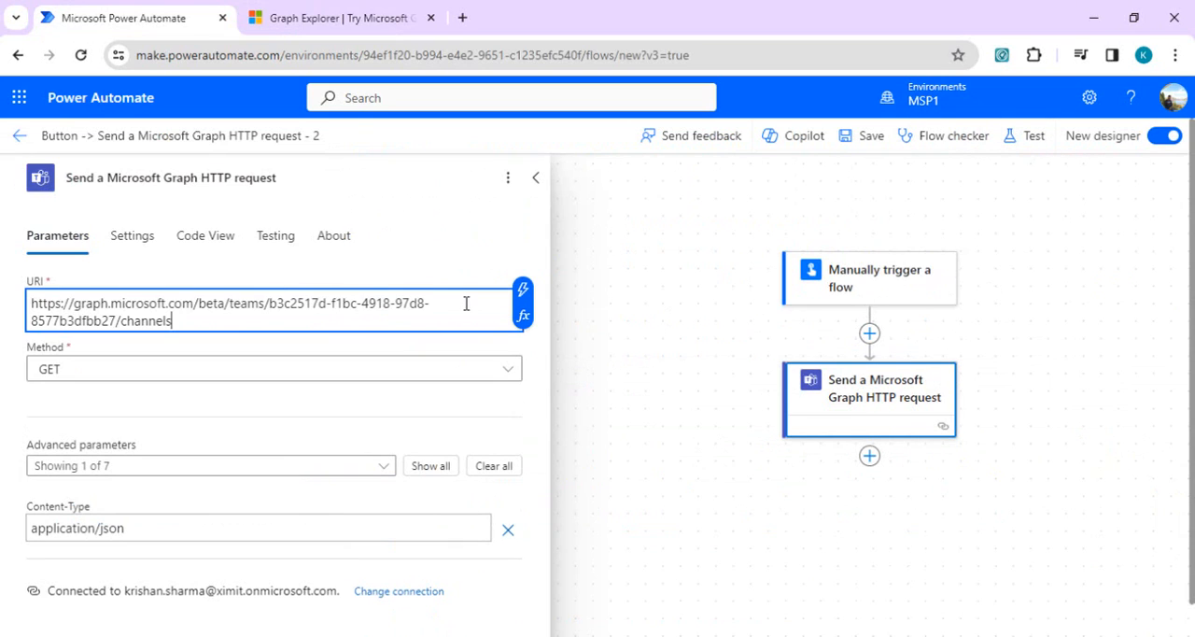
mouse_move(299, 274)
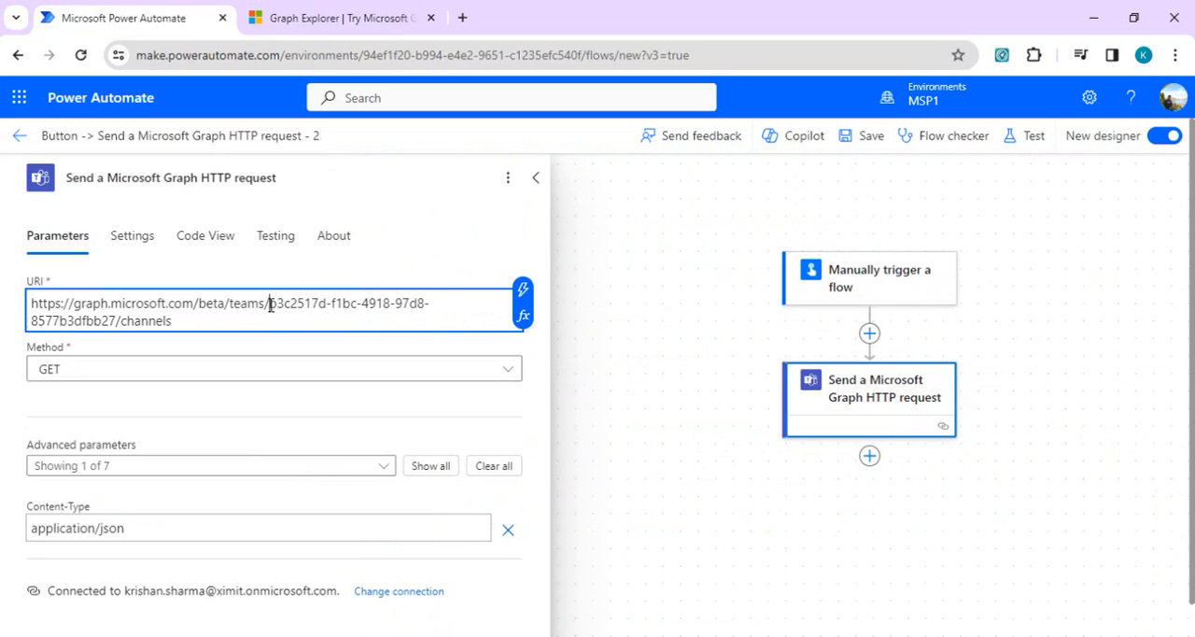
left_click_drag(268, 302, 115, 320)
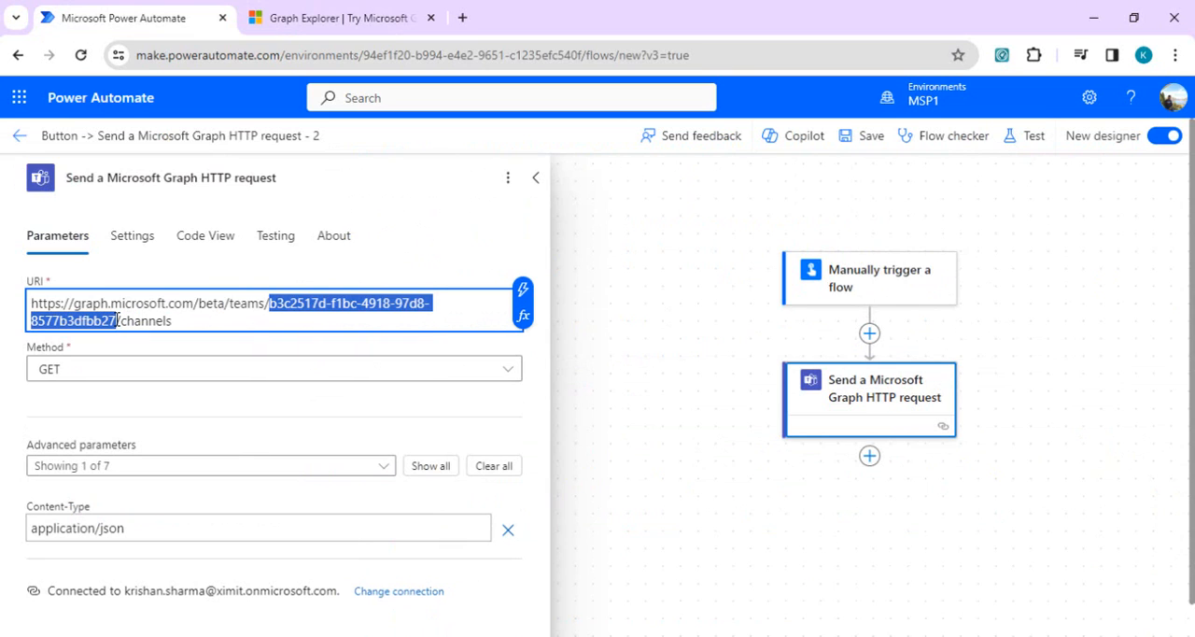
left_click(535, 177)
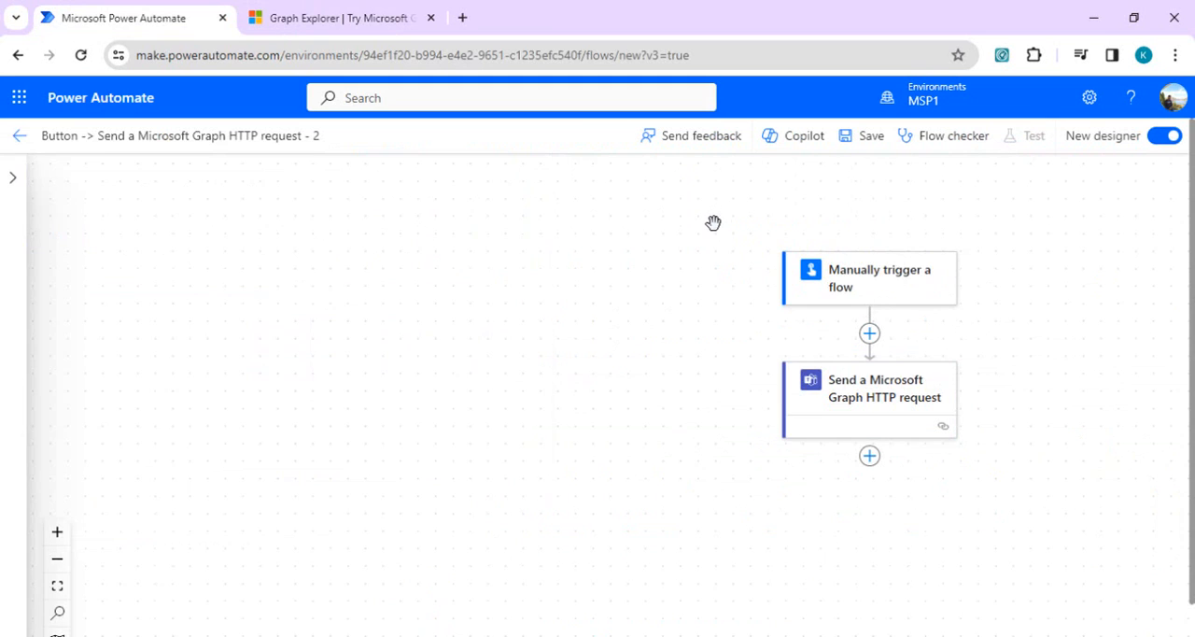
mouse_move(892, 157)
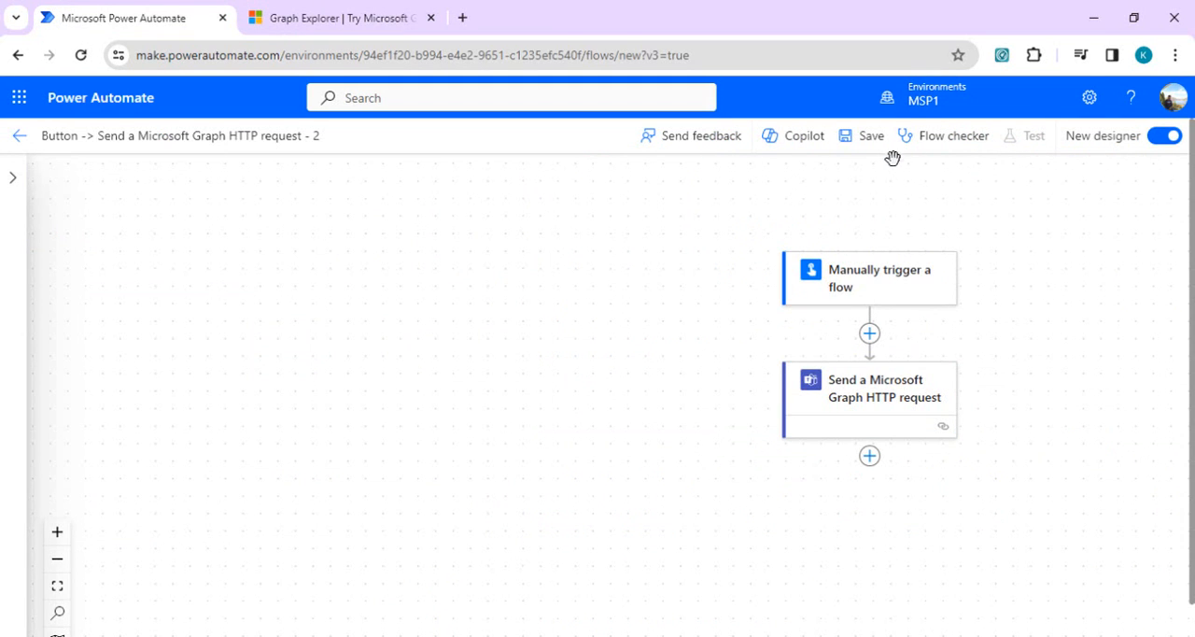
left_click(860, 135)
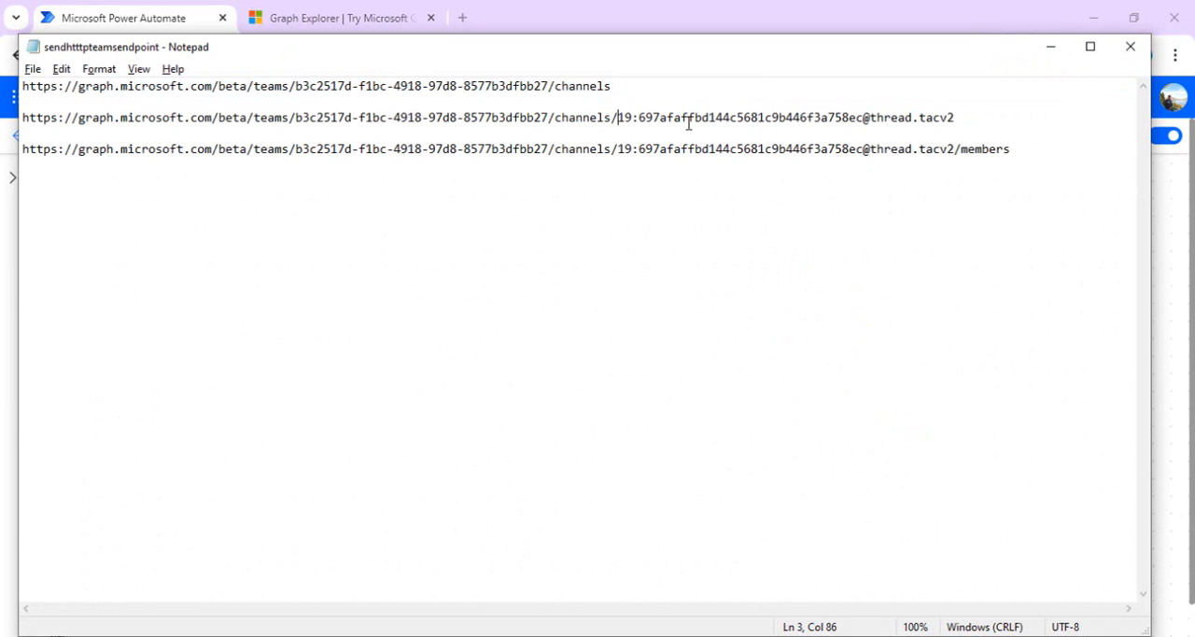
Pick out the channel id and full channel members URL in Notepad, then return to the flow.
left_click_drag(618, 117, 954, 117)
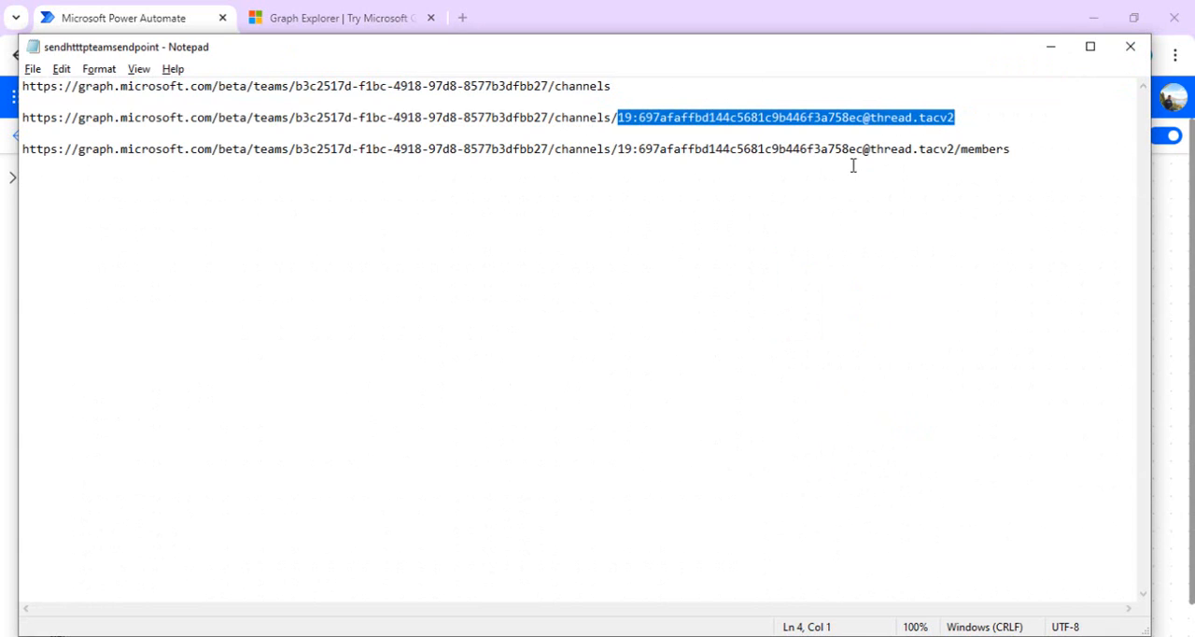
mouse_move(962, 149)
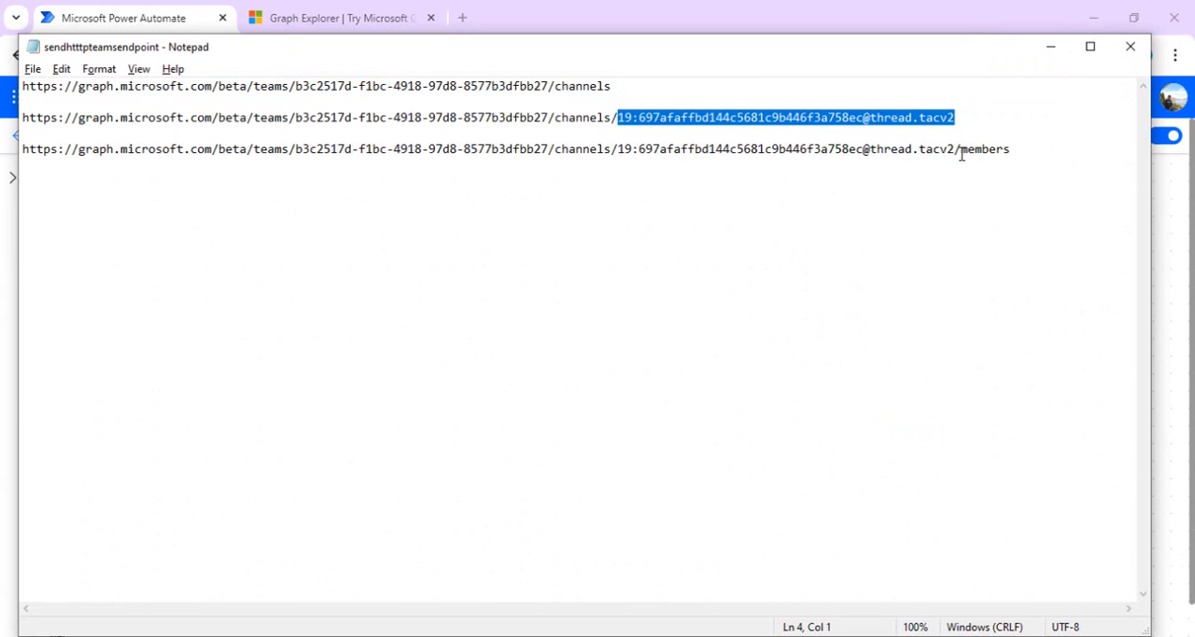
double_click(987, 148)
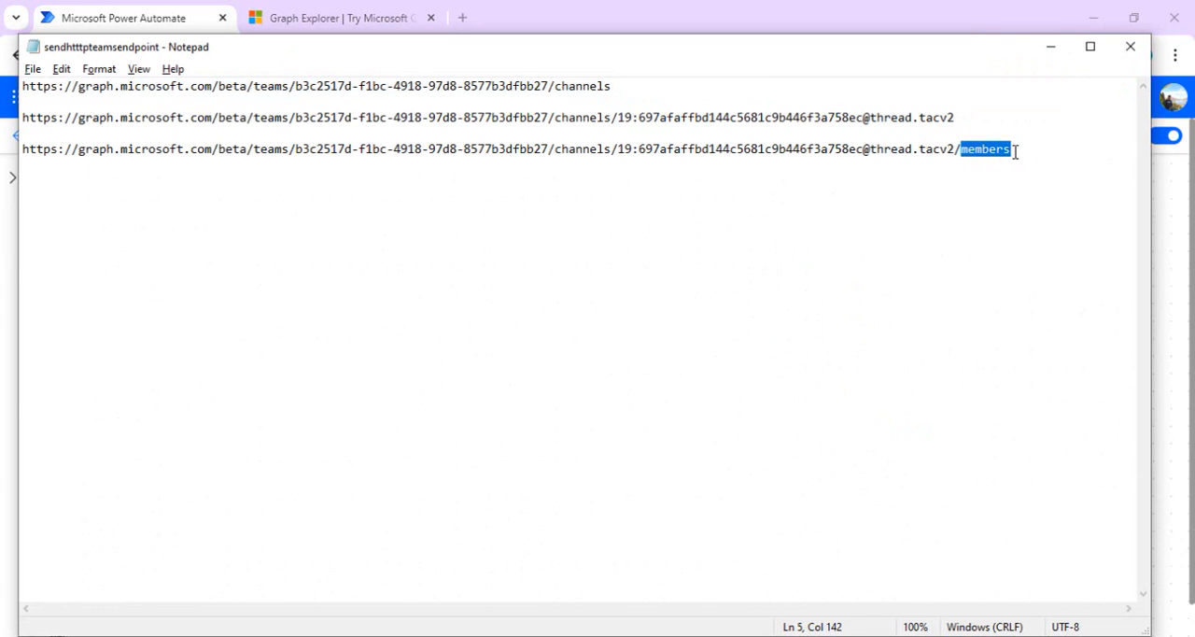
left_click_drag(1008, 149, 635, 149)
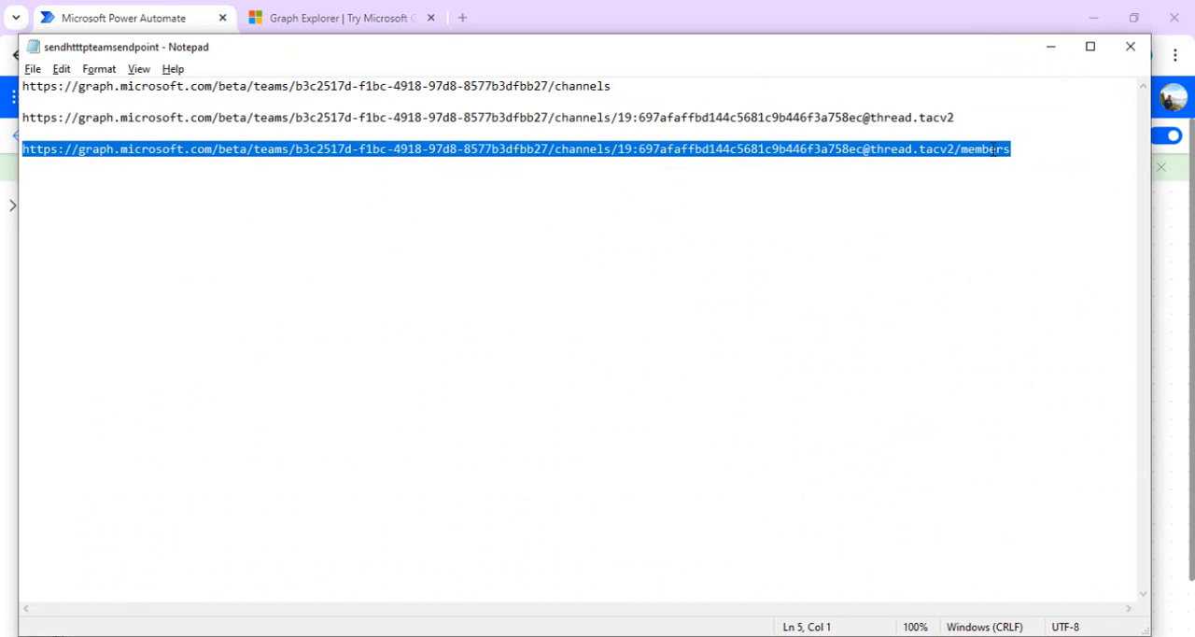
left_click(122, 18)
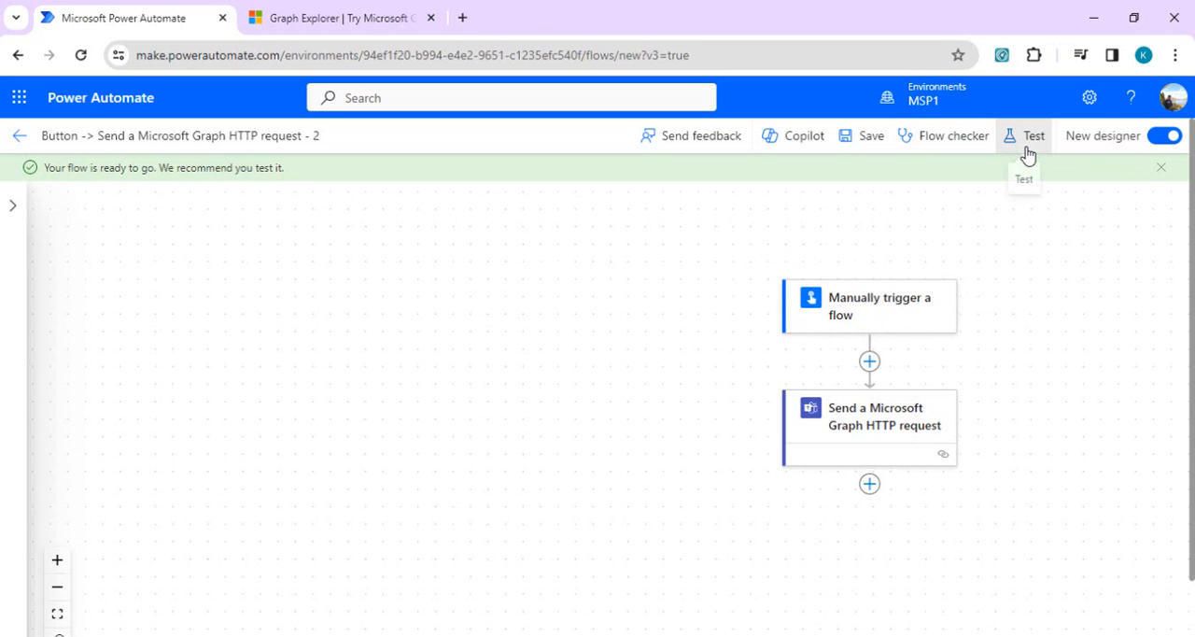
Run a manual test of the flow so both steps complete successfully.
left_click(1035, 136)
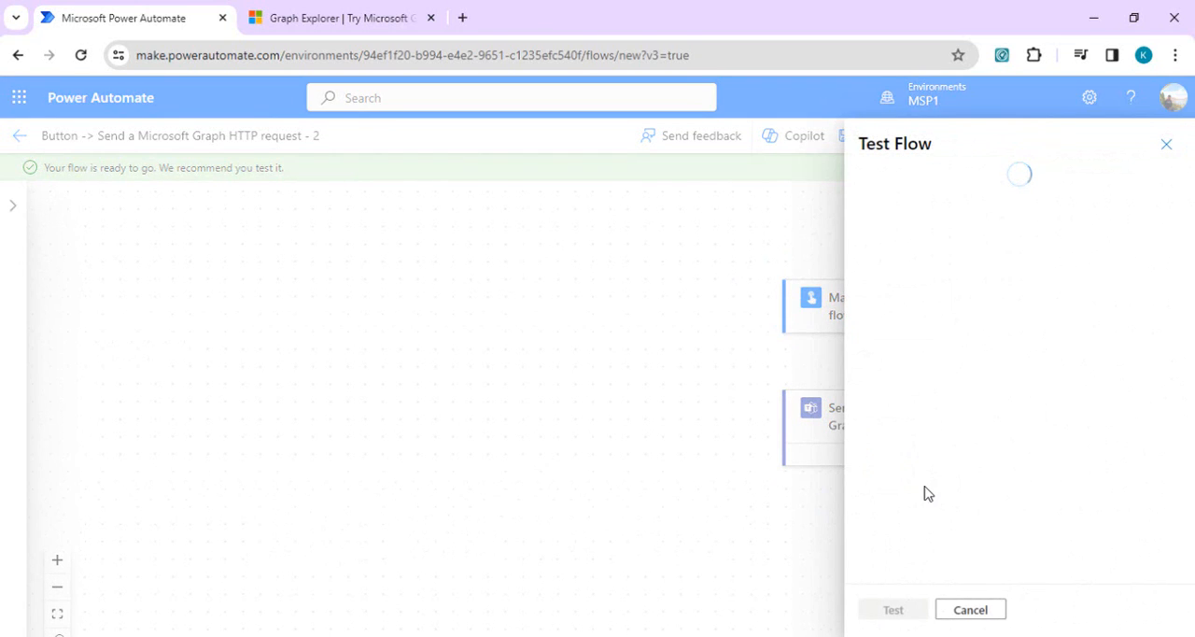
left_click(341, 17)
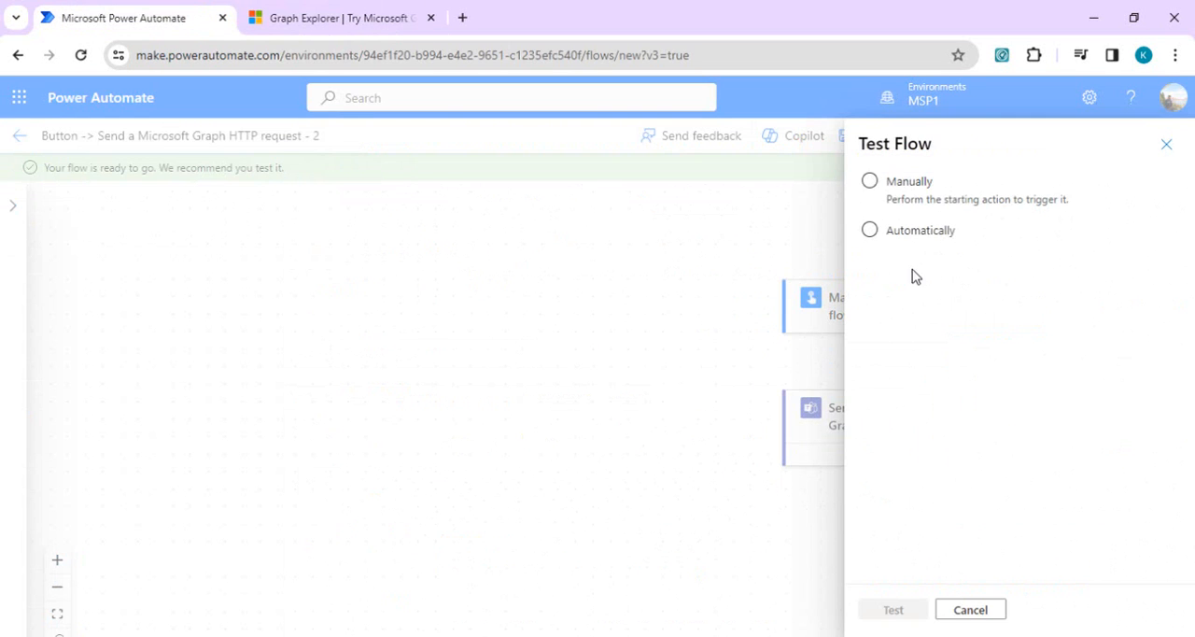
left_click(869, 180)
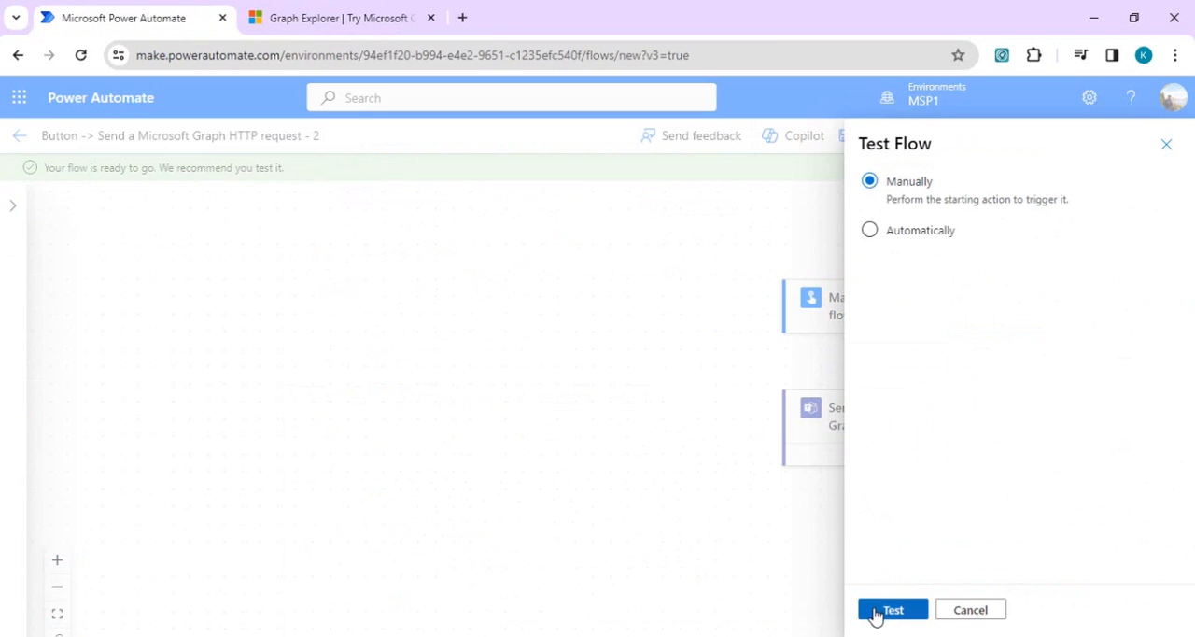
left_click(893, 608)
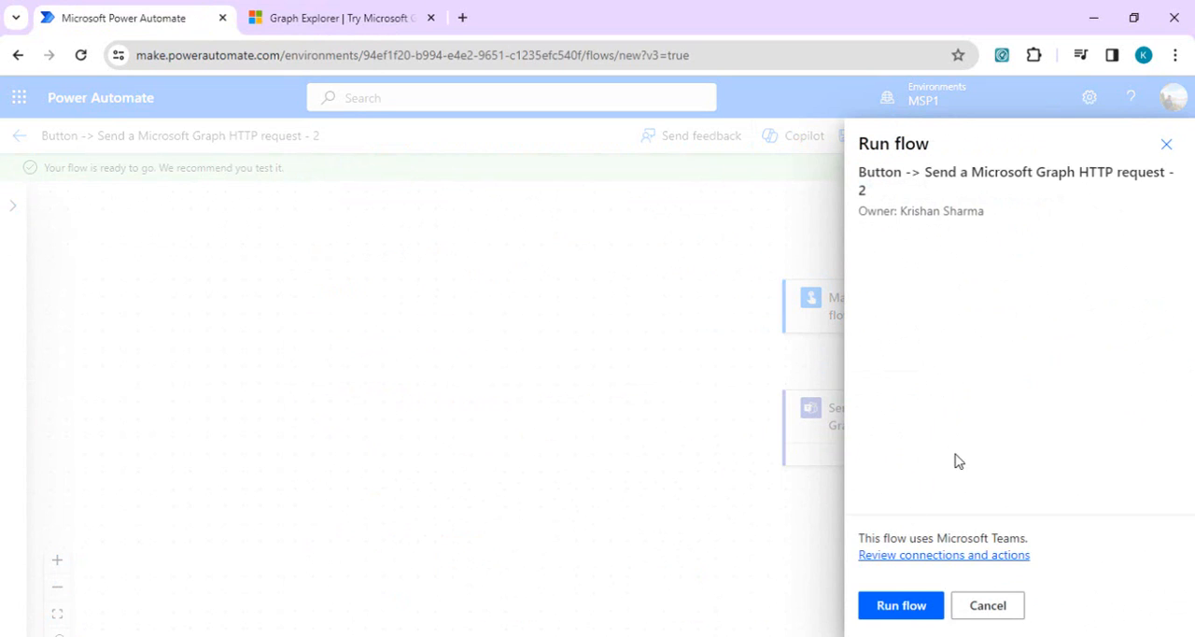
left_click(900, 604)
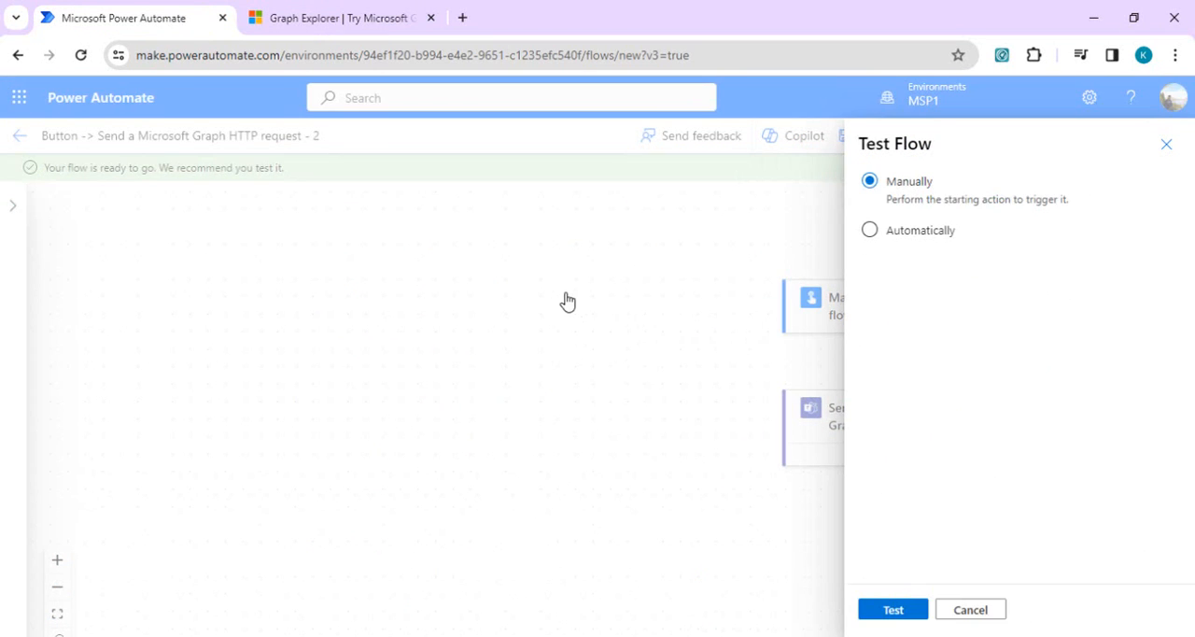
left_click(894, 609)
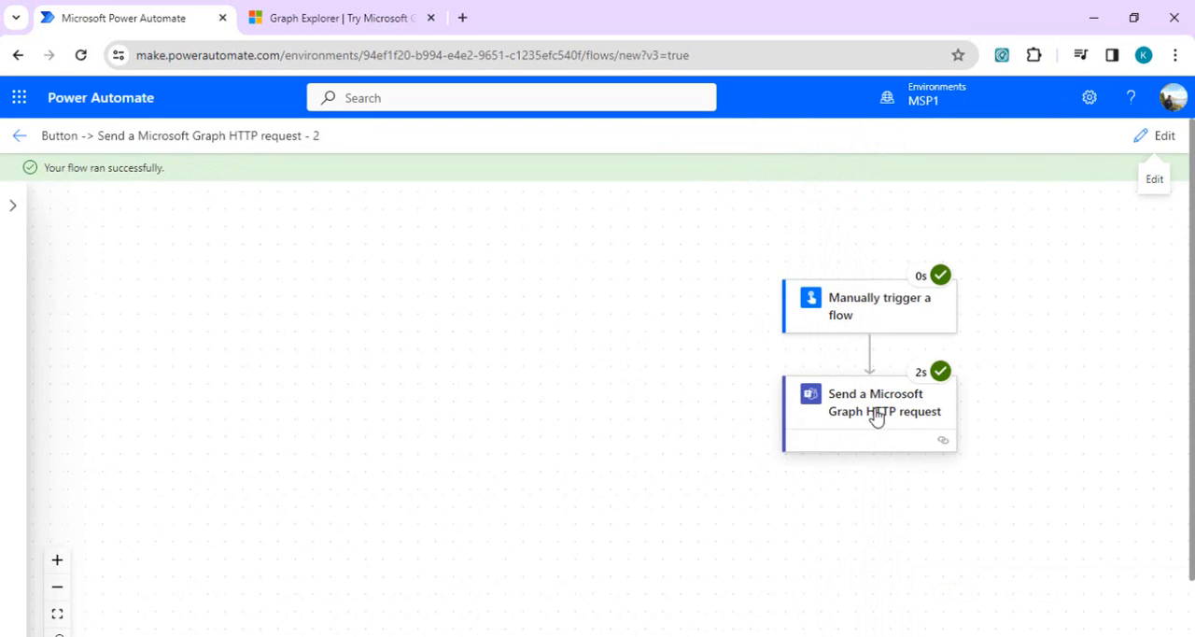
Review the HTTP request's output (status 200, General channel), then return to edit mode.
left_click(873, 411)
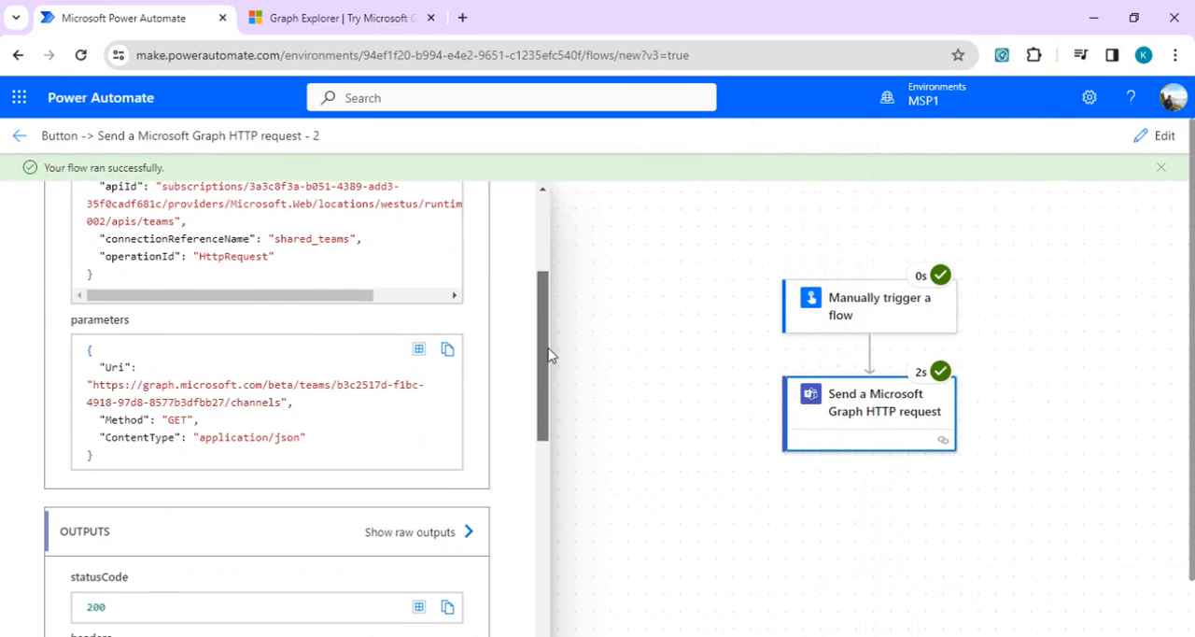
scroll("down", 3)
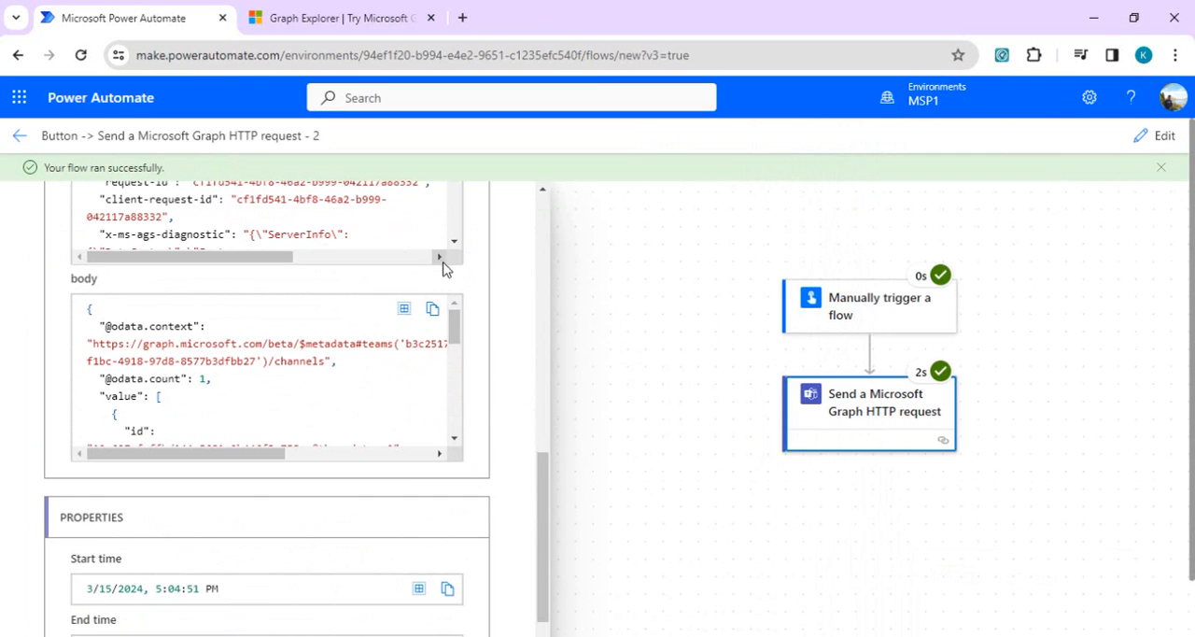
scroll("down", 3)
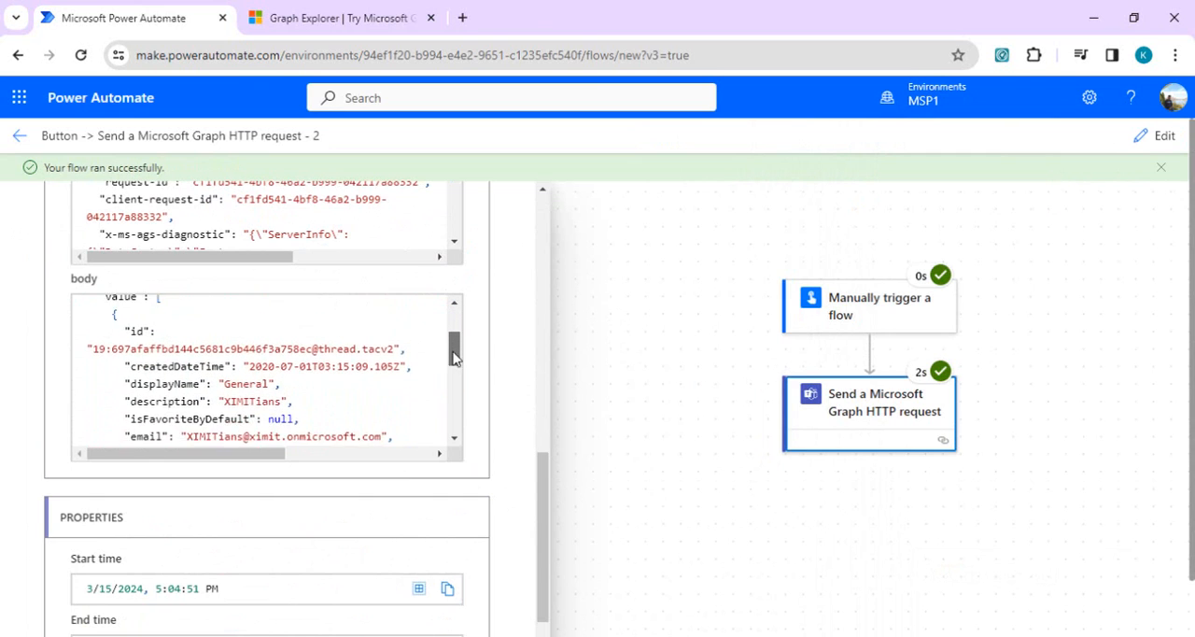
scroll("down", 3)
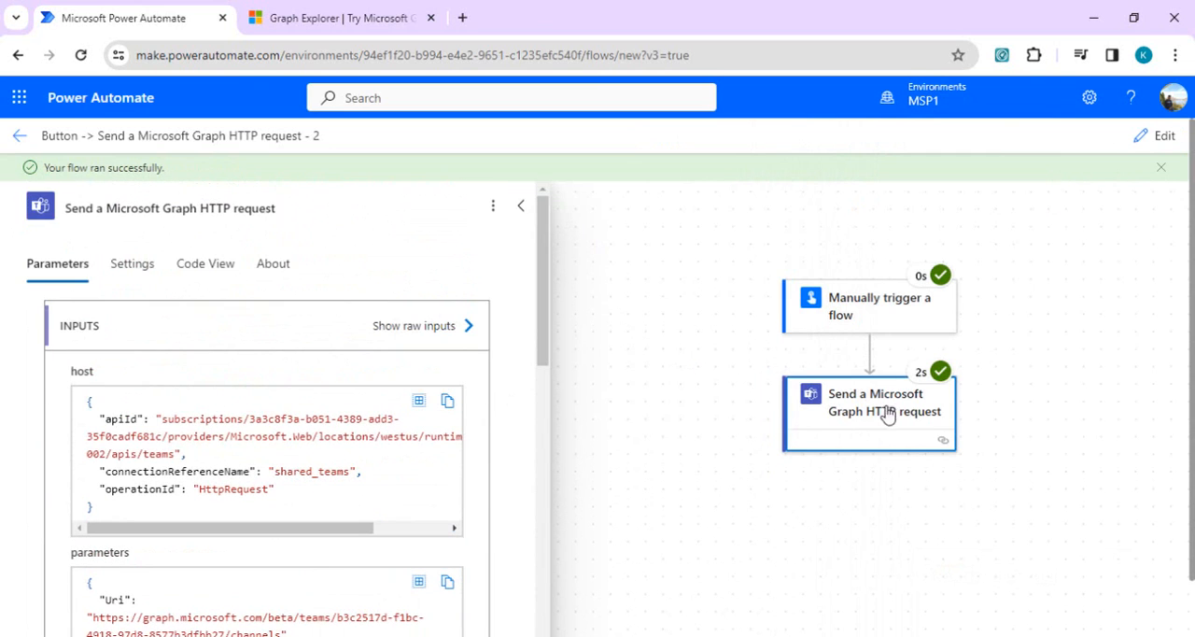
mouse_move(787, 480)
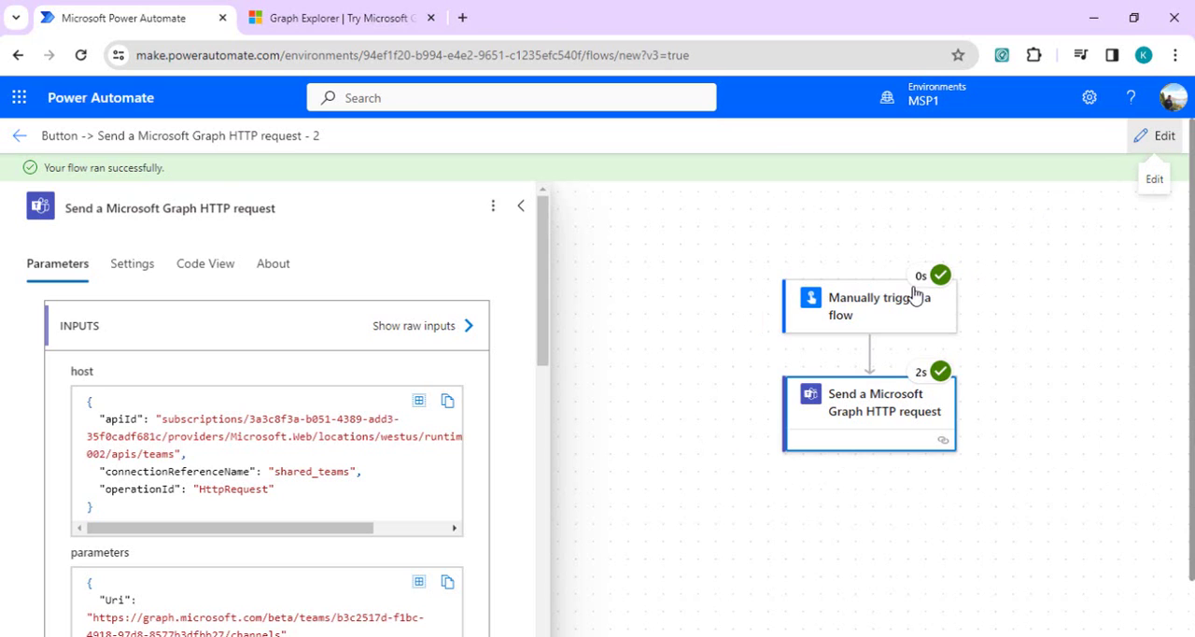
left_click(1164, 136)
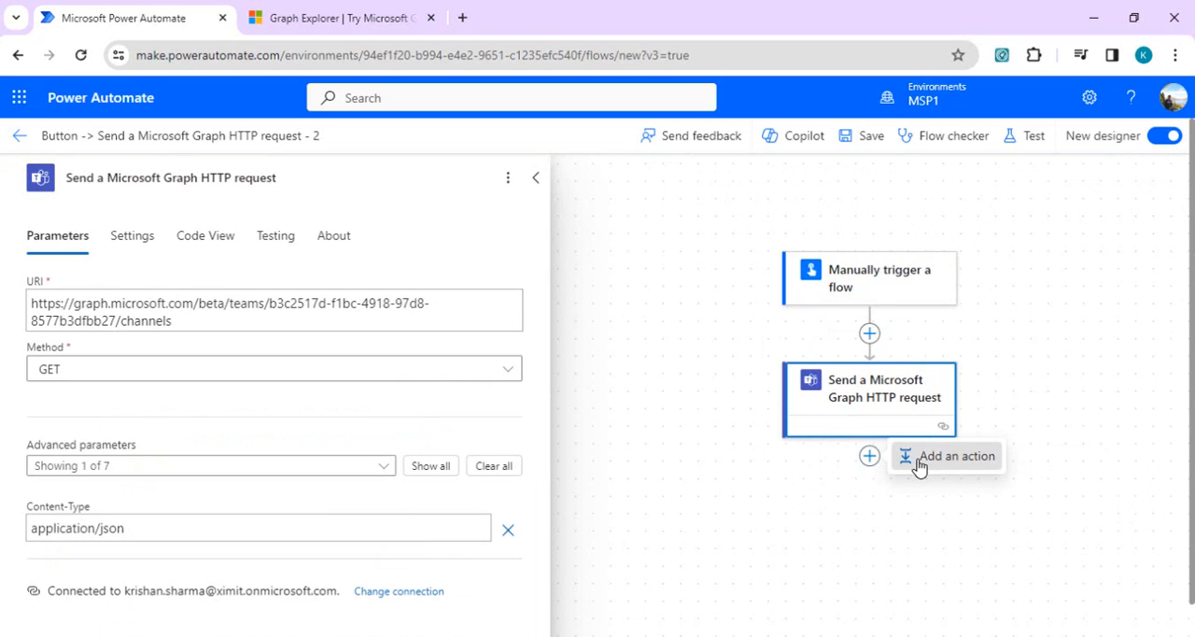
Add a new action after the HTTP request and search connectors for 'office'.
left_click(958, 455)
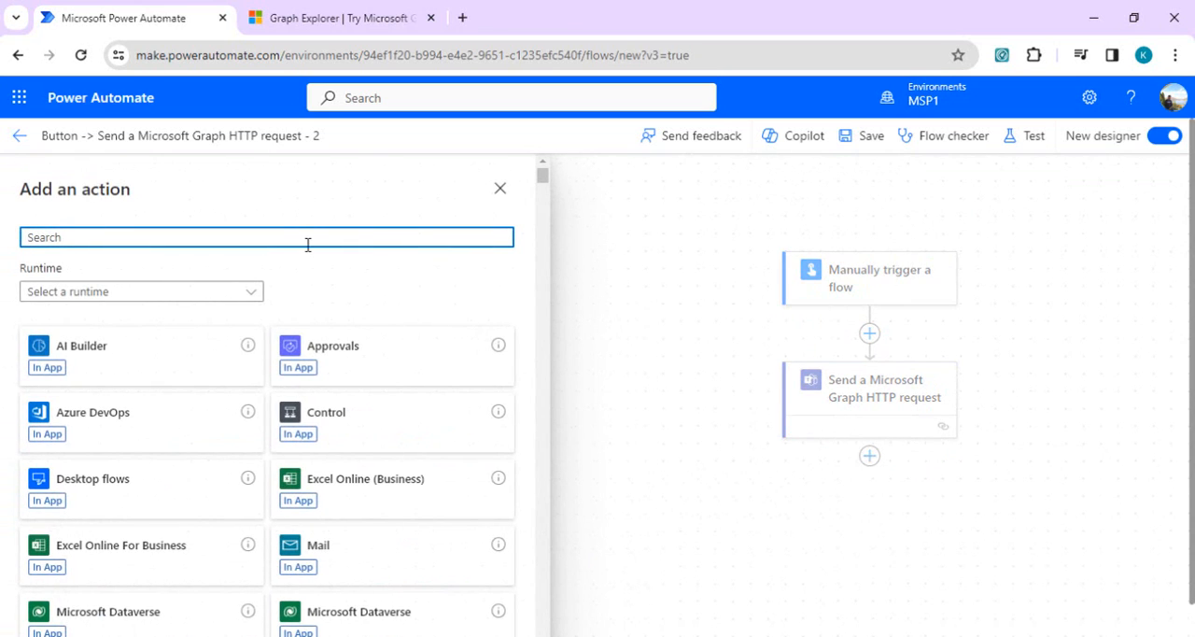
type("gr")
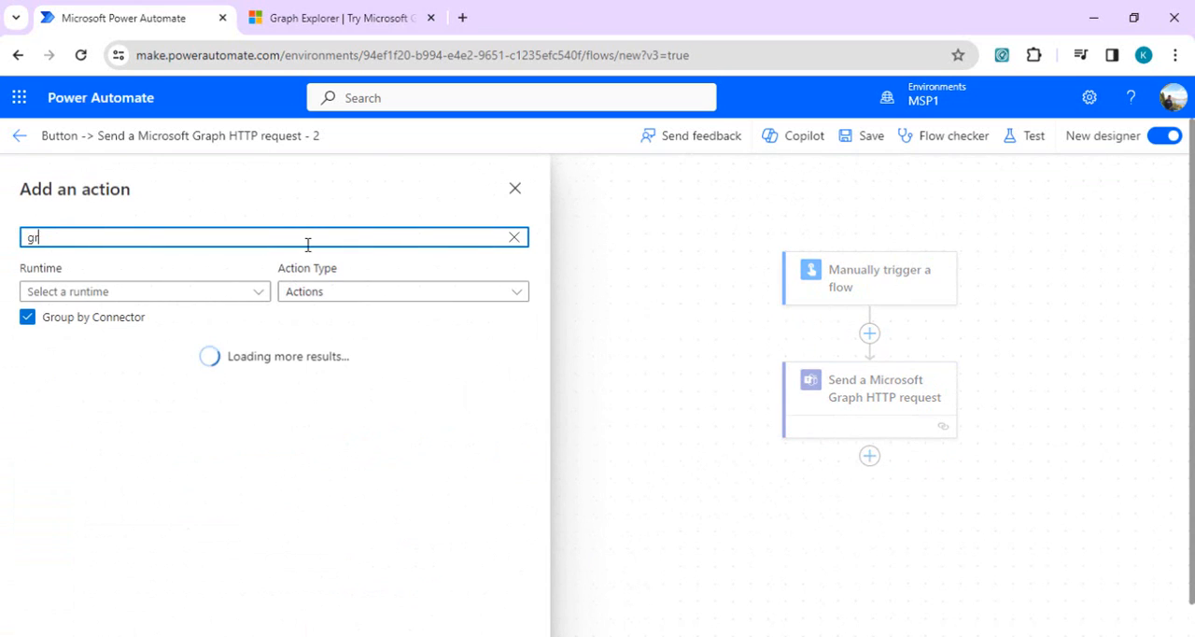
key("Backspace")
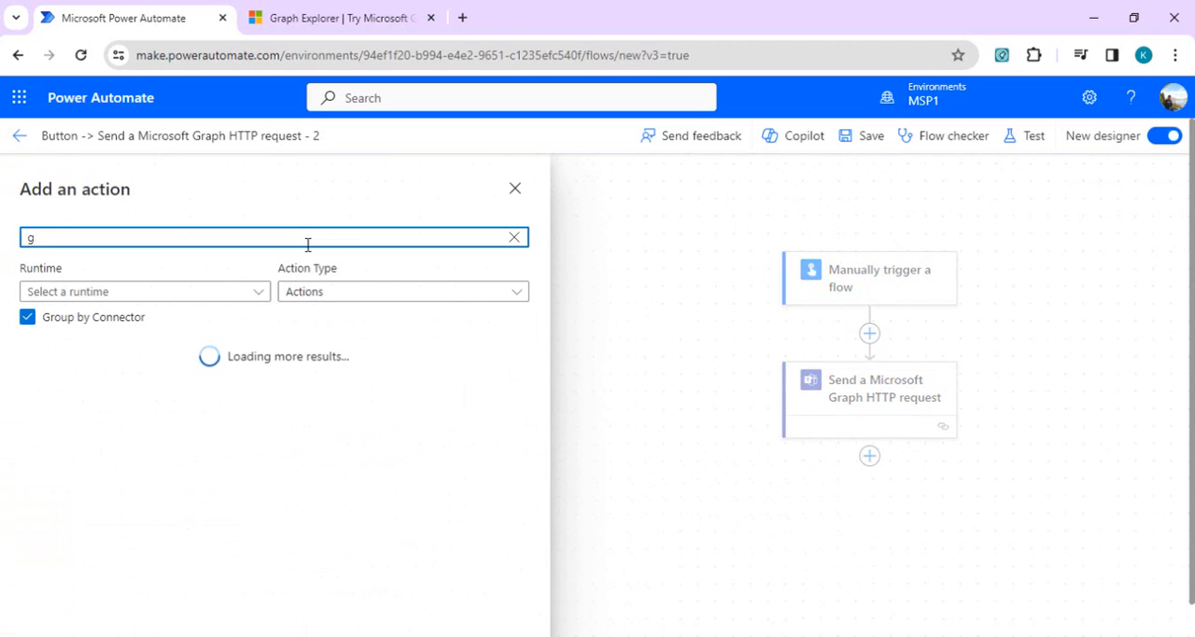
type("office")
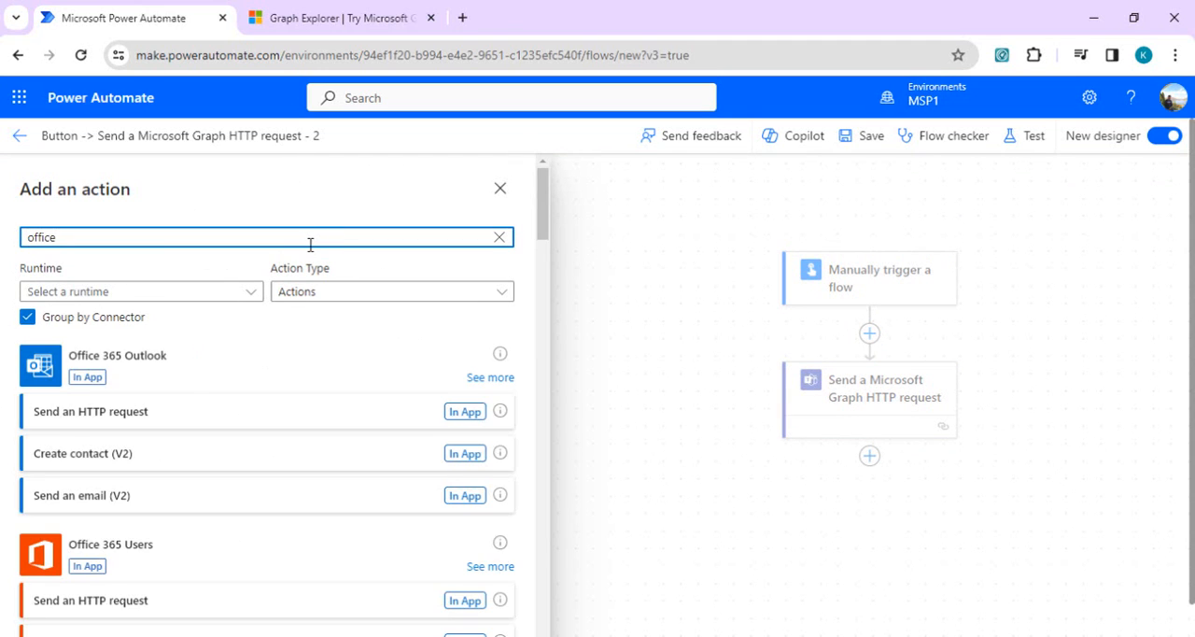
scroll("down", 3)
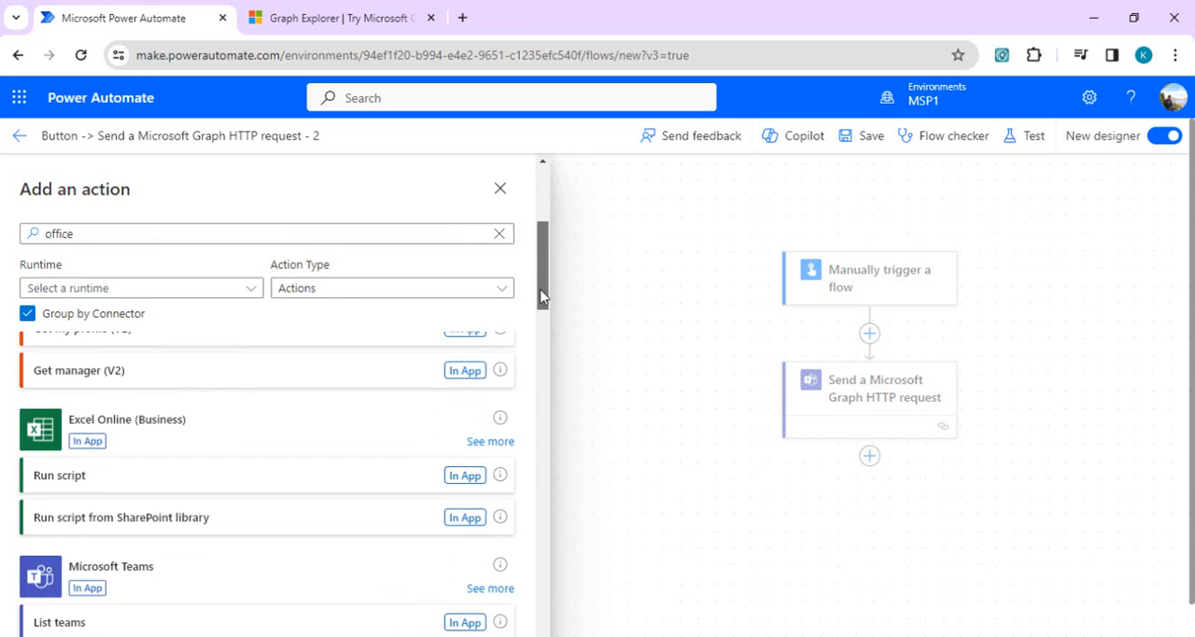
scroll("down", 3)
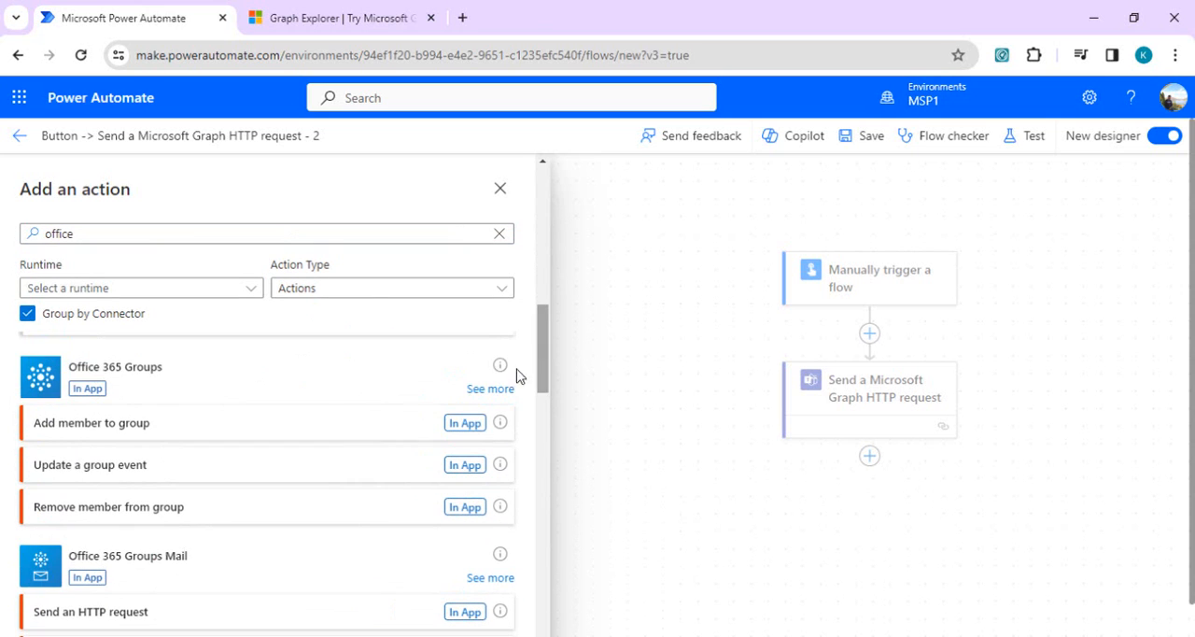
mouse_move(130, 432)
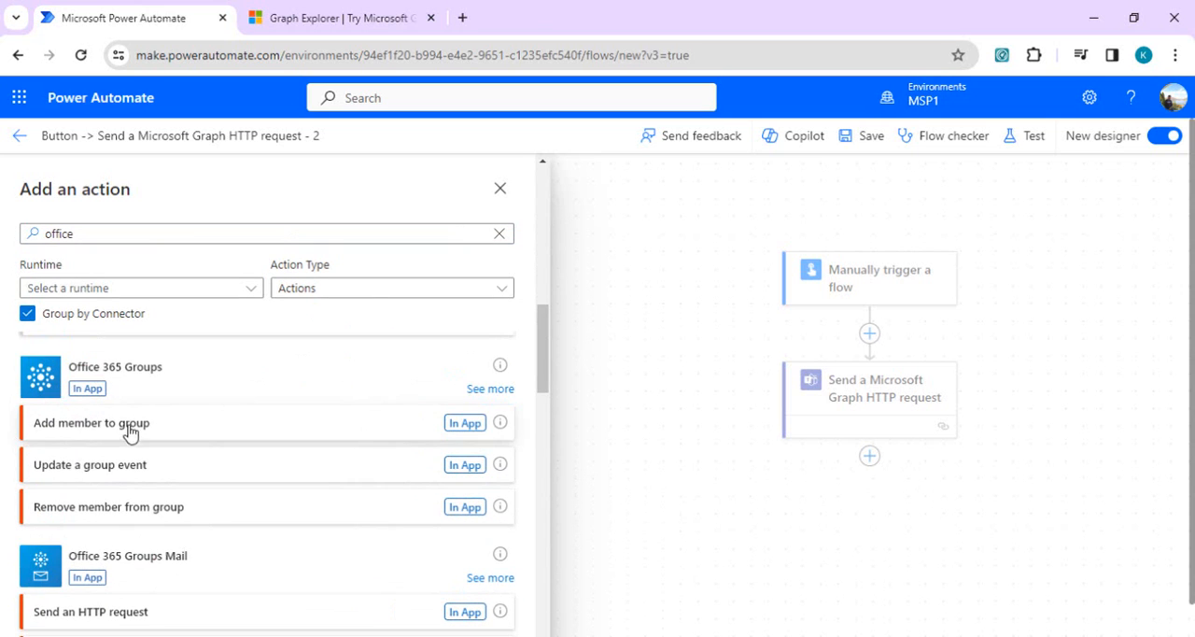
mouse_move(138, 372)
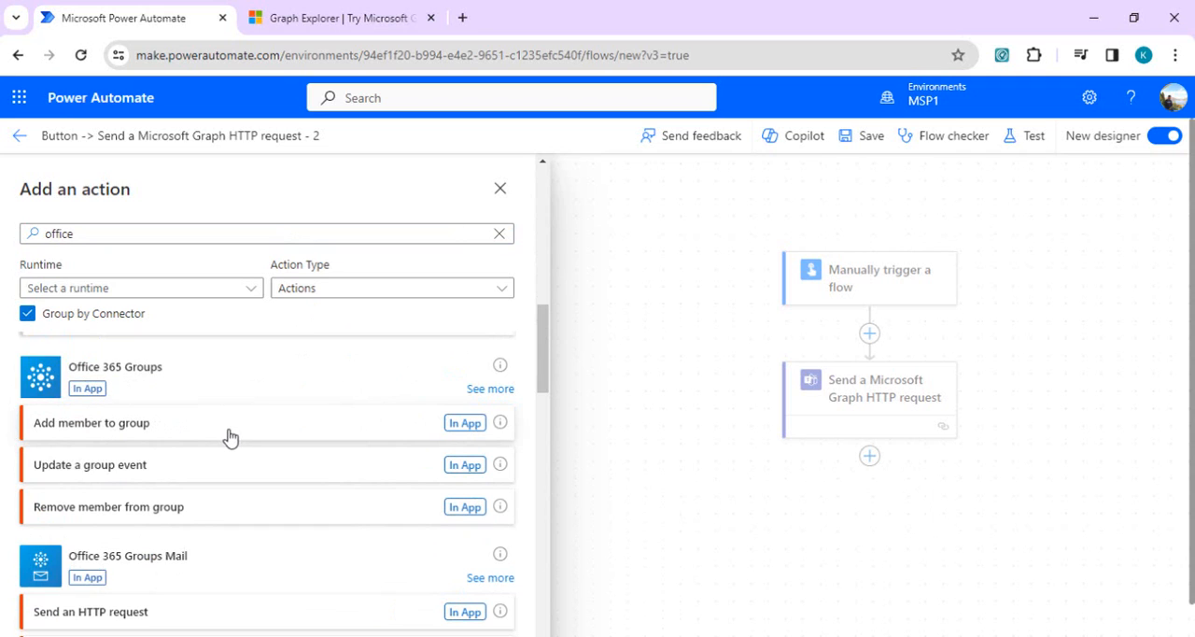
mouse_move(240, 429)
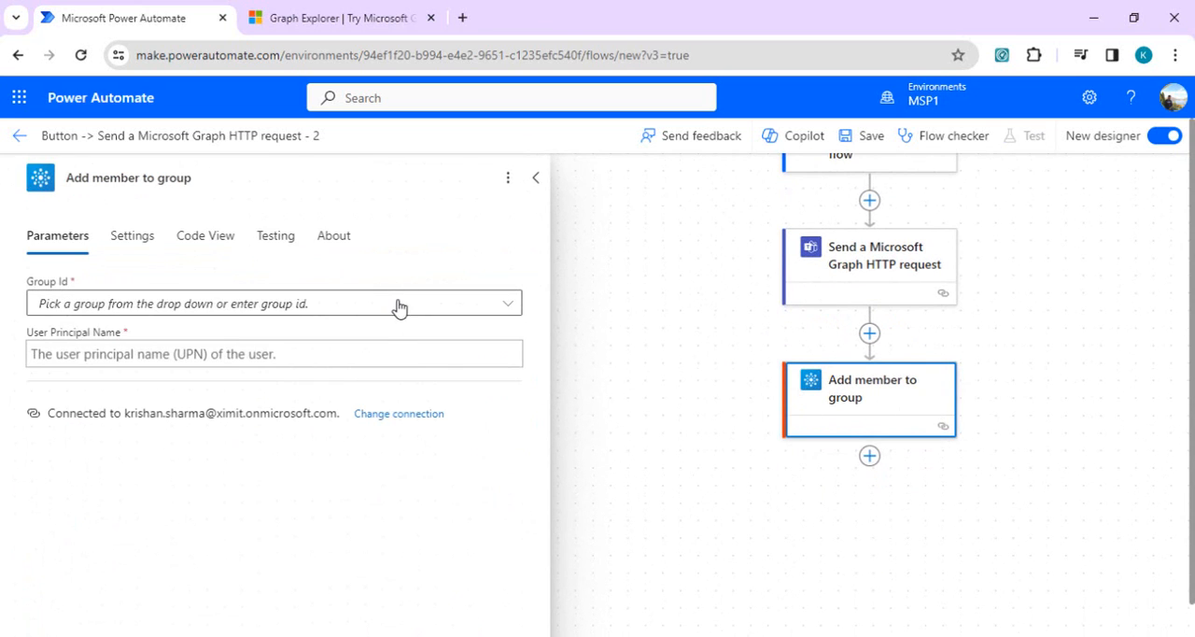
mouse_move(488, 294)
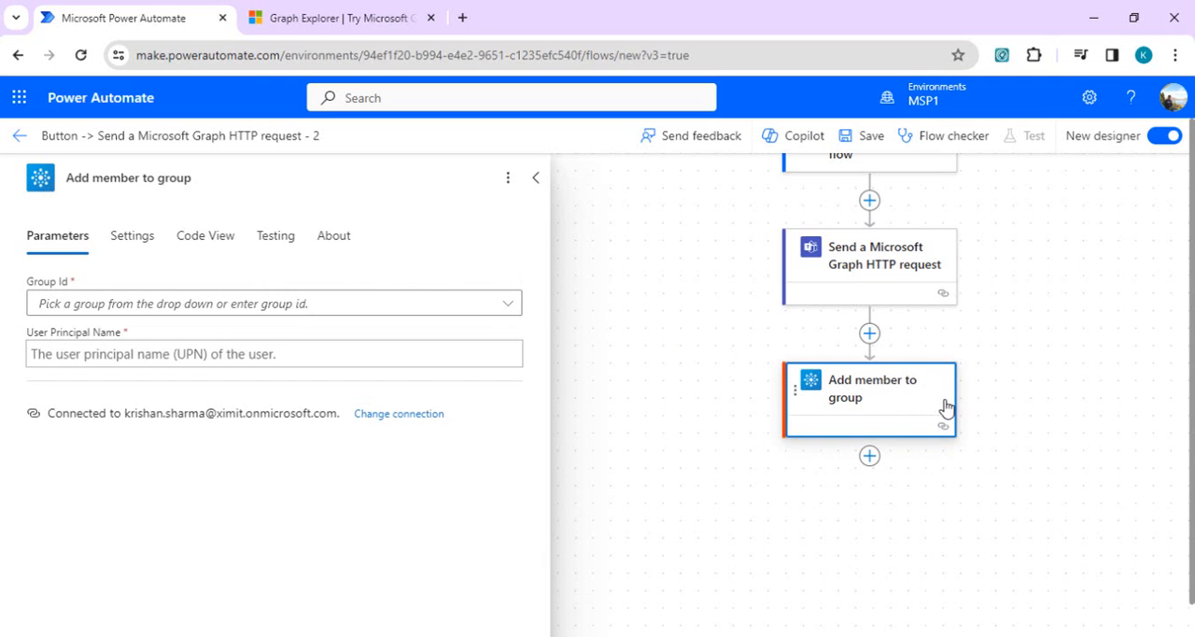
mouse_move(932, 391)
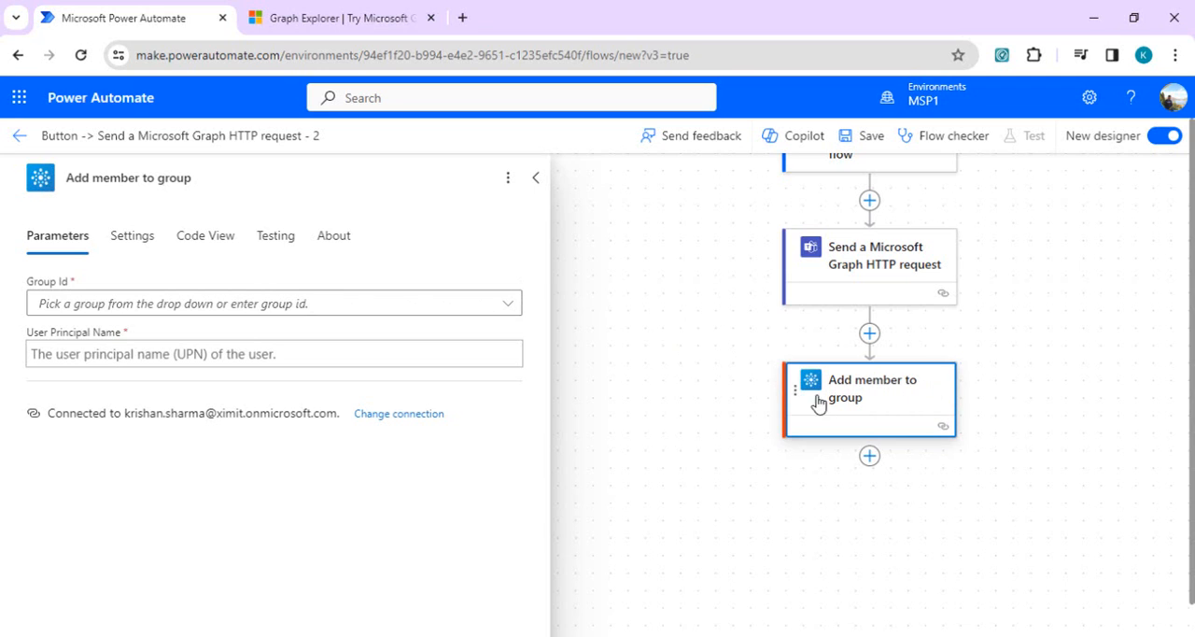
mouse_move(936, 390)
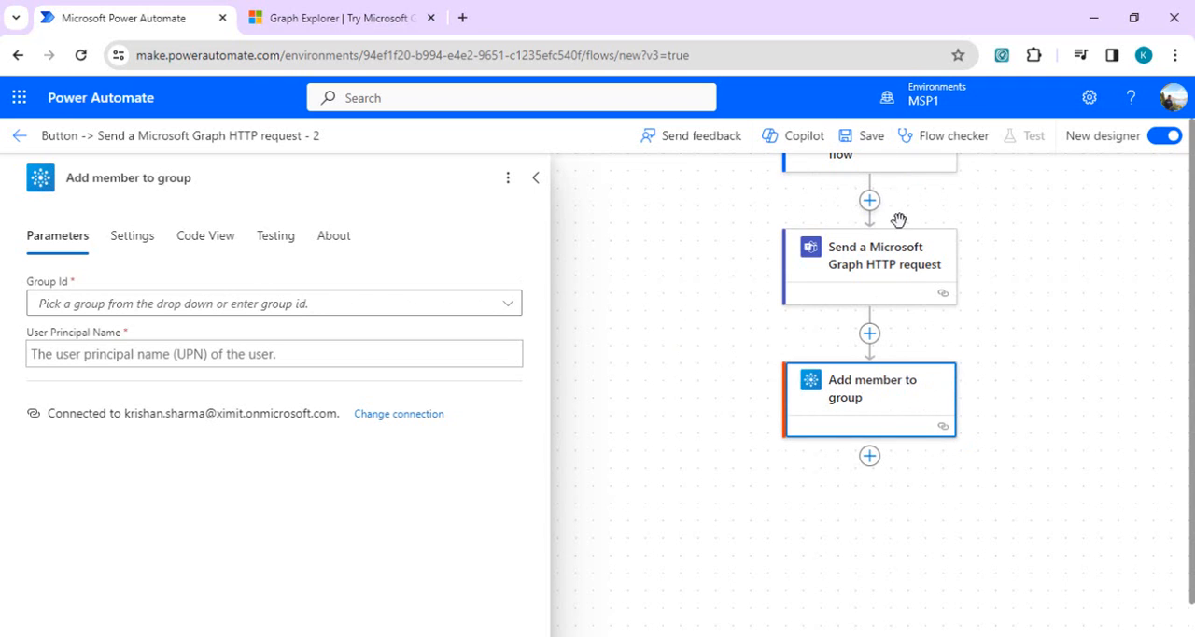
Reopen the Graph HTTP request step showing GET and the beta channels URI.
left_click(870, 264)
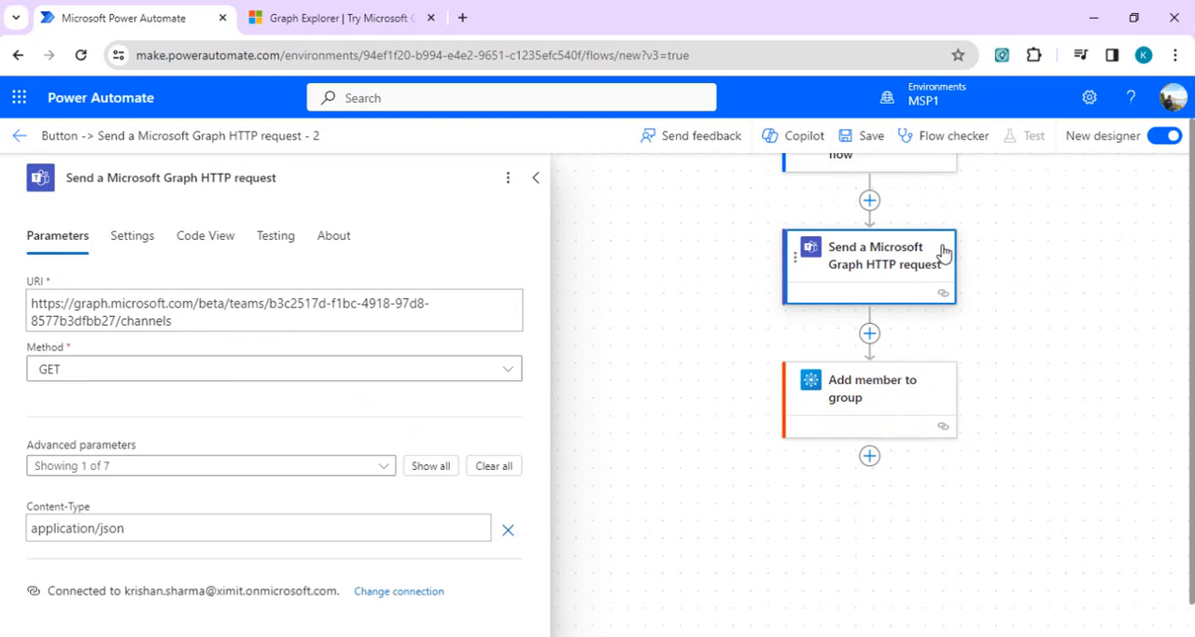
mouse_move(1097, 193)
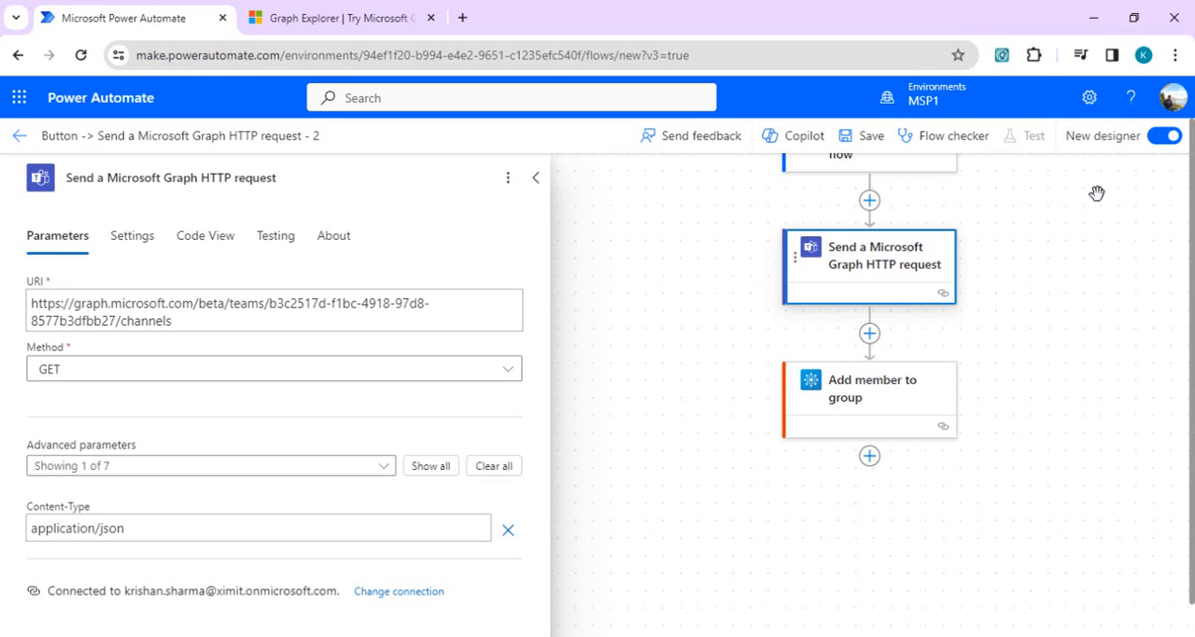
mouse_move(687, 525)
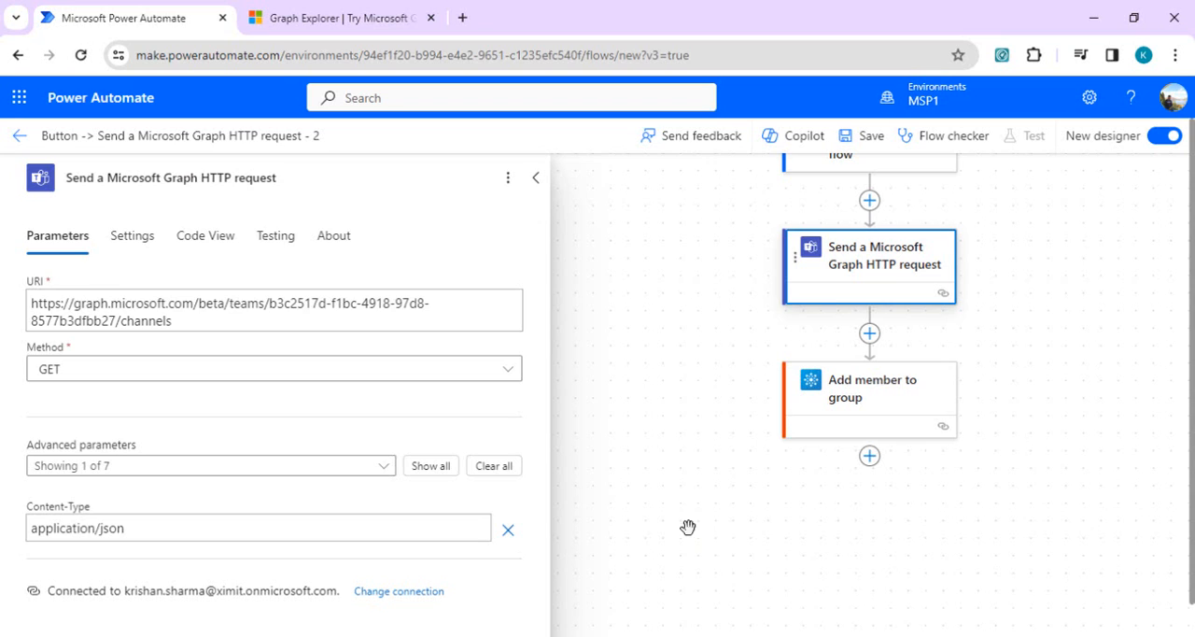
mouse_move(660, 473)
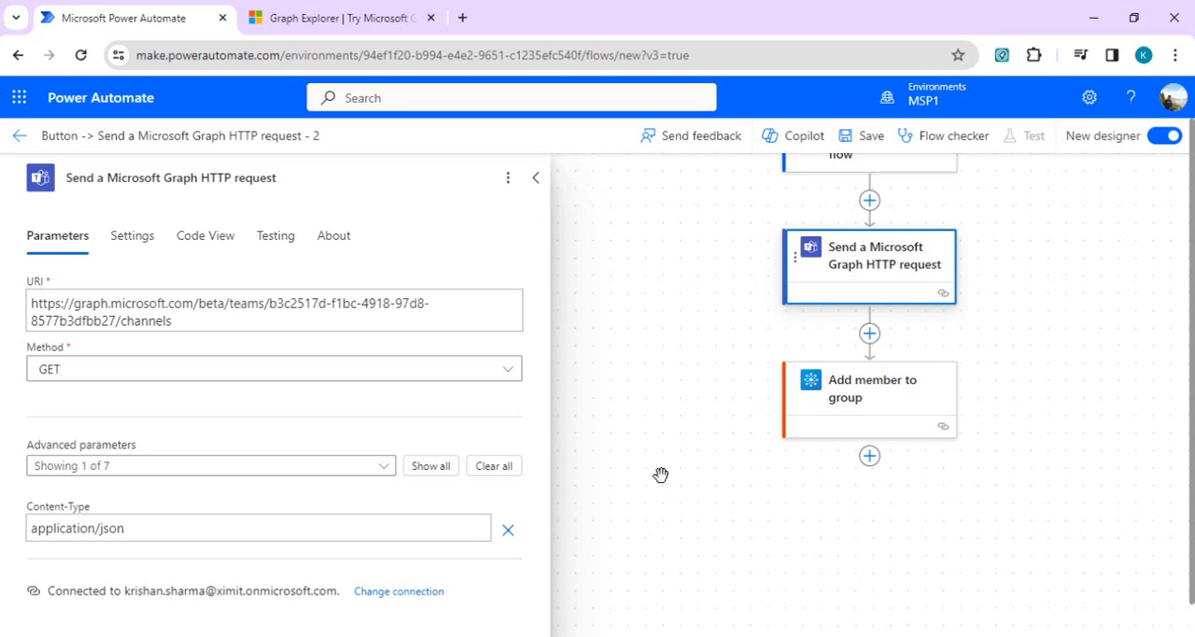